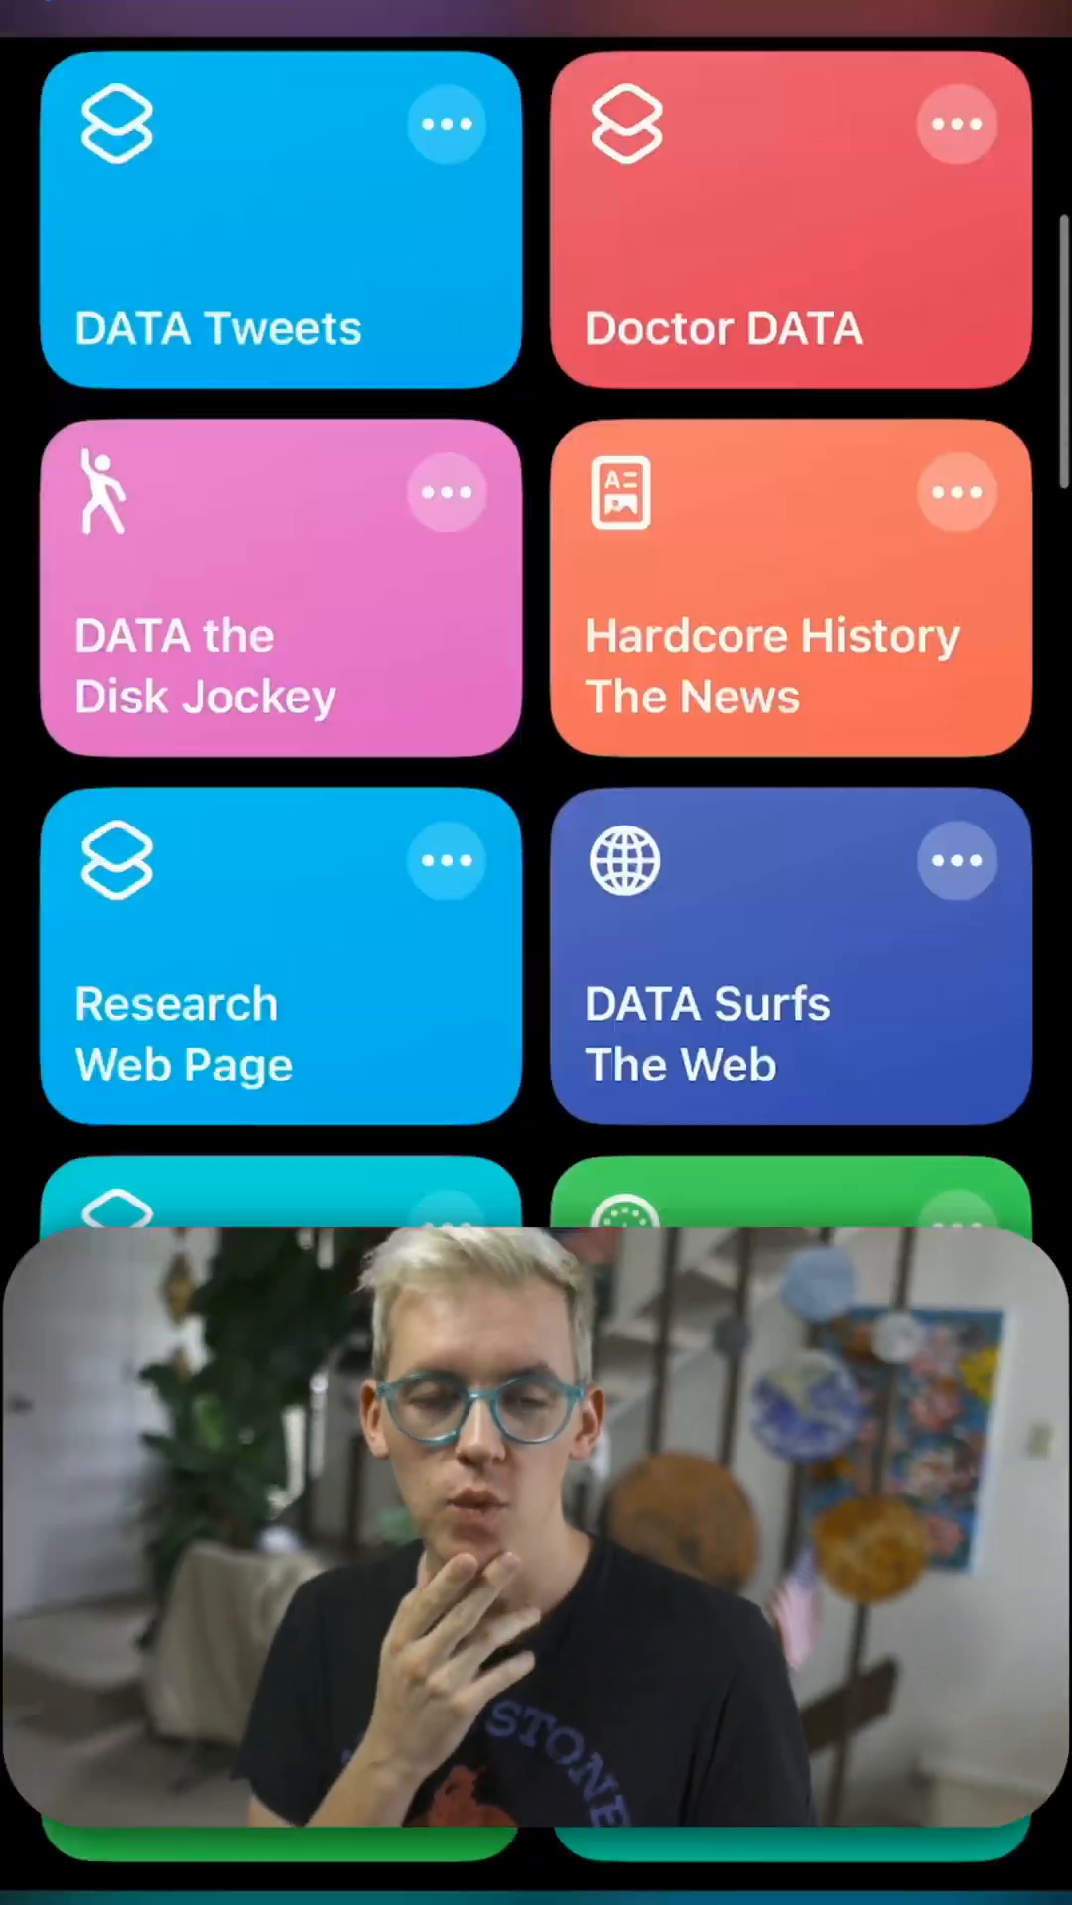
# Swipe home from Shortcuts, briefly view Files with Status.txt and Current-Situation.txt, then return home
pyautogui.scroll(-3)
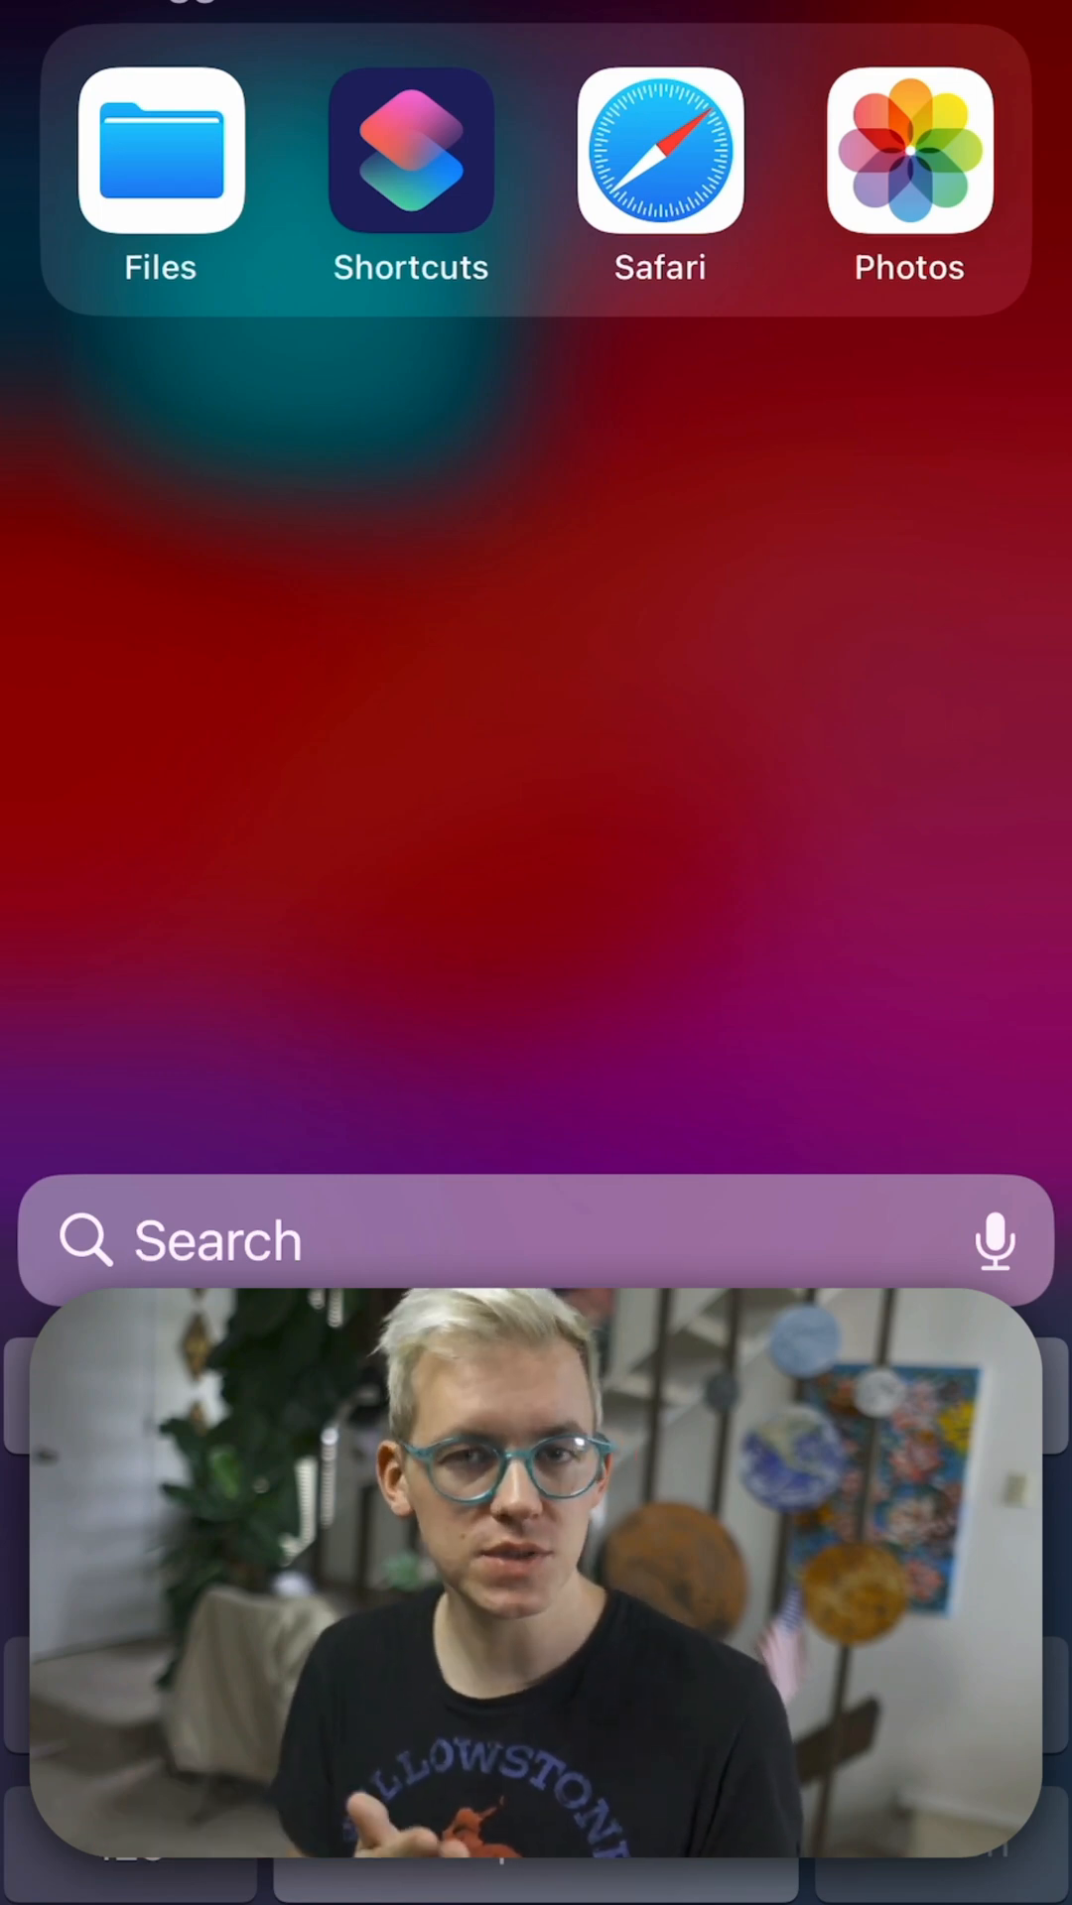
pyautogui.click(159, 153)
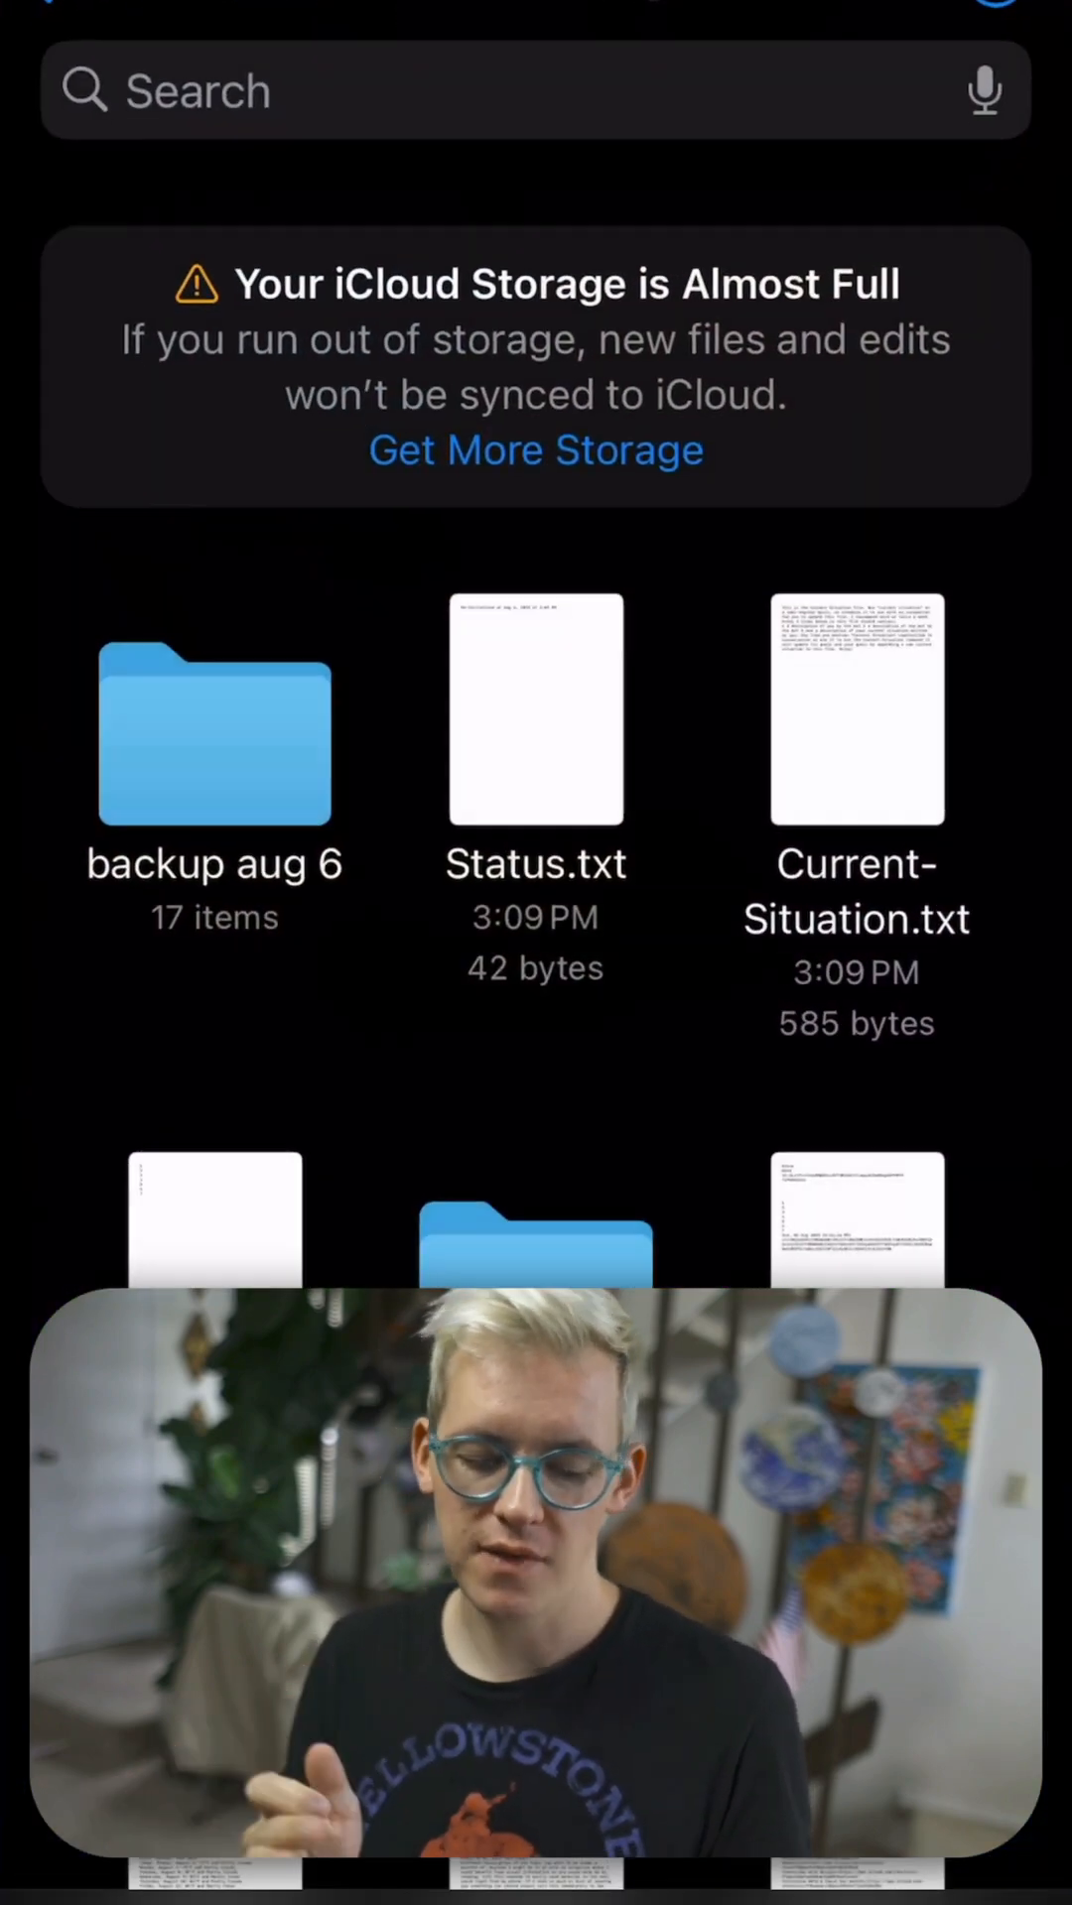
pyautogui.scroll(-3)
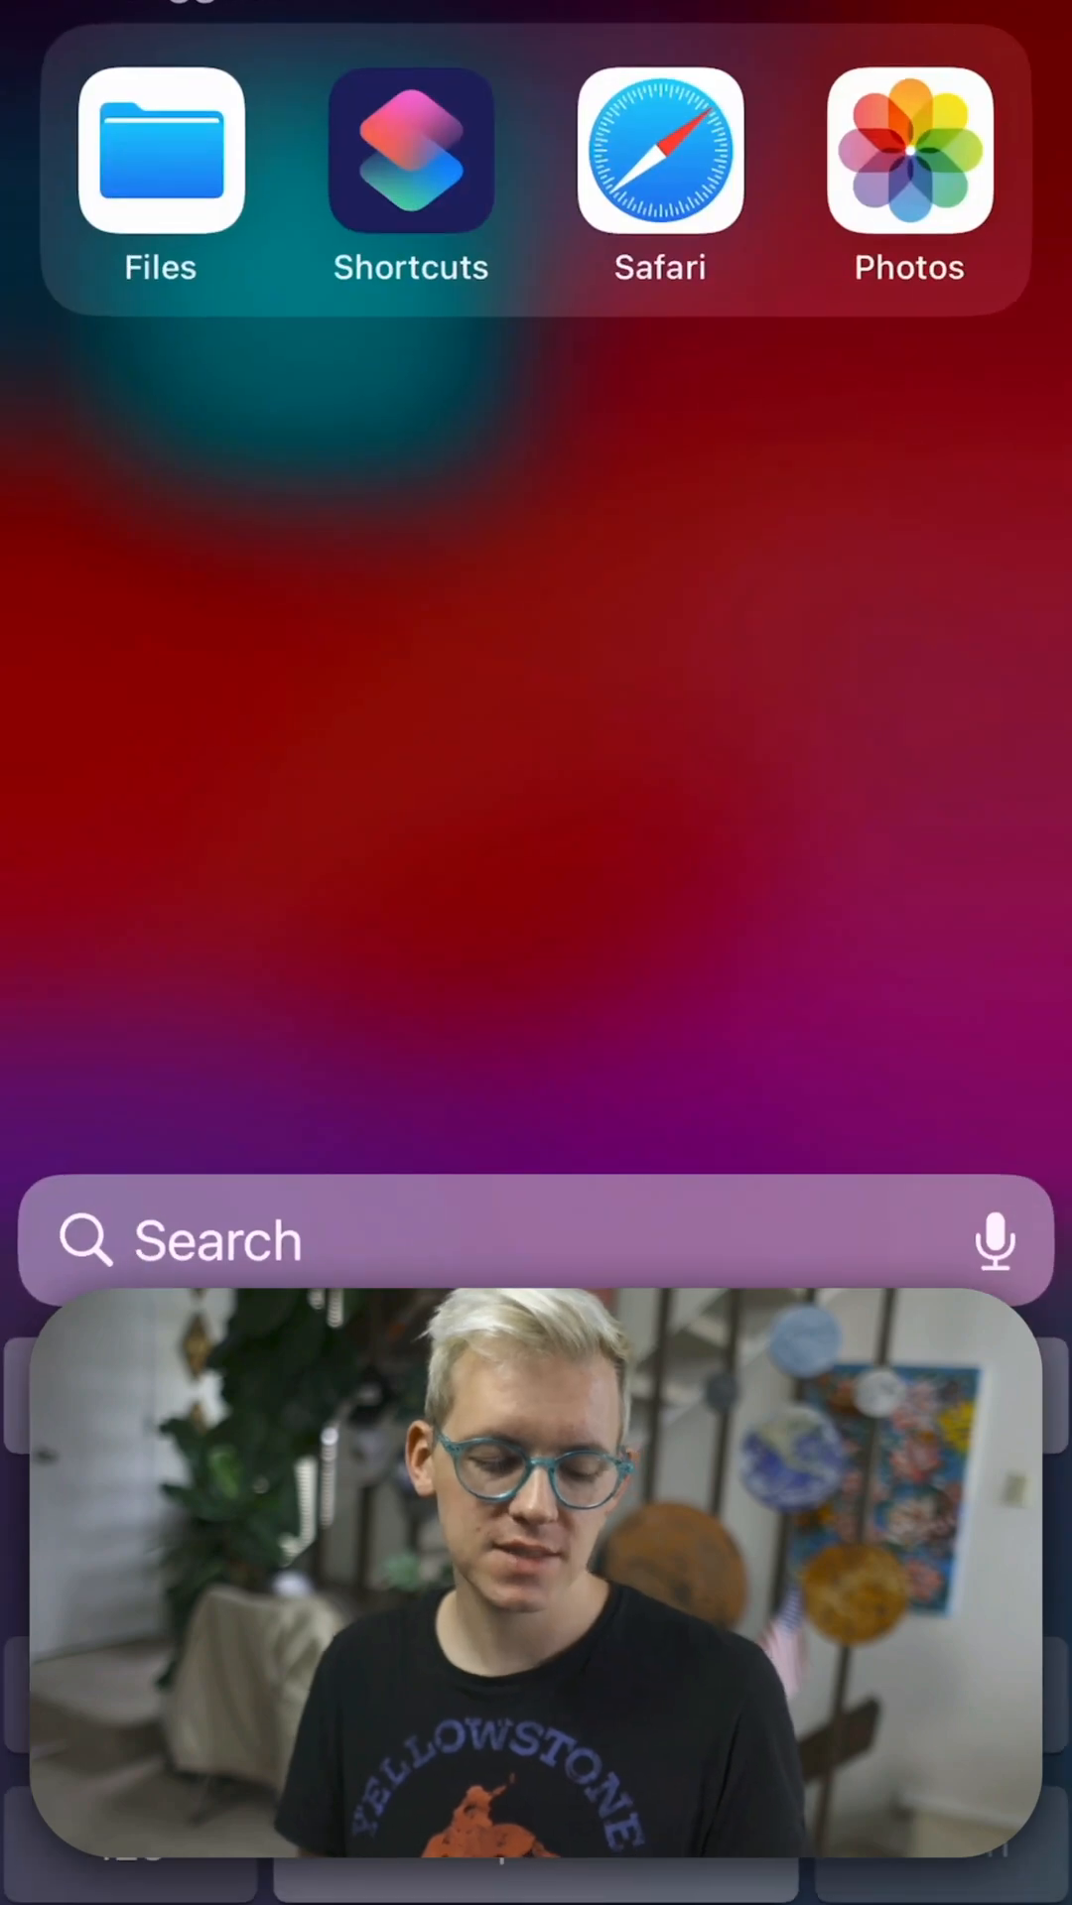
pyautogui.click(409, 151)
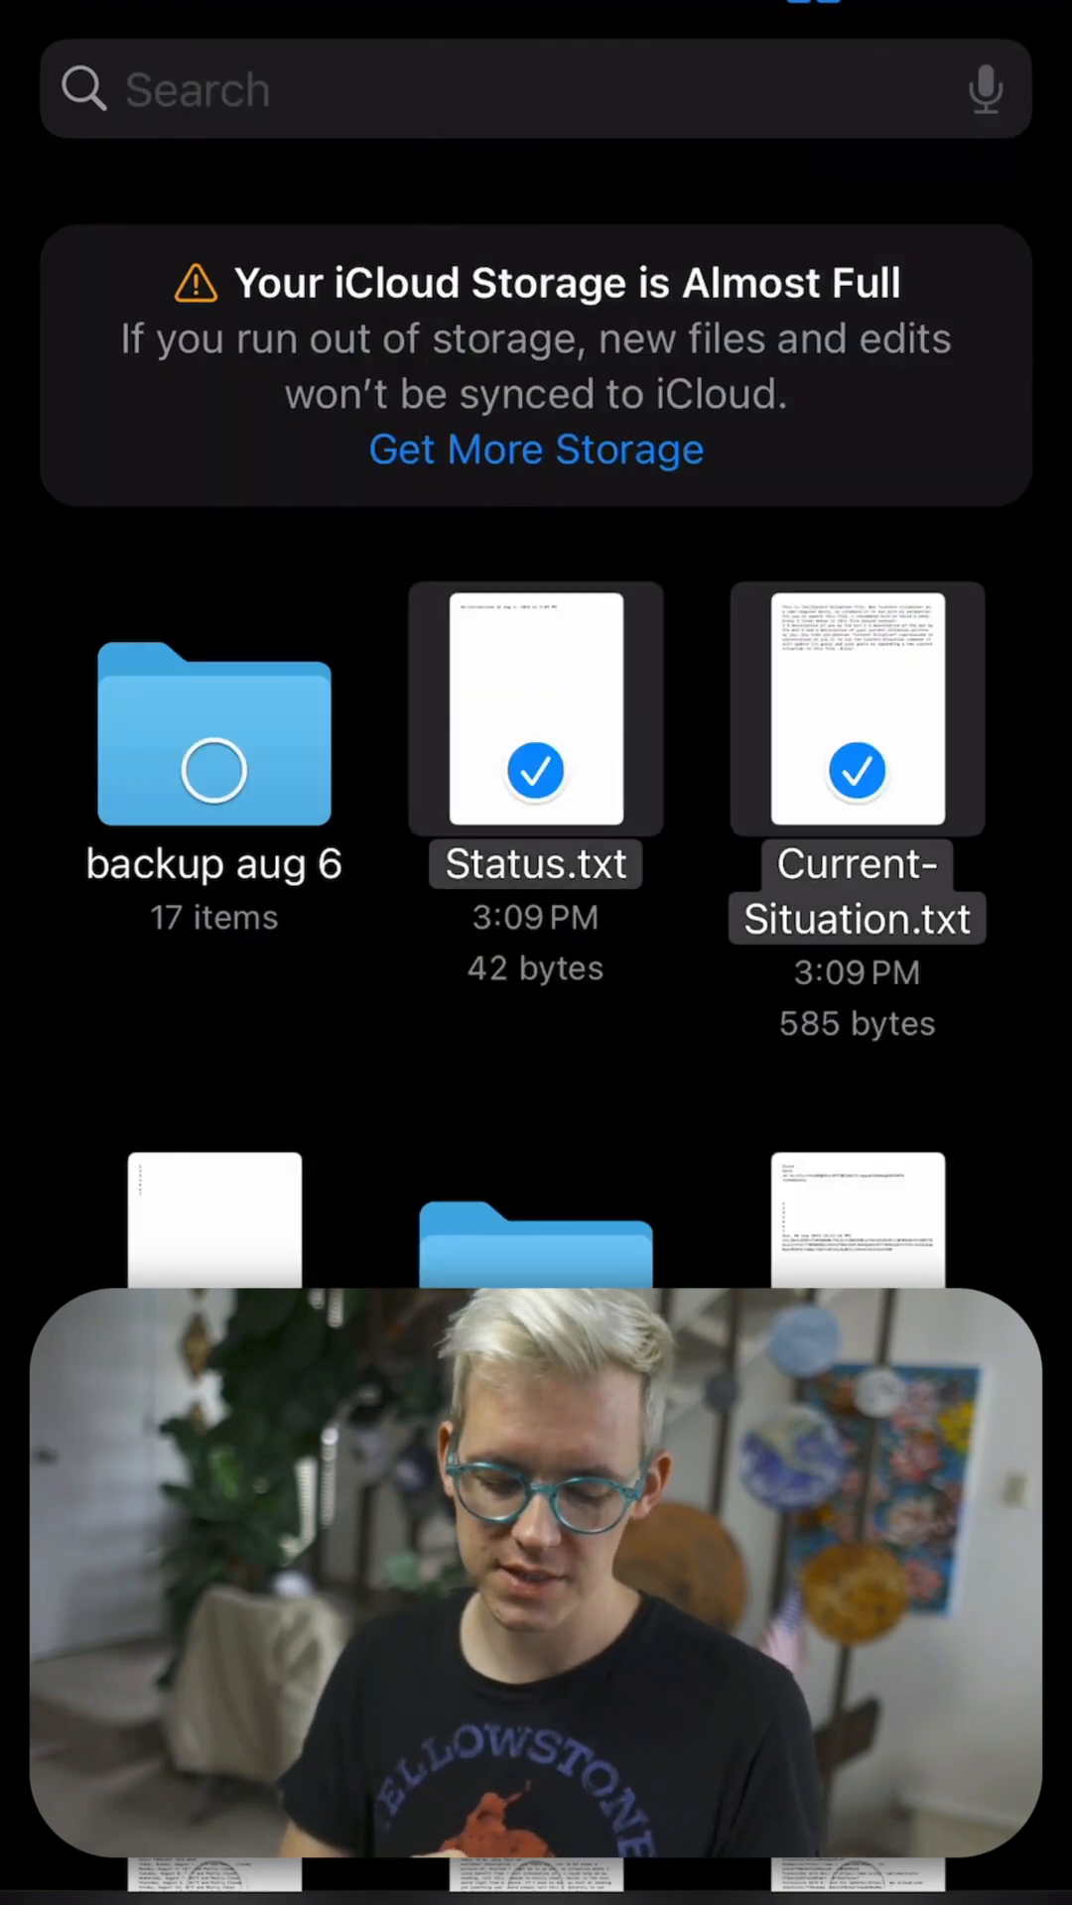
# Select Status.txt and Current-Situation.txt in Files, then browse to All Shortcuts
pyautogui.scroll(-3)
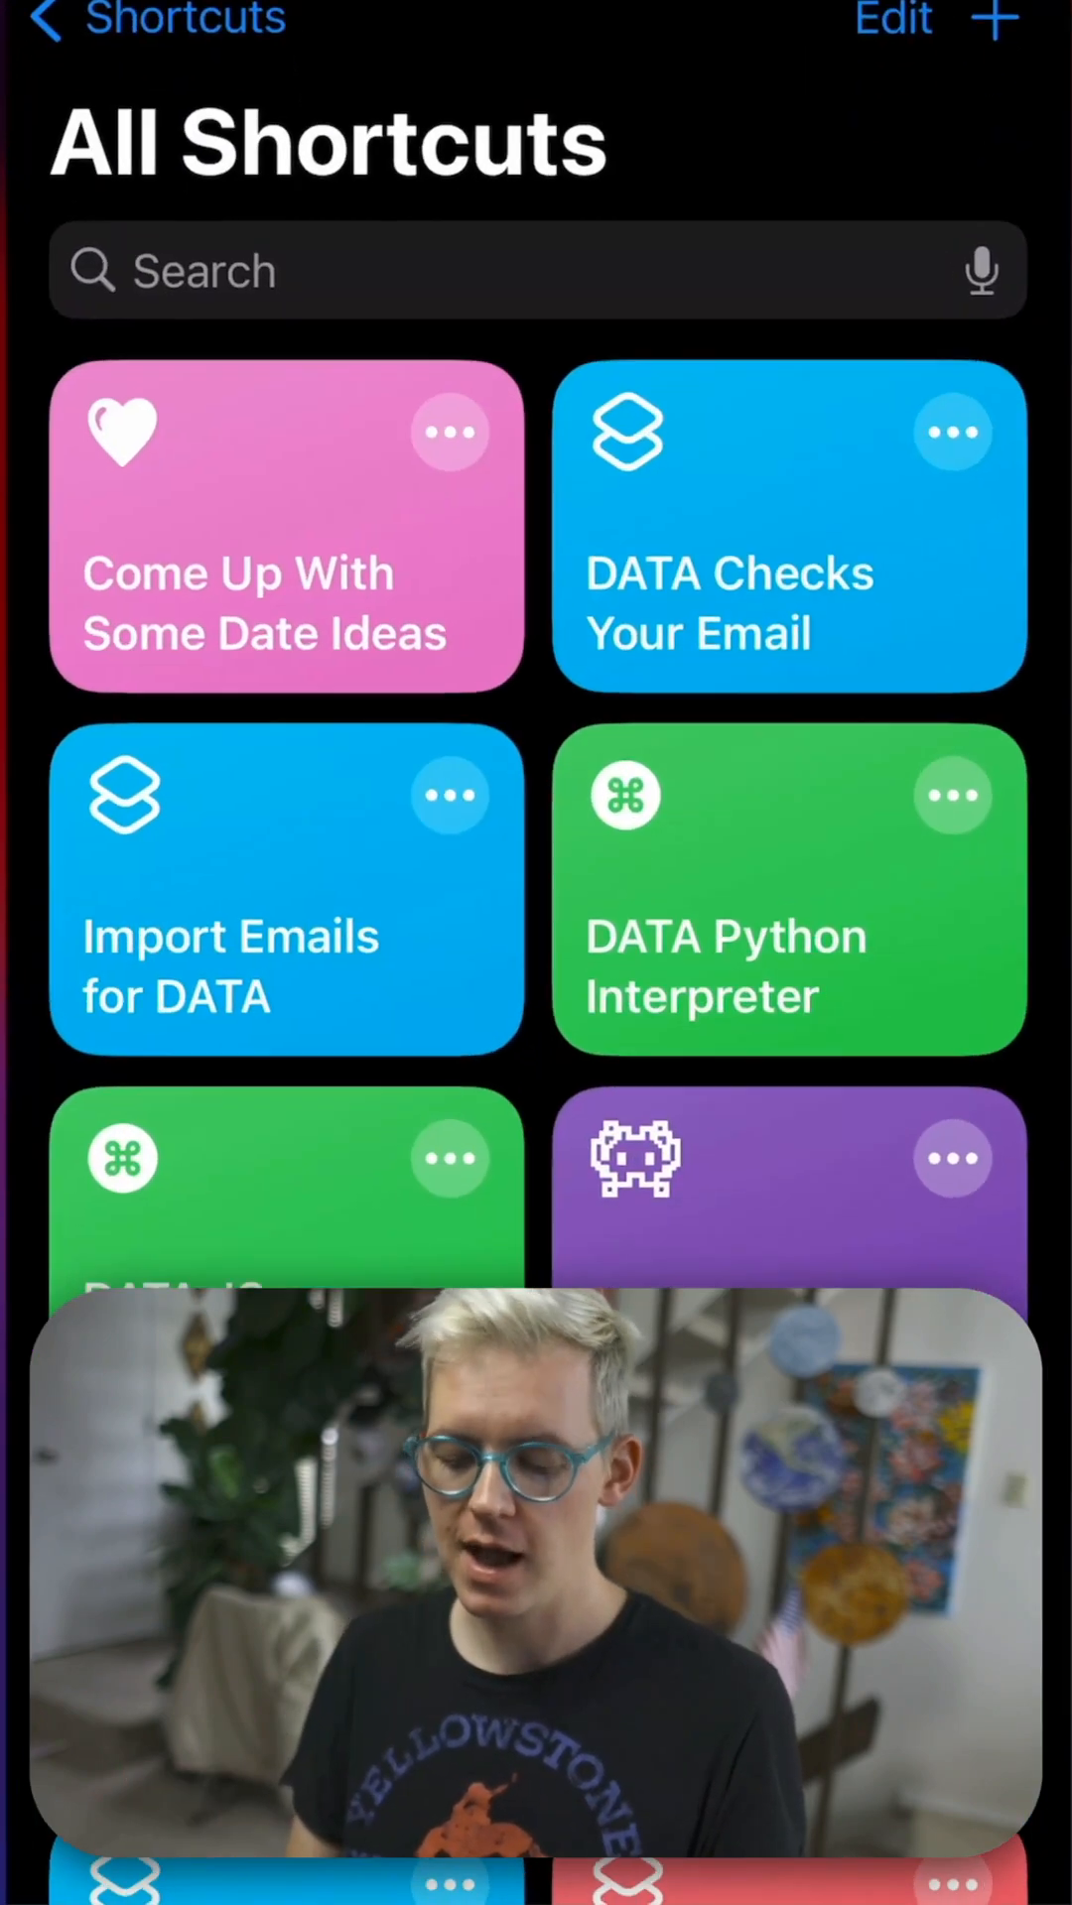
pyautogui.scroll(-3)
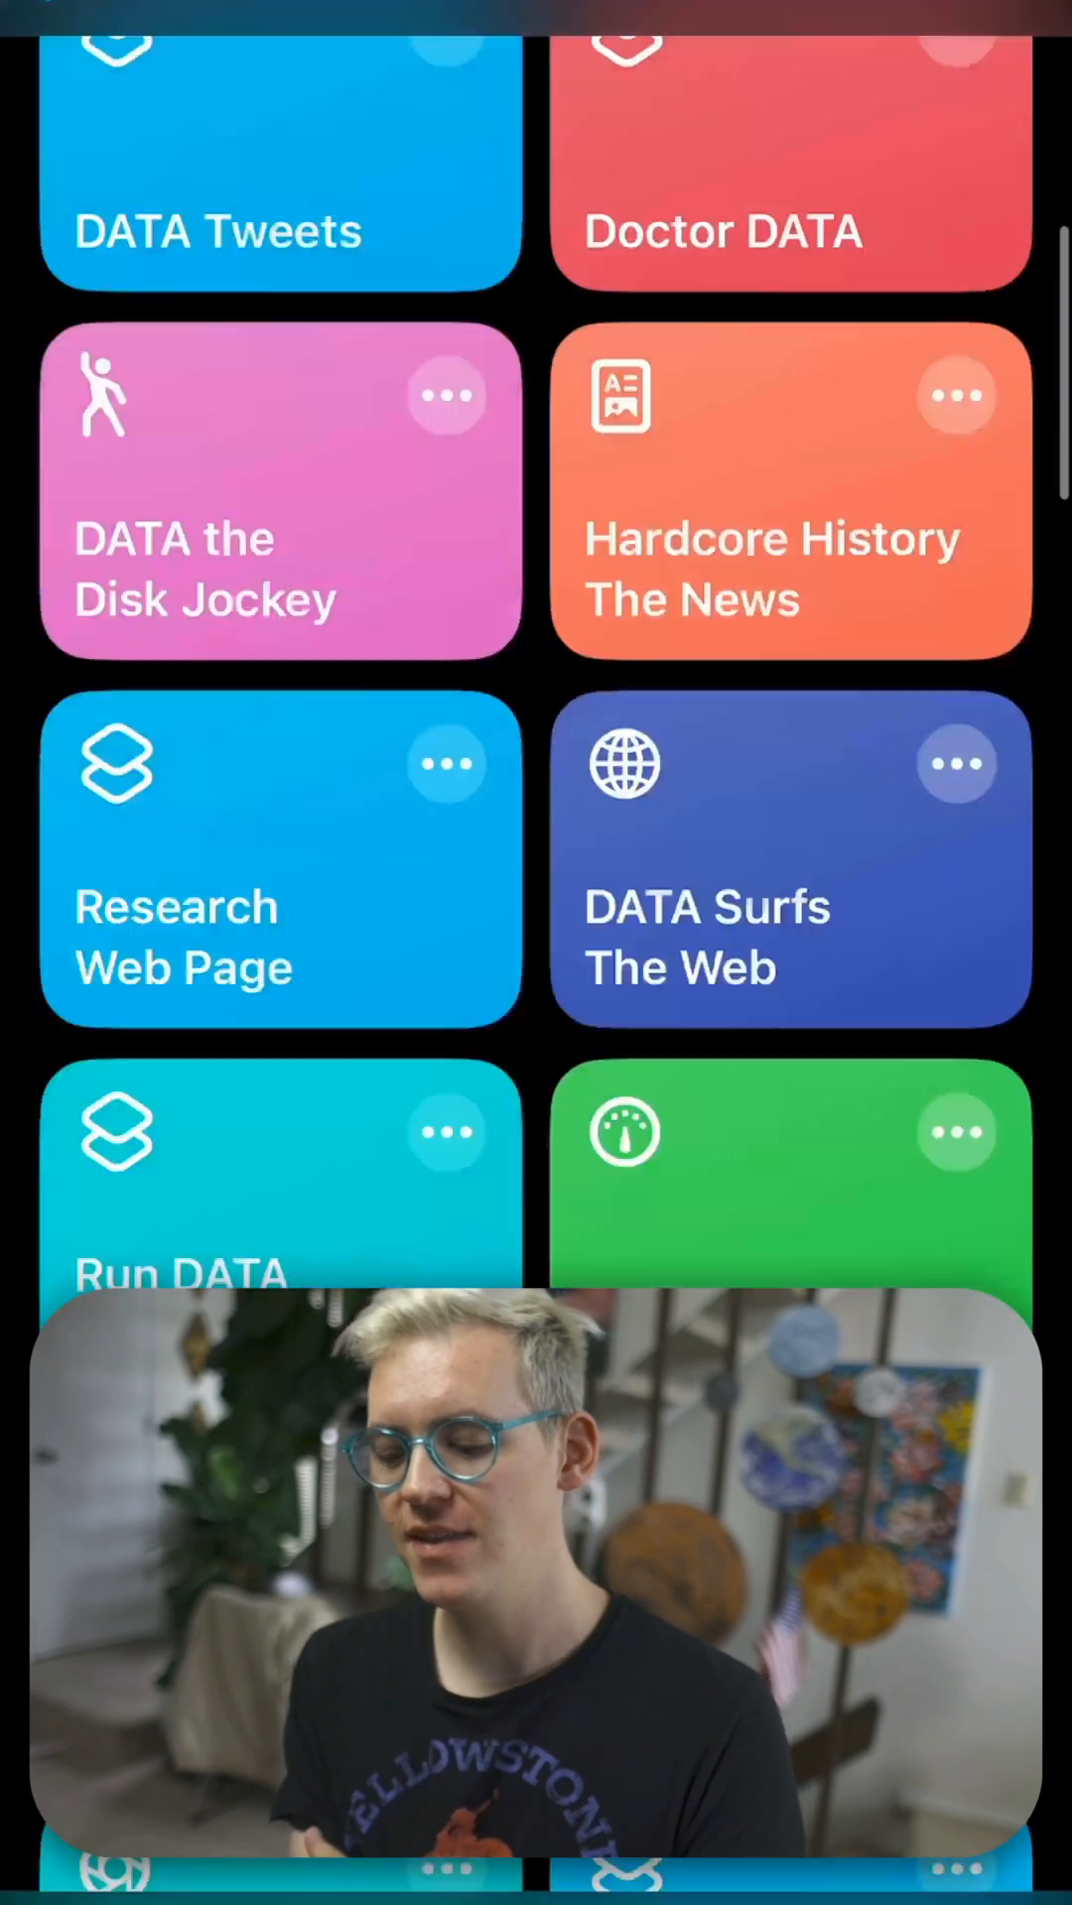
pyautogui.scroll(-3)
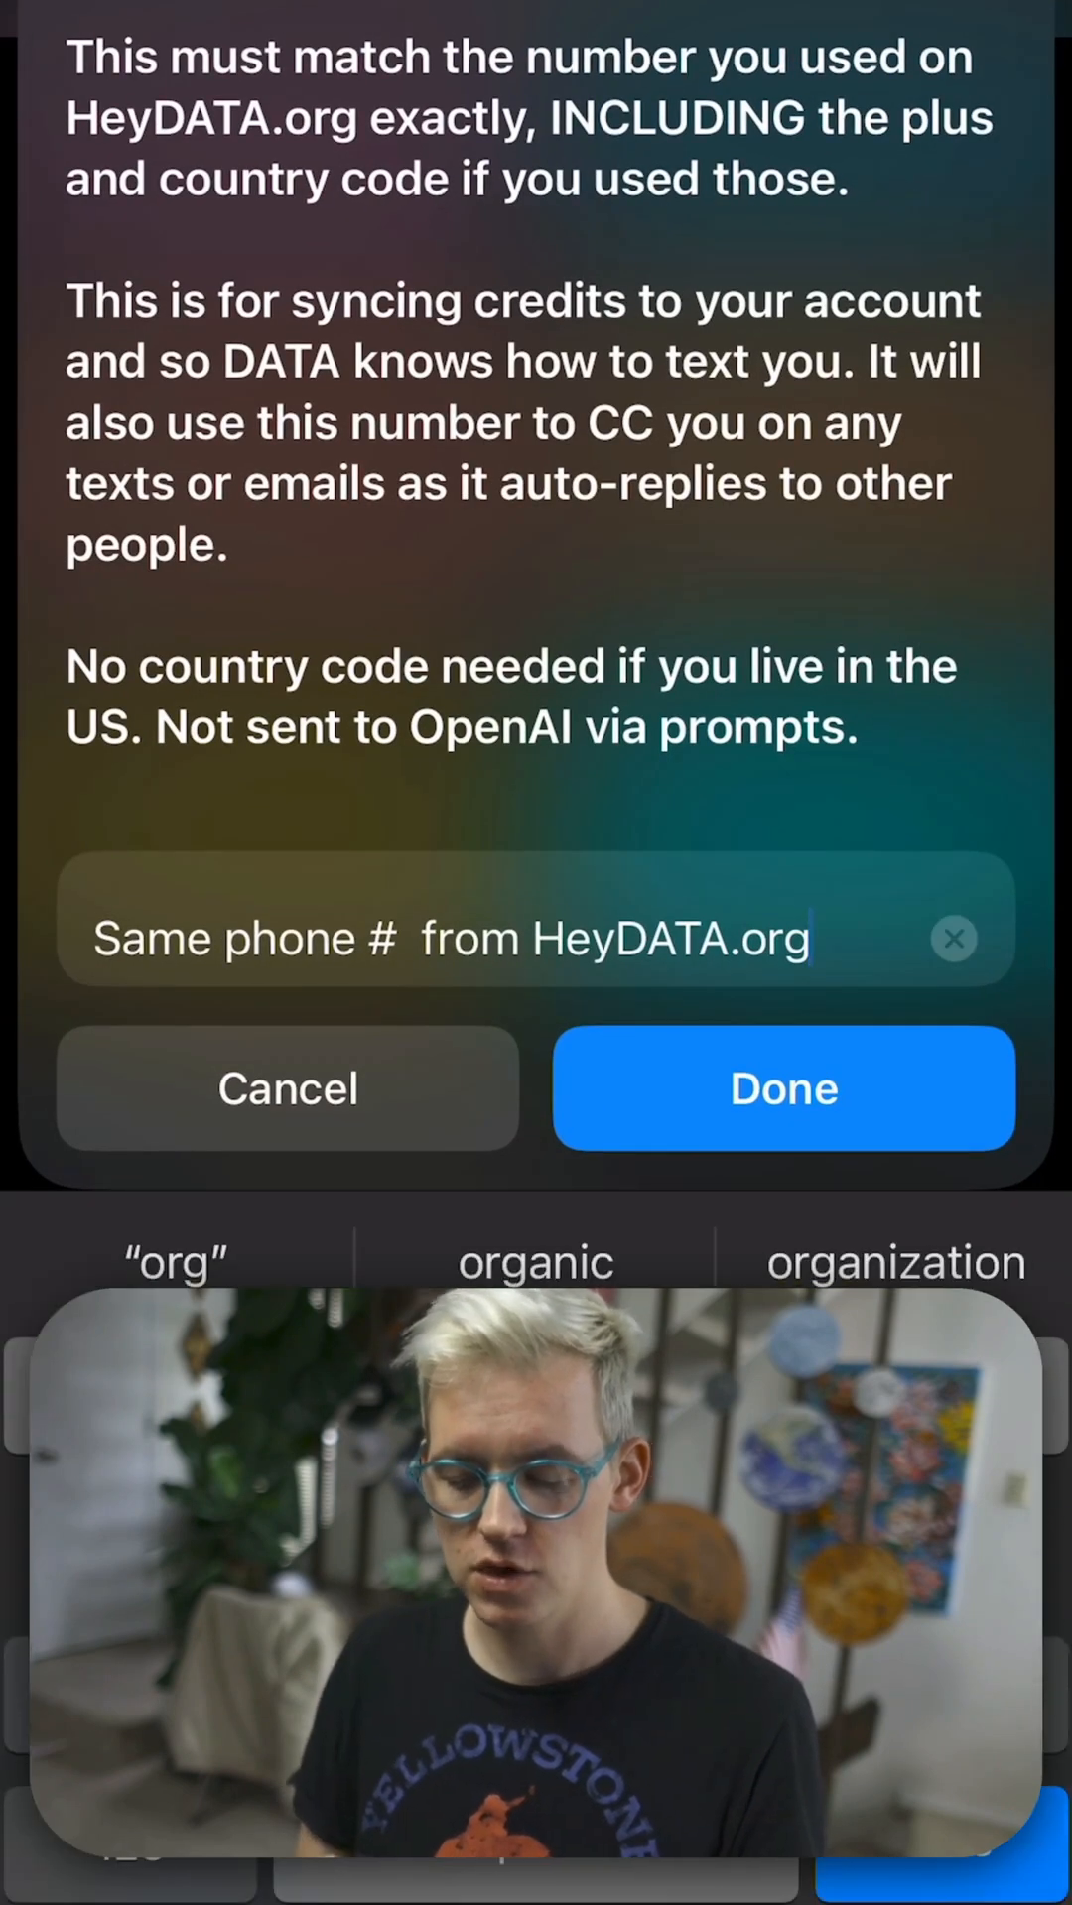
# Enter the HeyDATA.org phone number into the setup prompt and confirm with Done
pyautogui.click(955, 939)
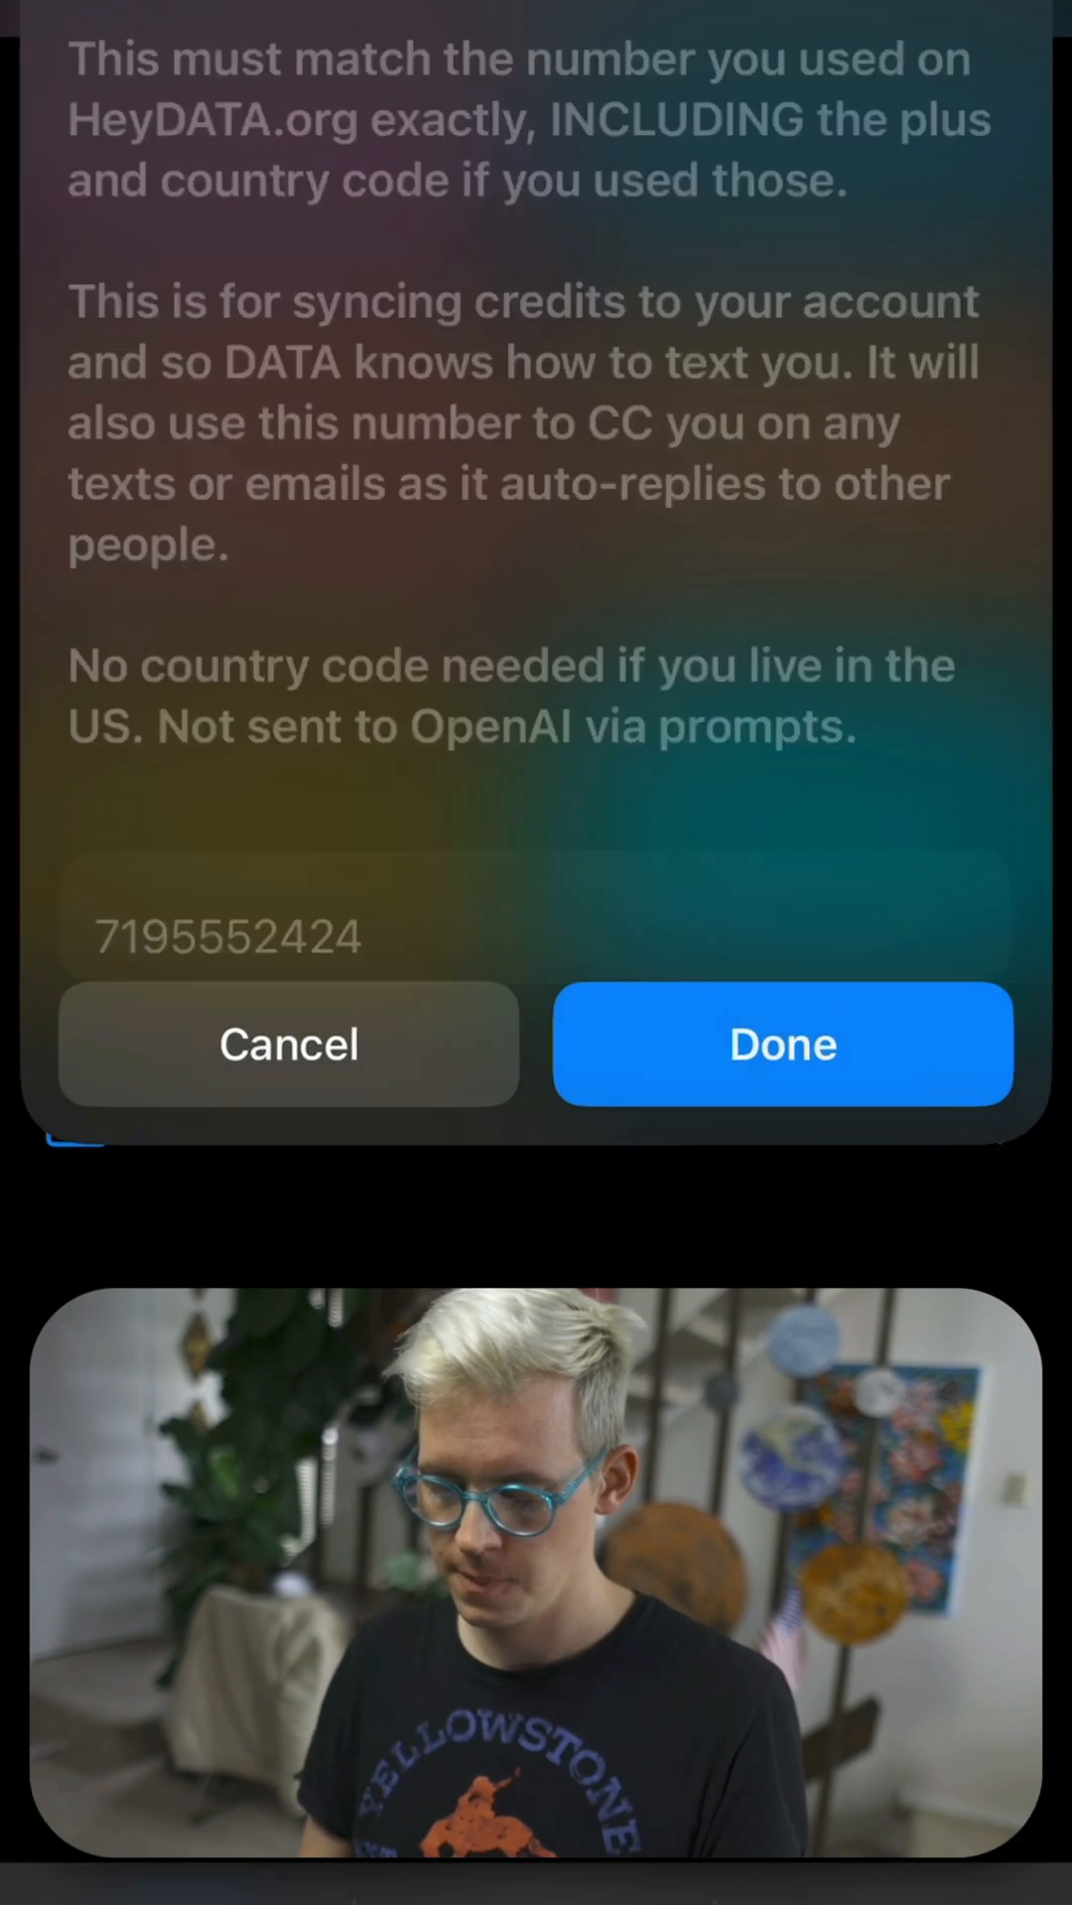
pyautogui.click(782, 1046)
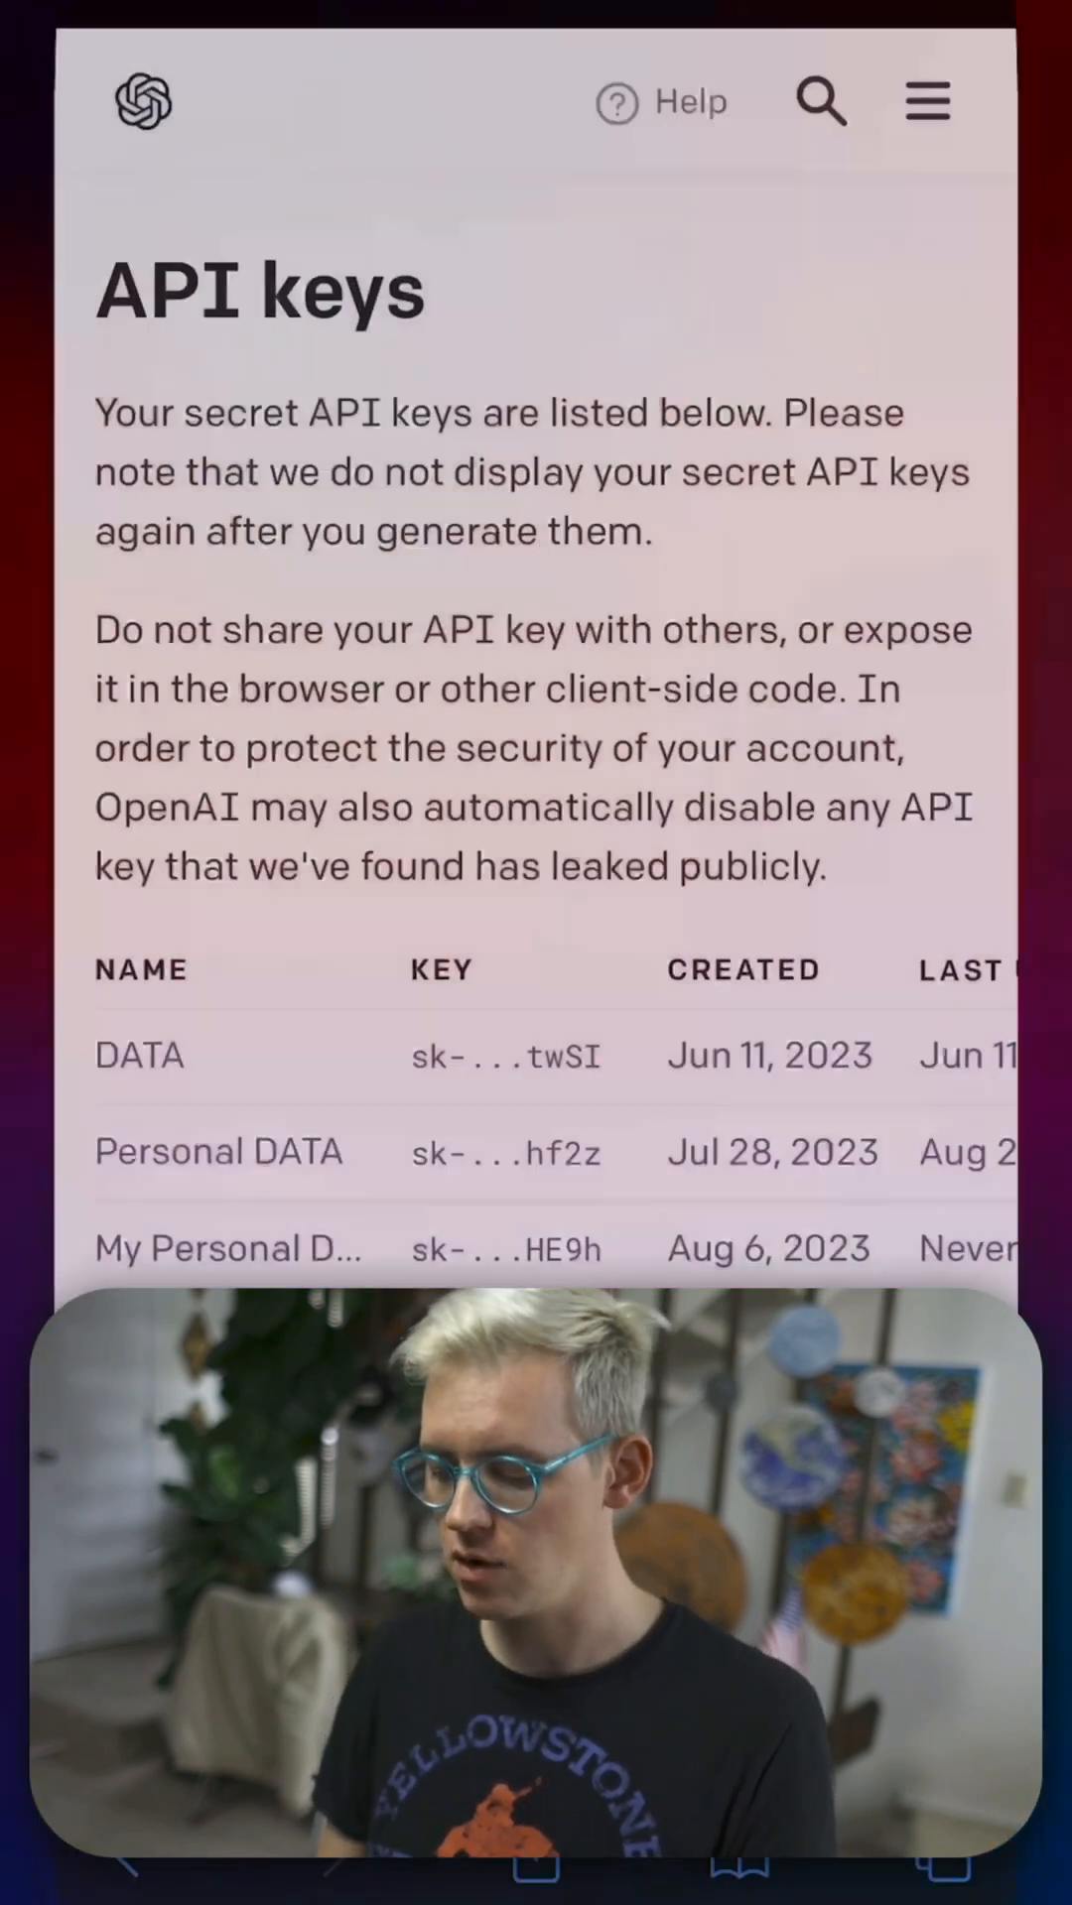
# Create a new OpenAI secret API key named 'Key' on platform.openai.com
pyautogui.scroll(-3)
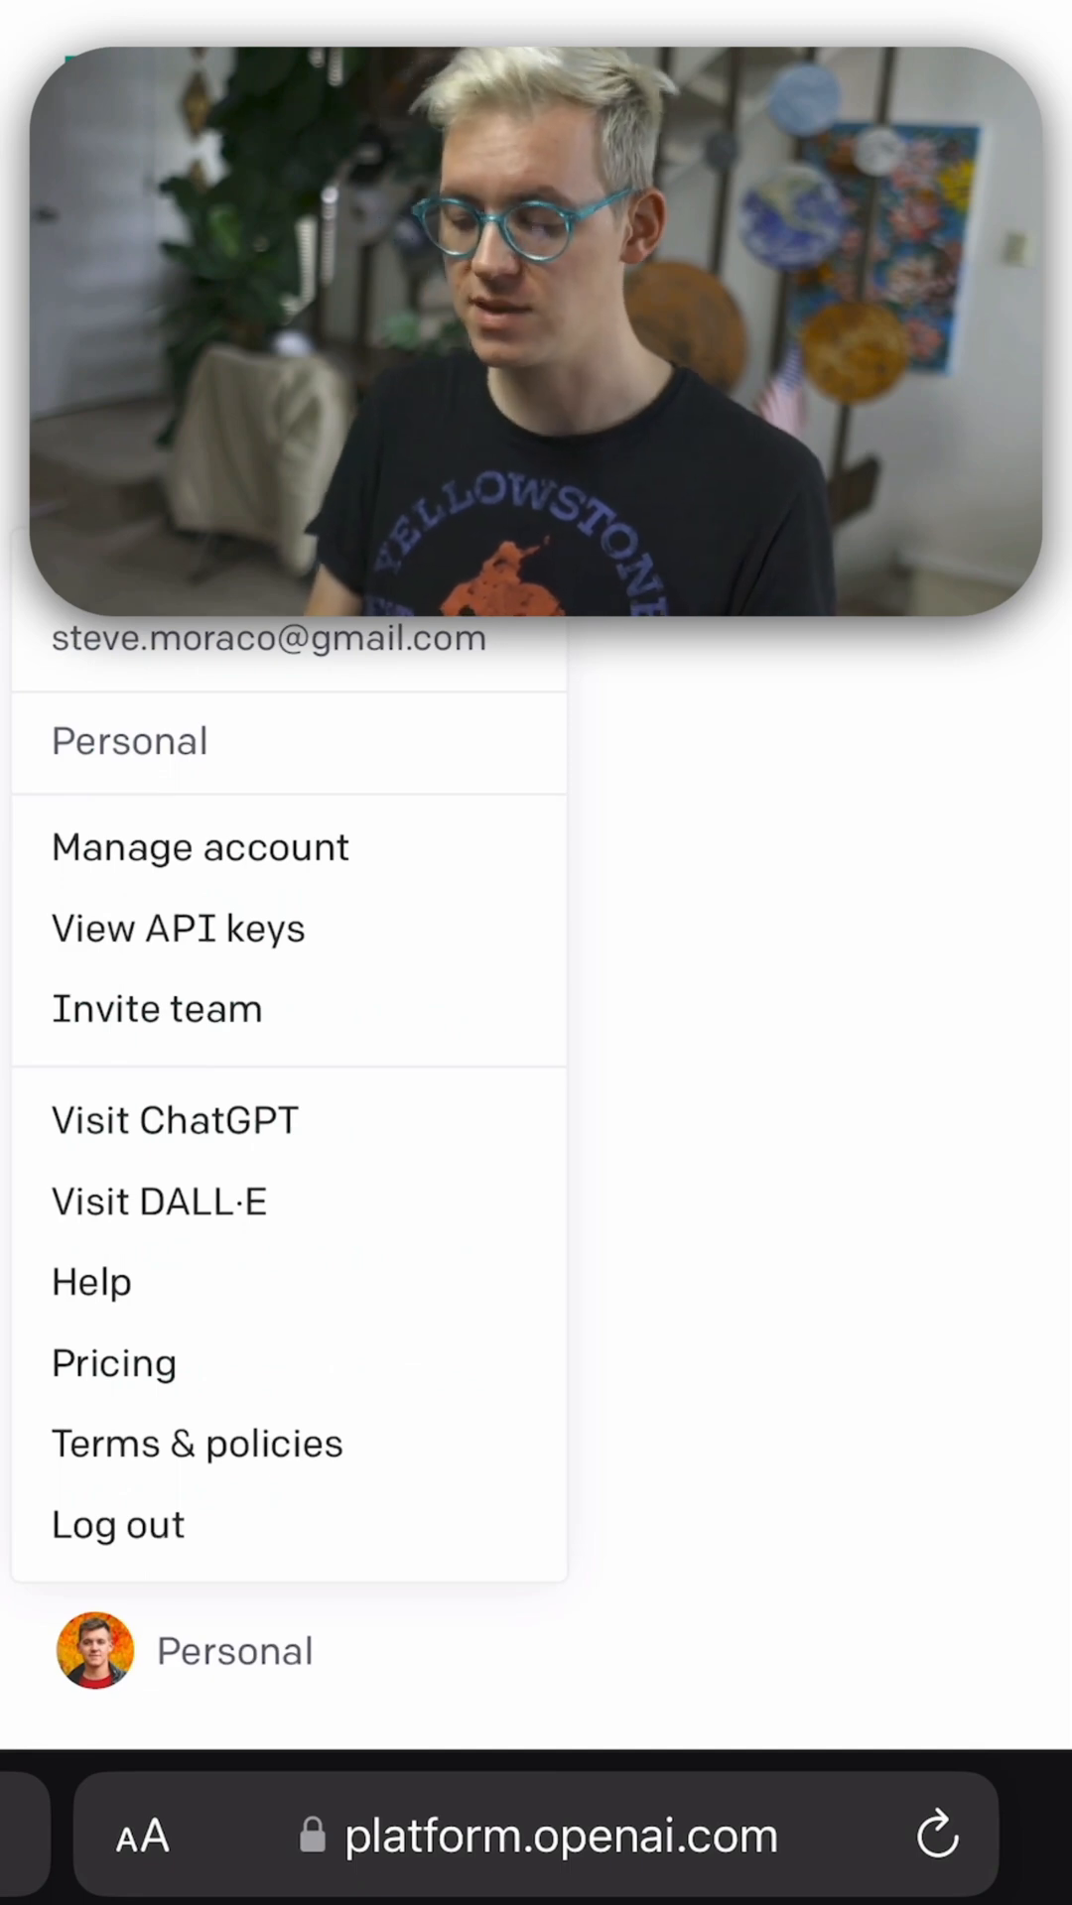
pyautogui.click(176, 926)
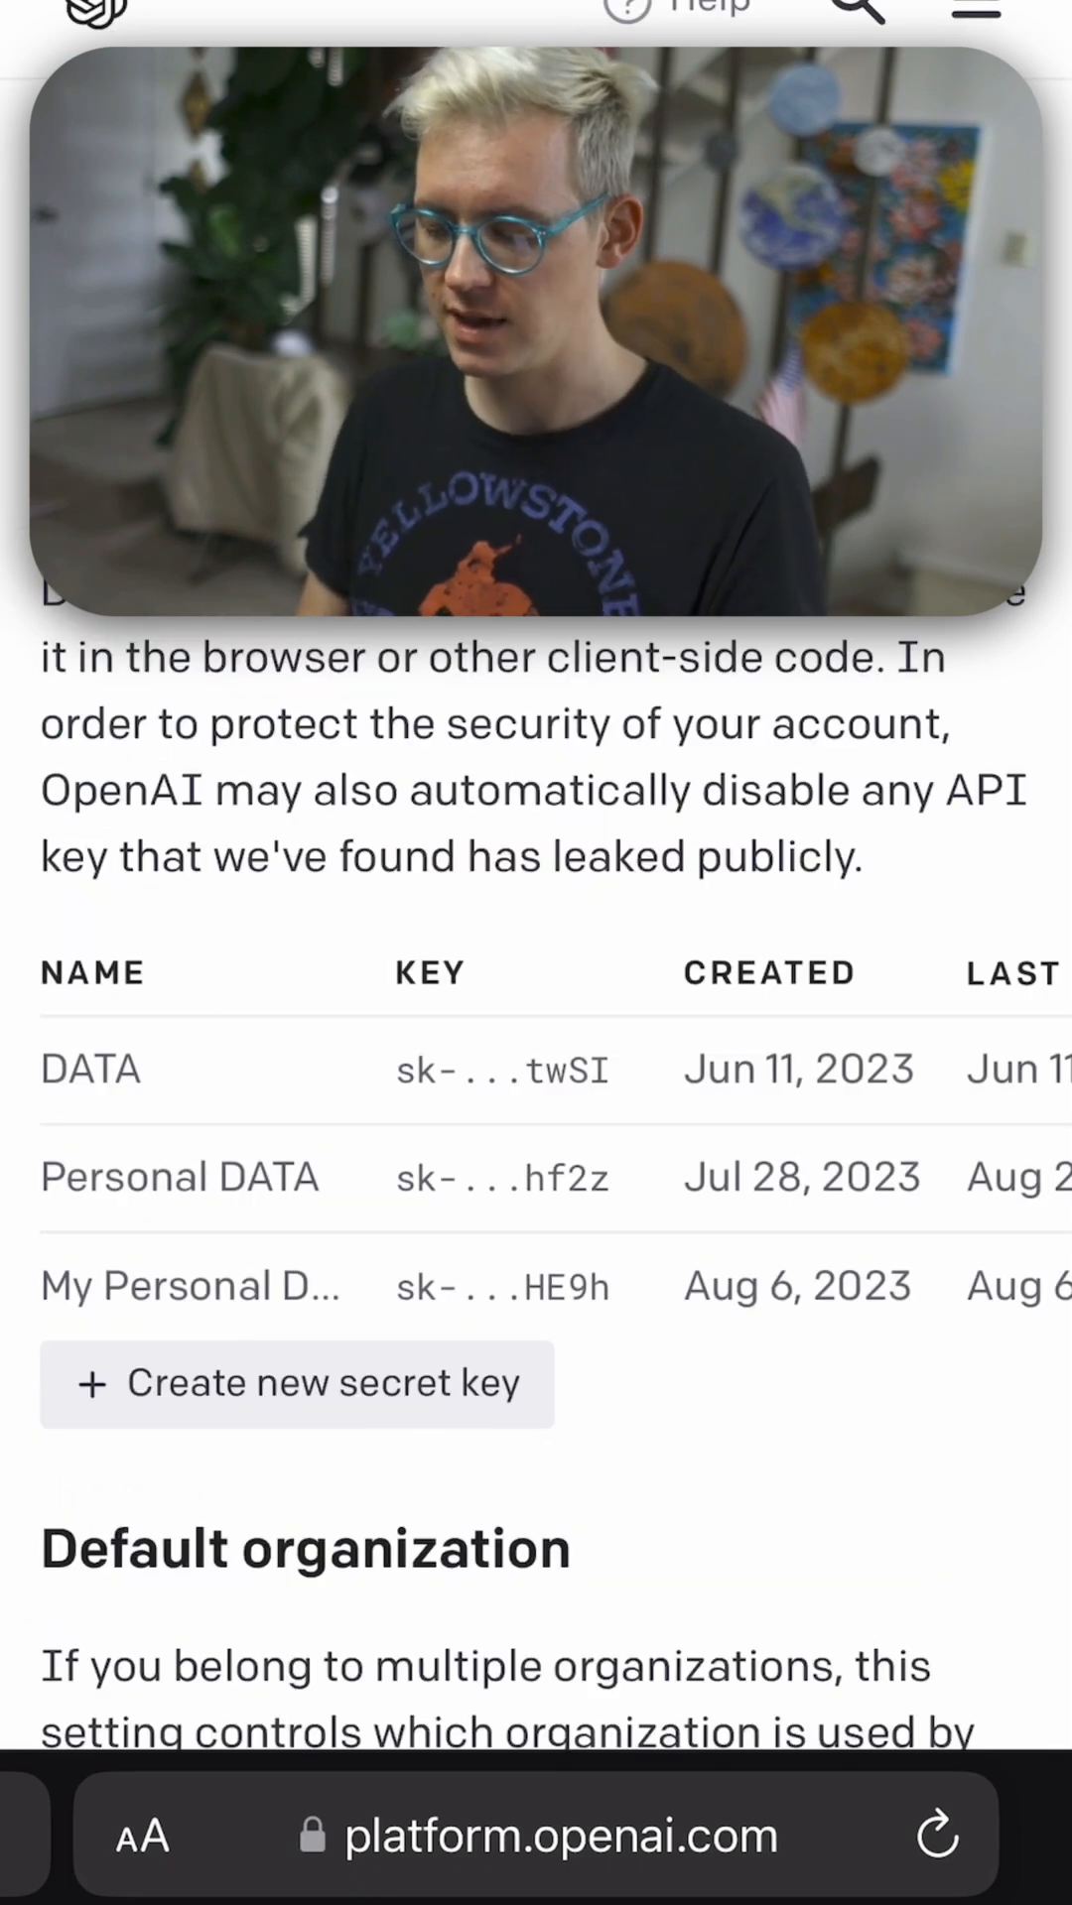
pyautogui.click(296, 1383)
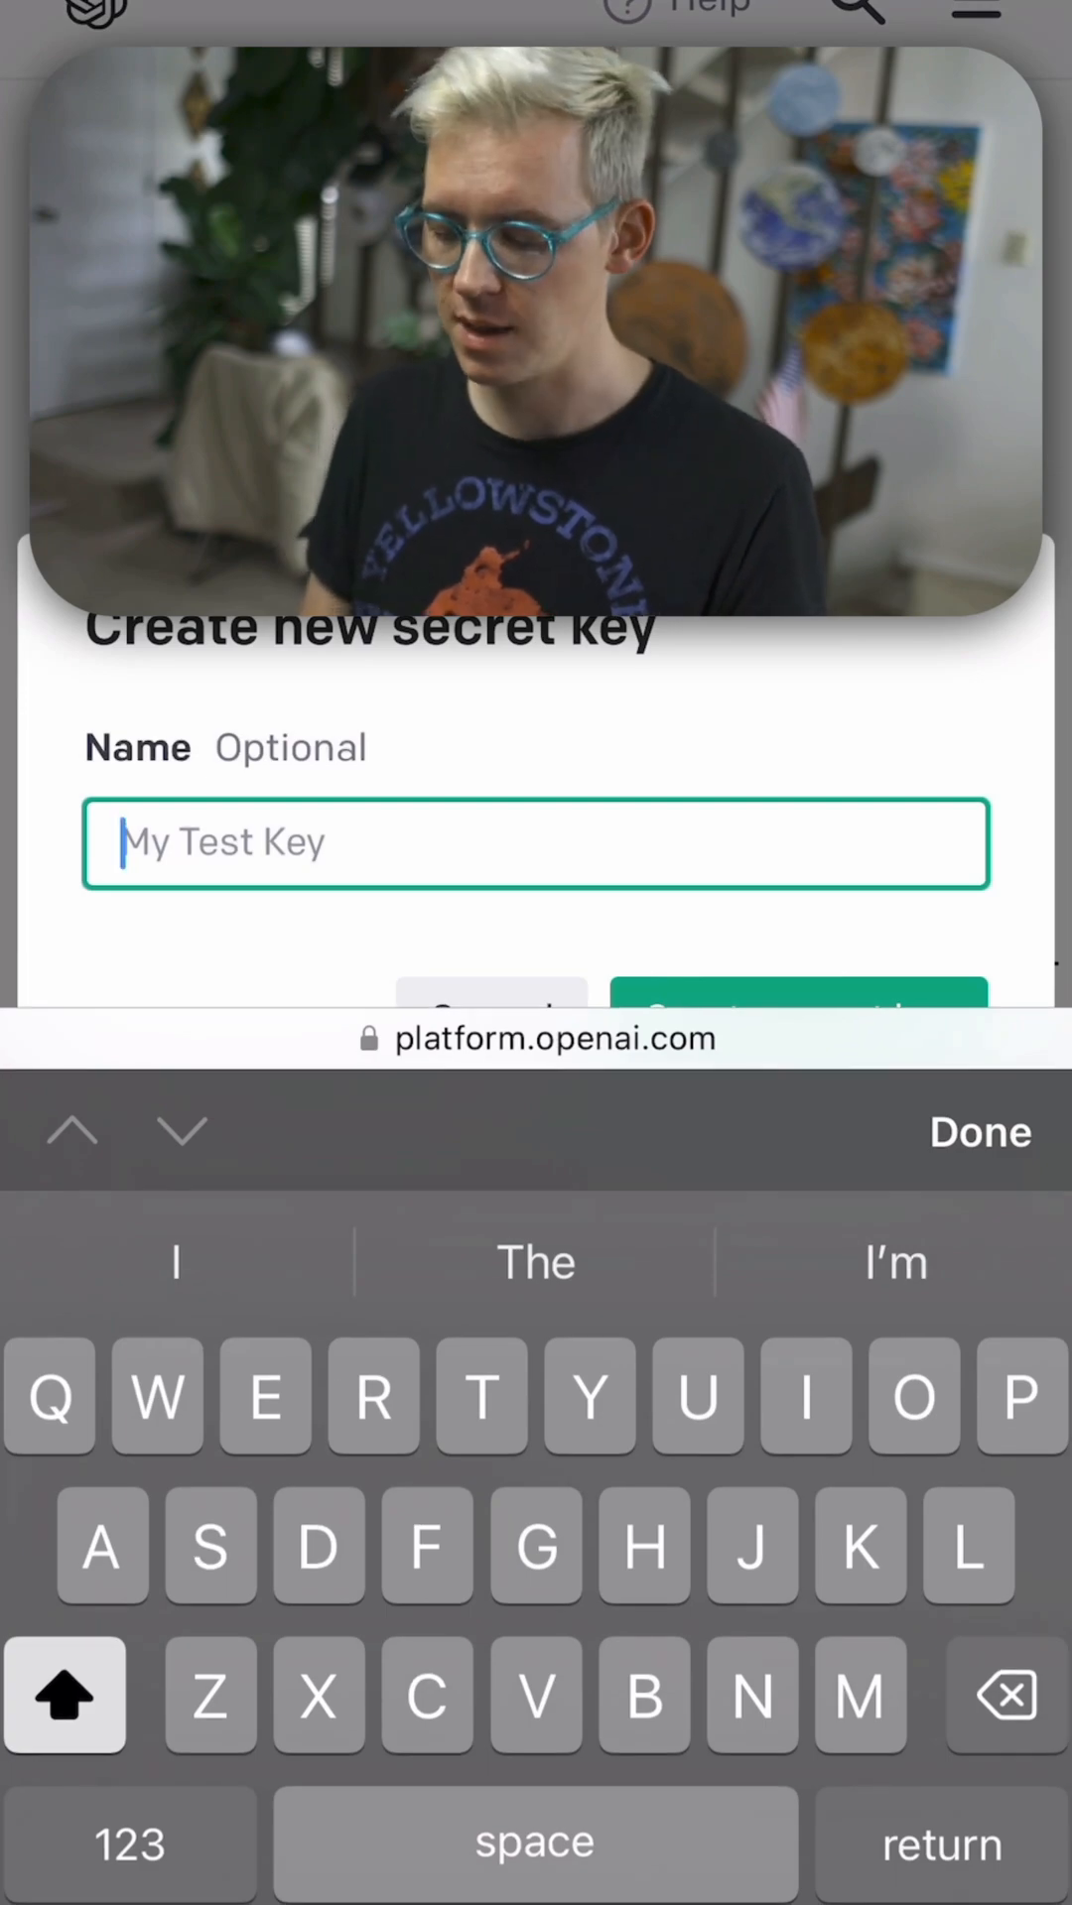
pyautogui.write('Key')
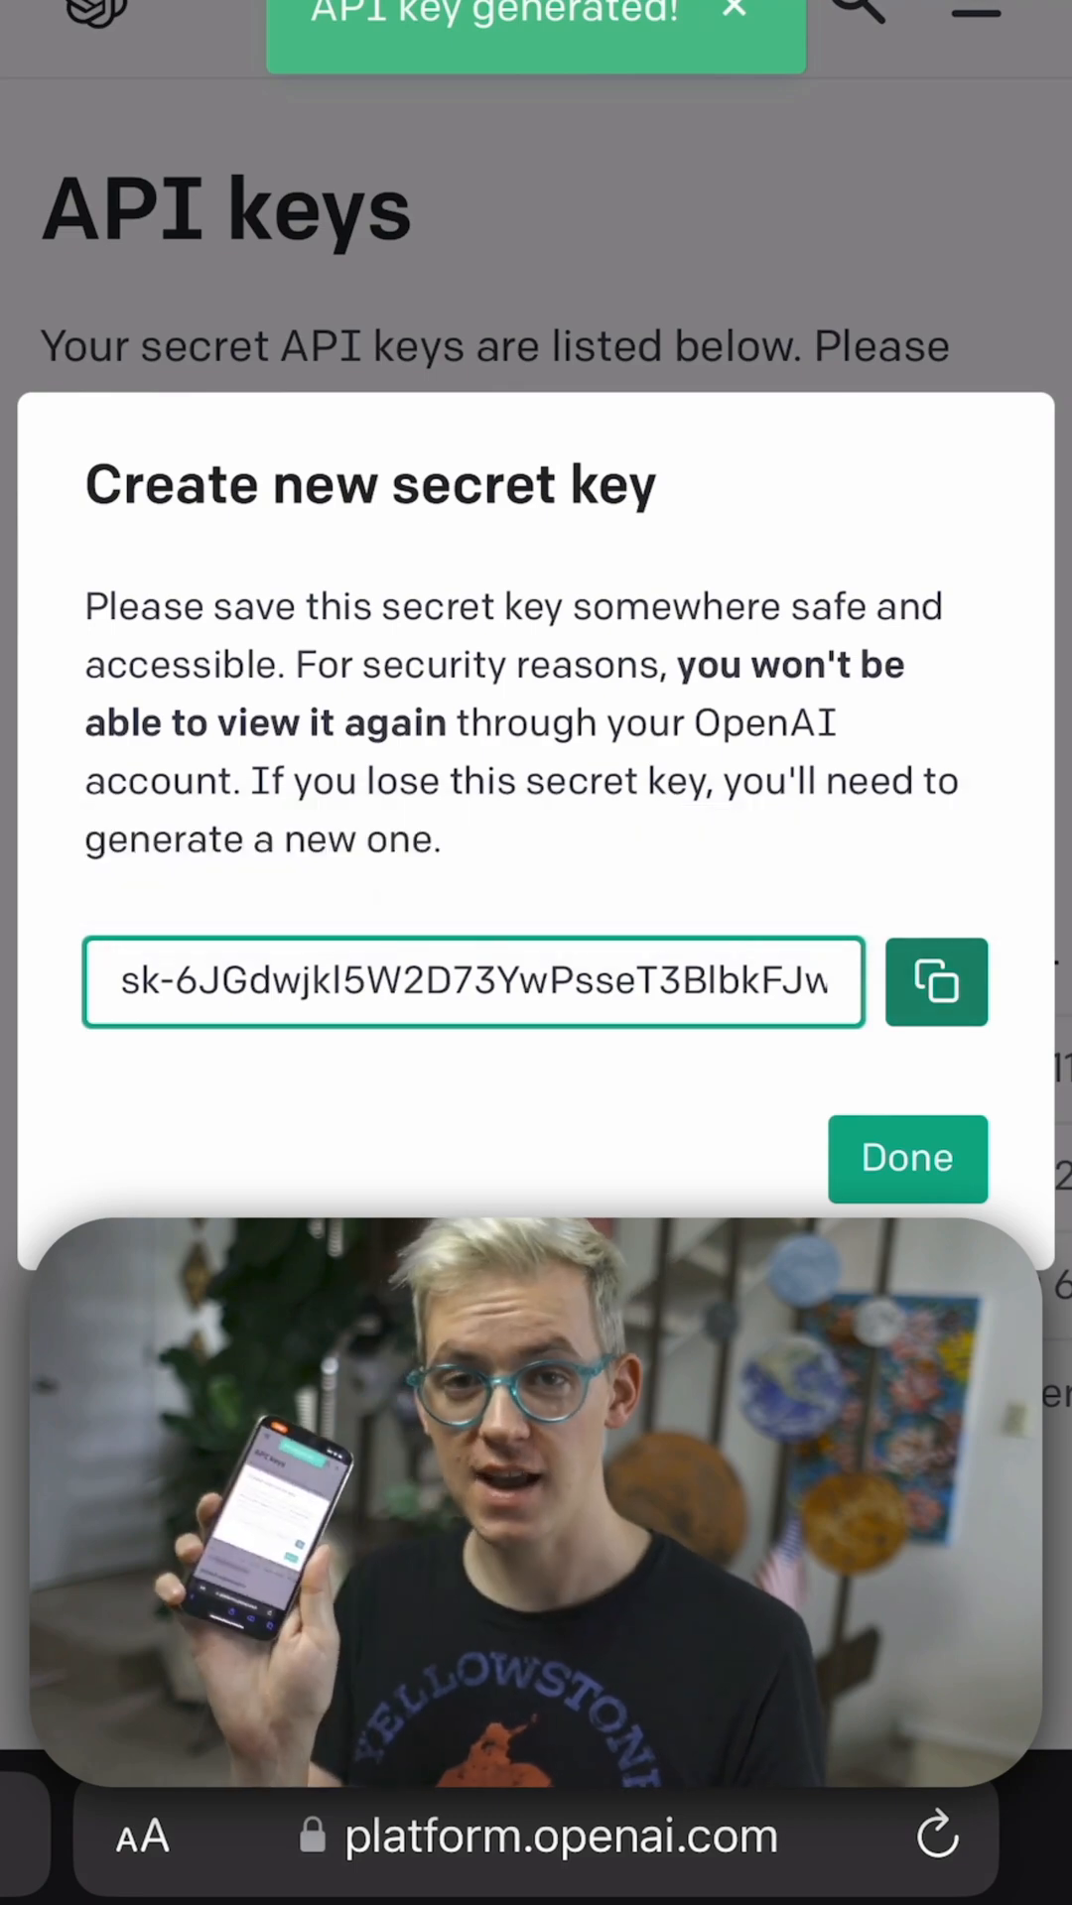
pyautogui.click(905, 1157)
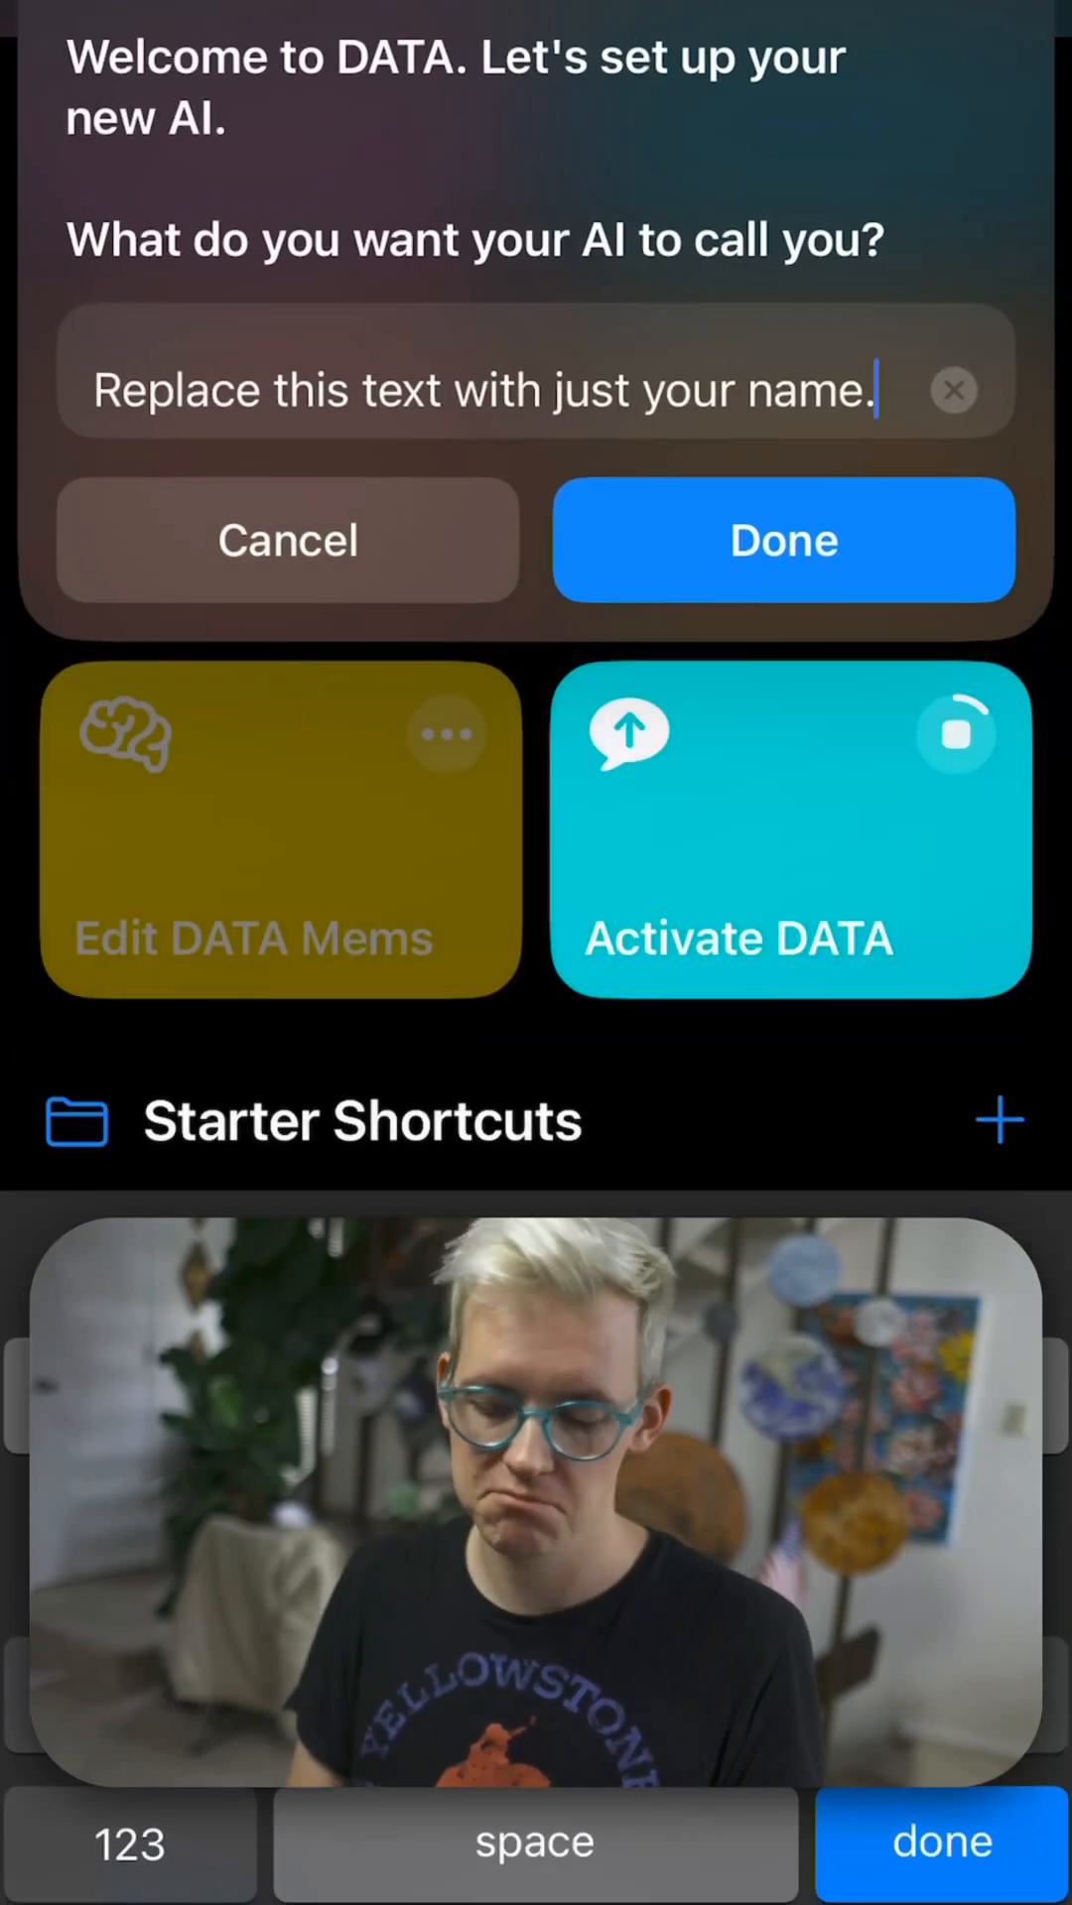
# Answer the setup with the name 'Steve' and keep DATA as the bot name
pyautogui.write('Steve')
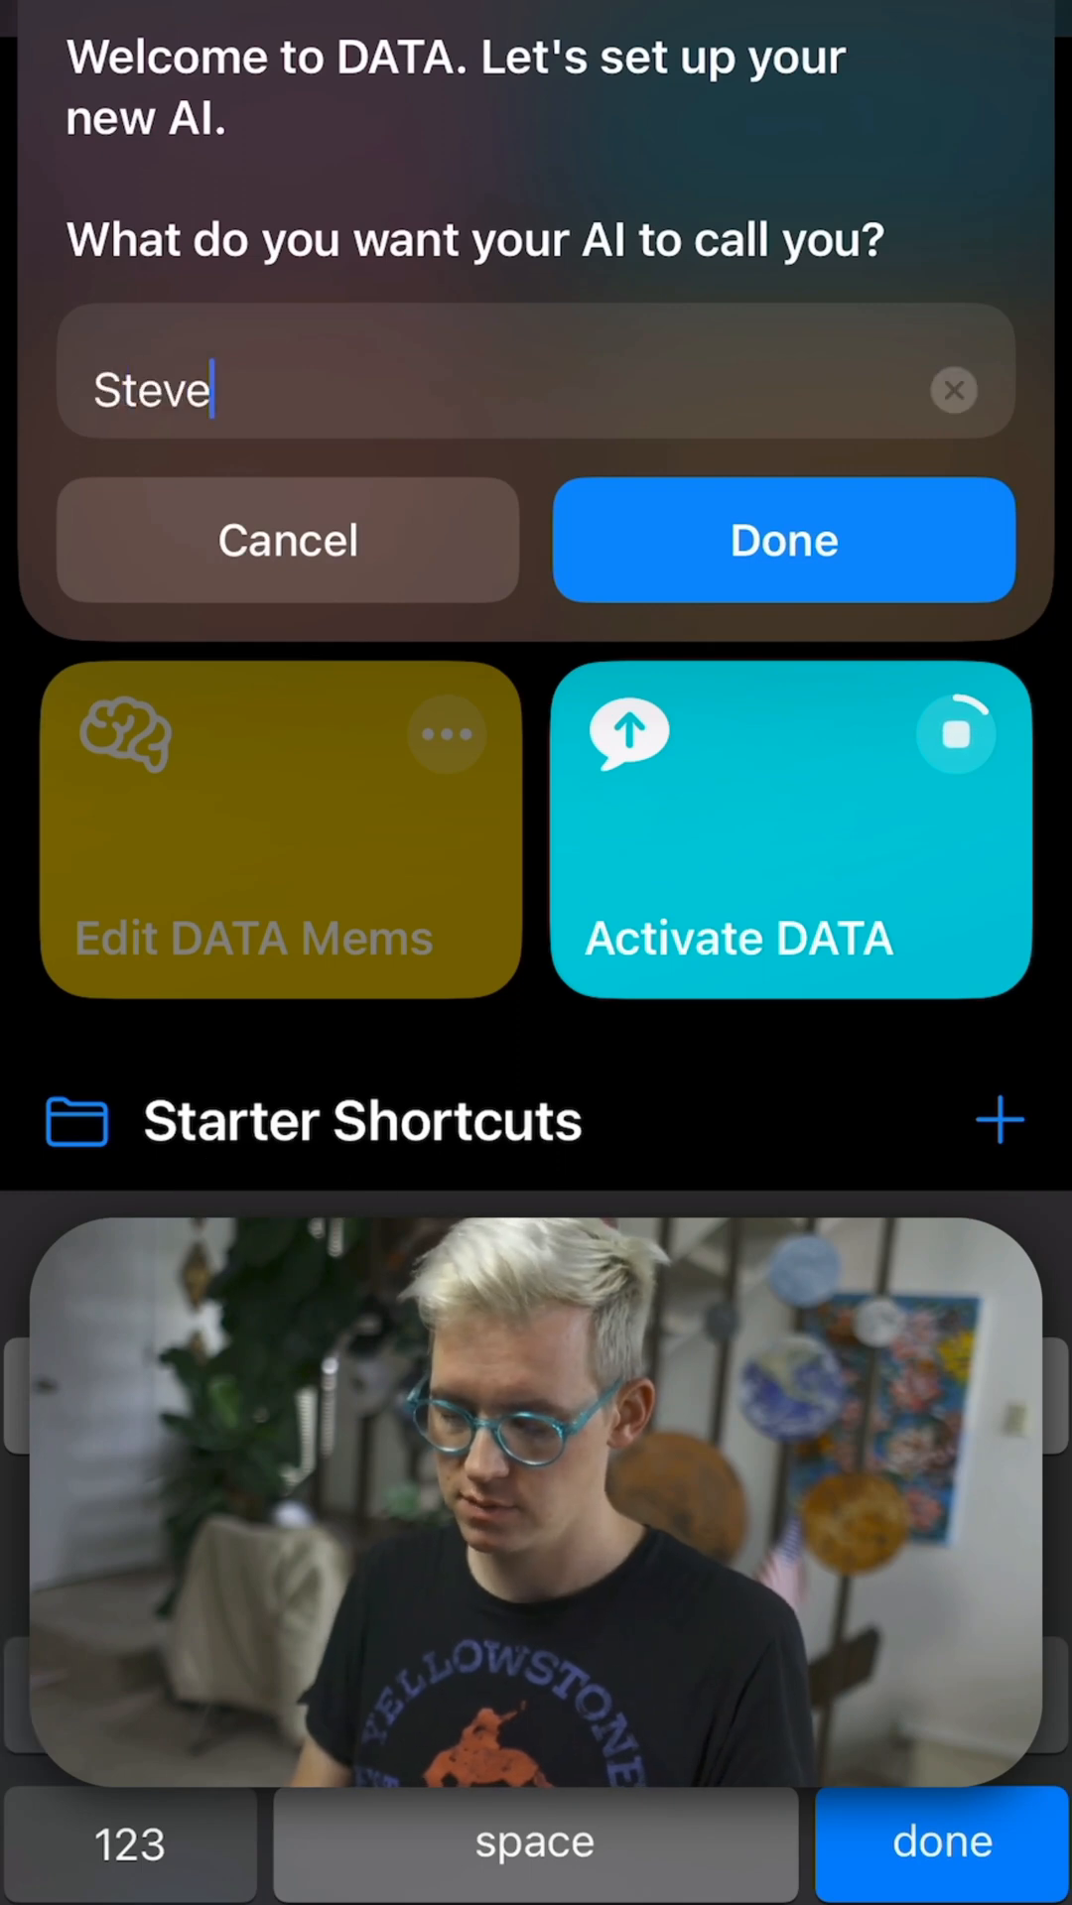
pyautogui.click(782, 540)
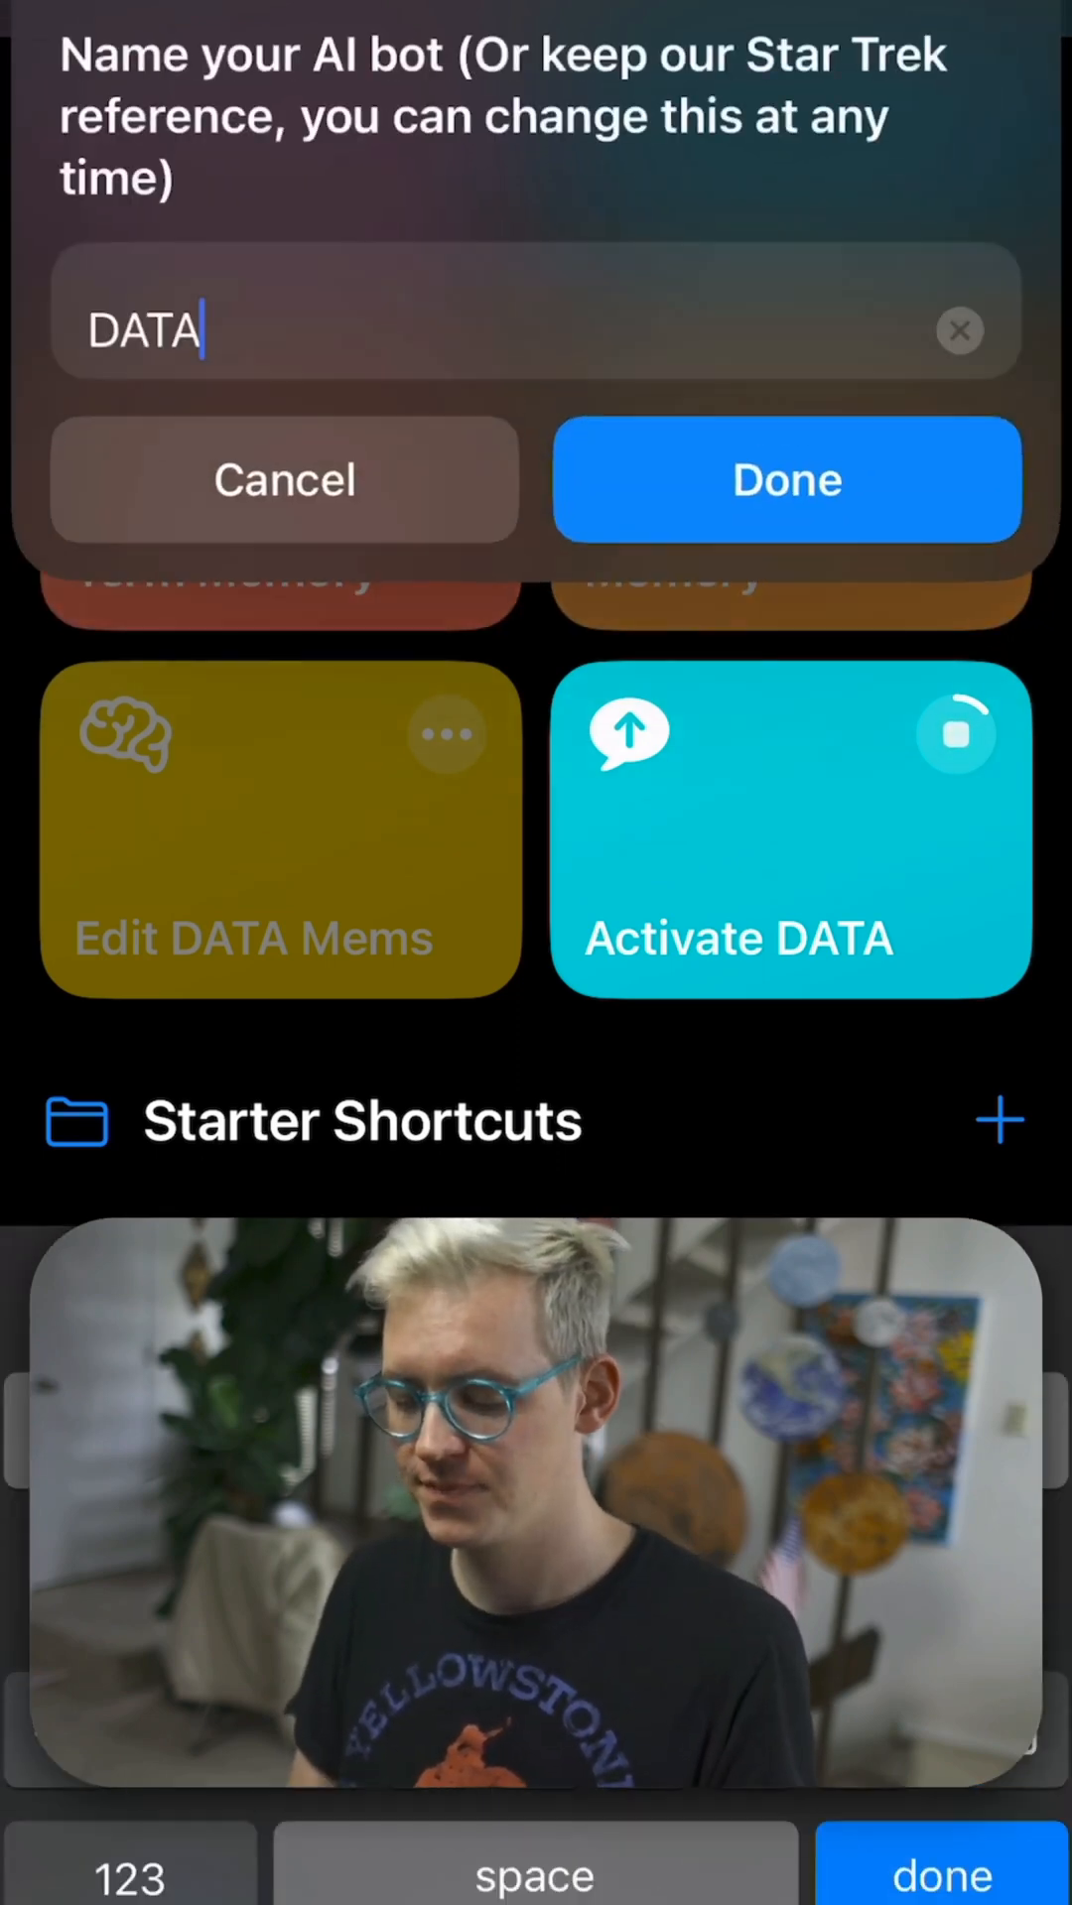
pyautogui.click(786, 479)
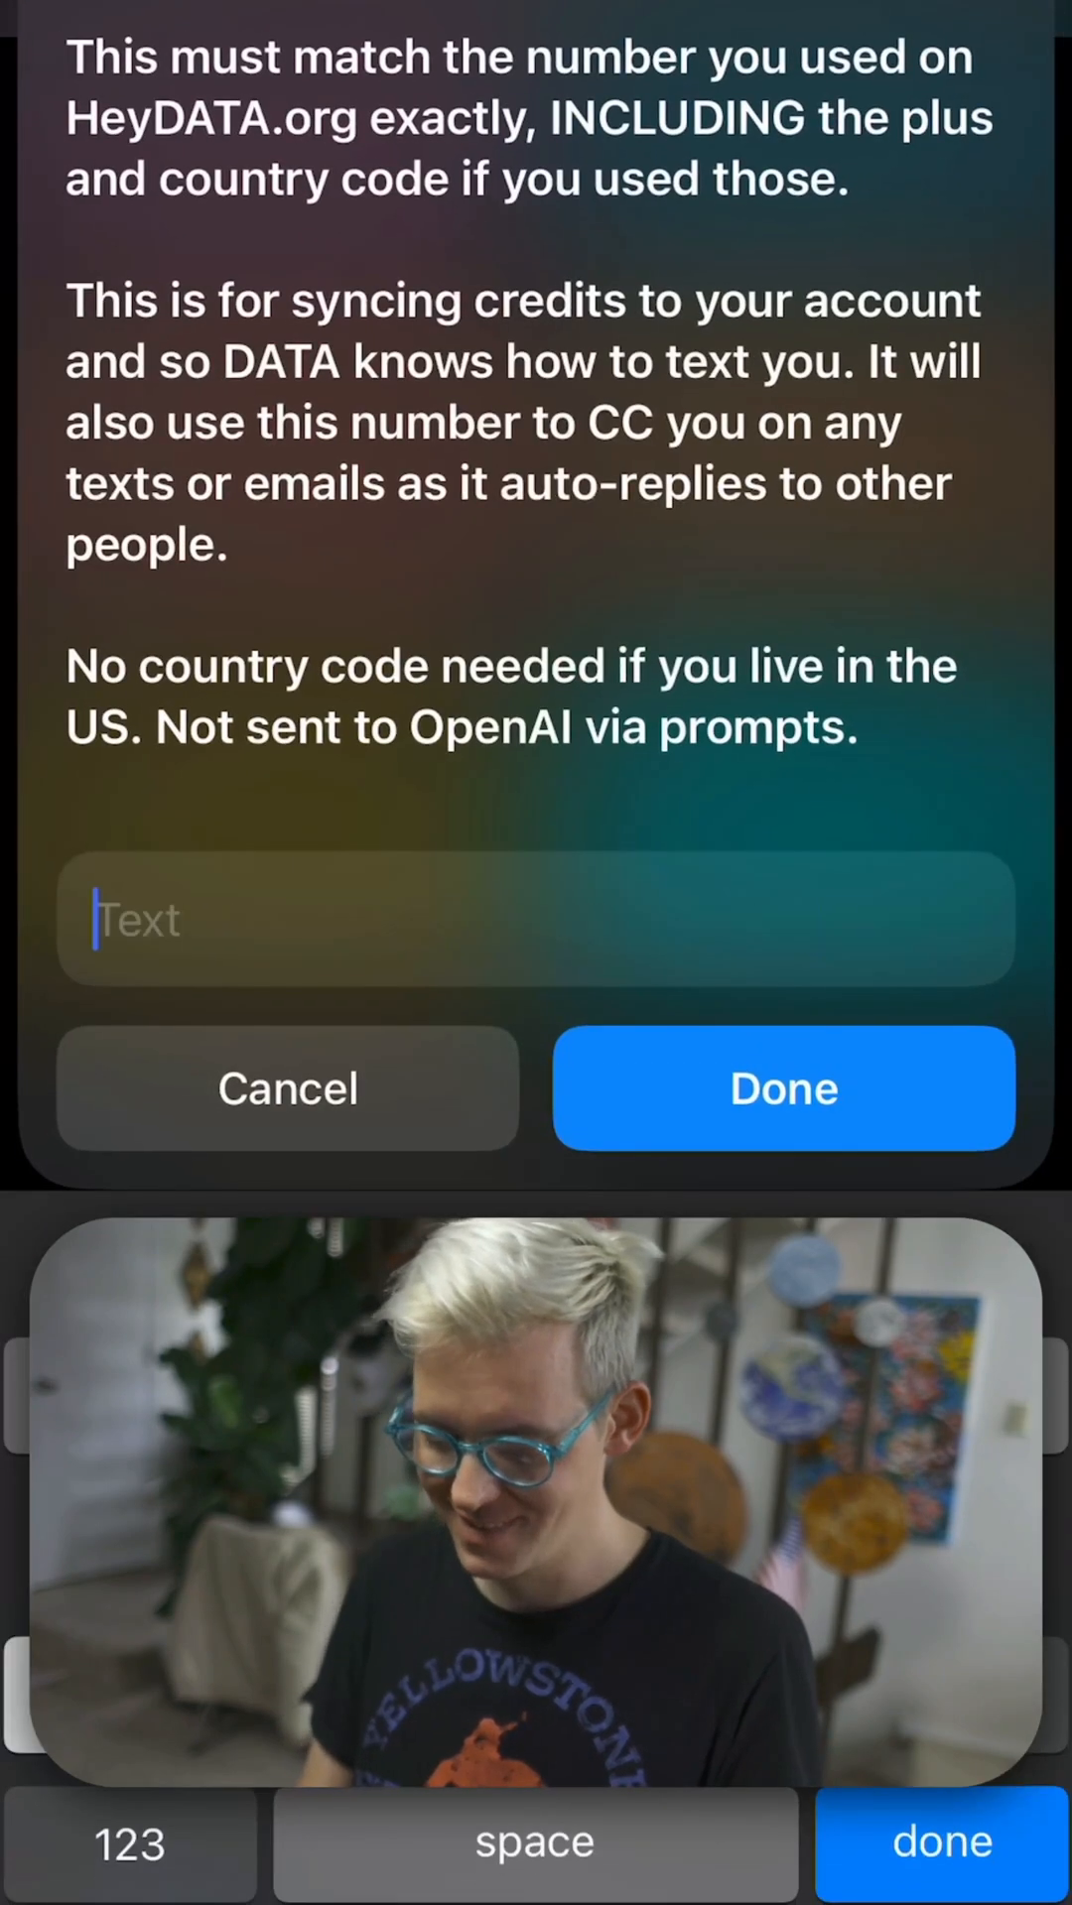
# Enter phone number 71965, confirm it and continue past the welcome message
pyautogui.write('71965')
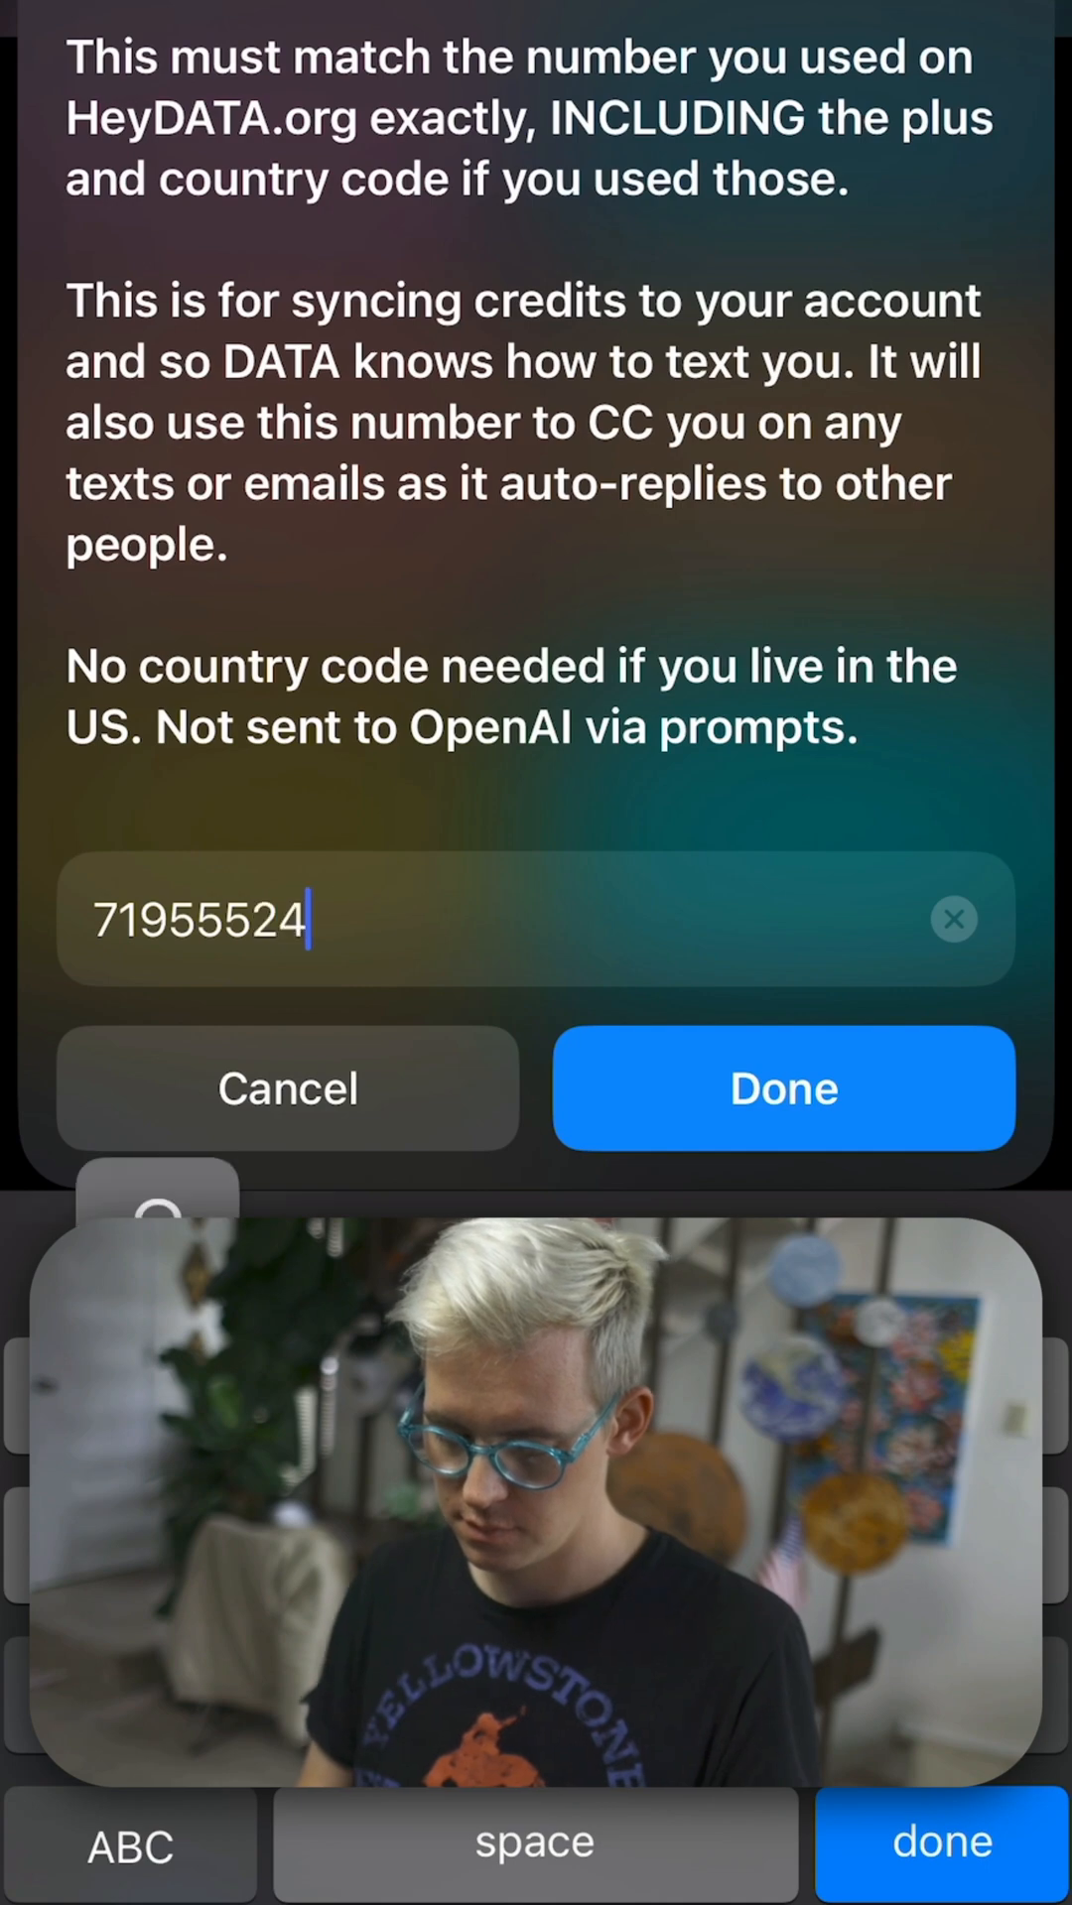
pyautogui.click(784, 1088)
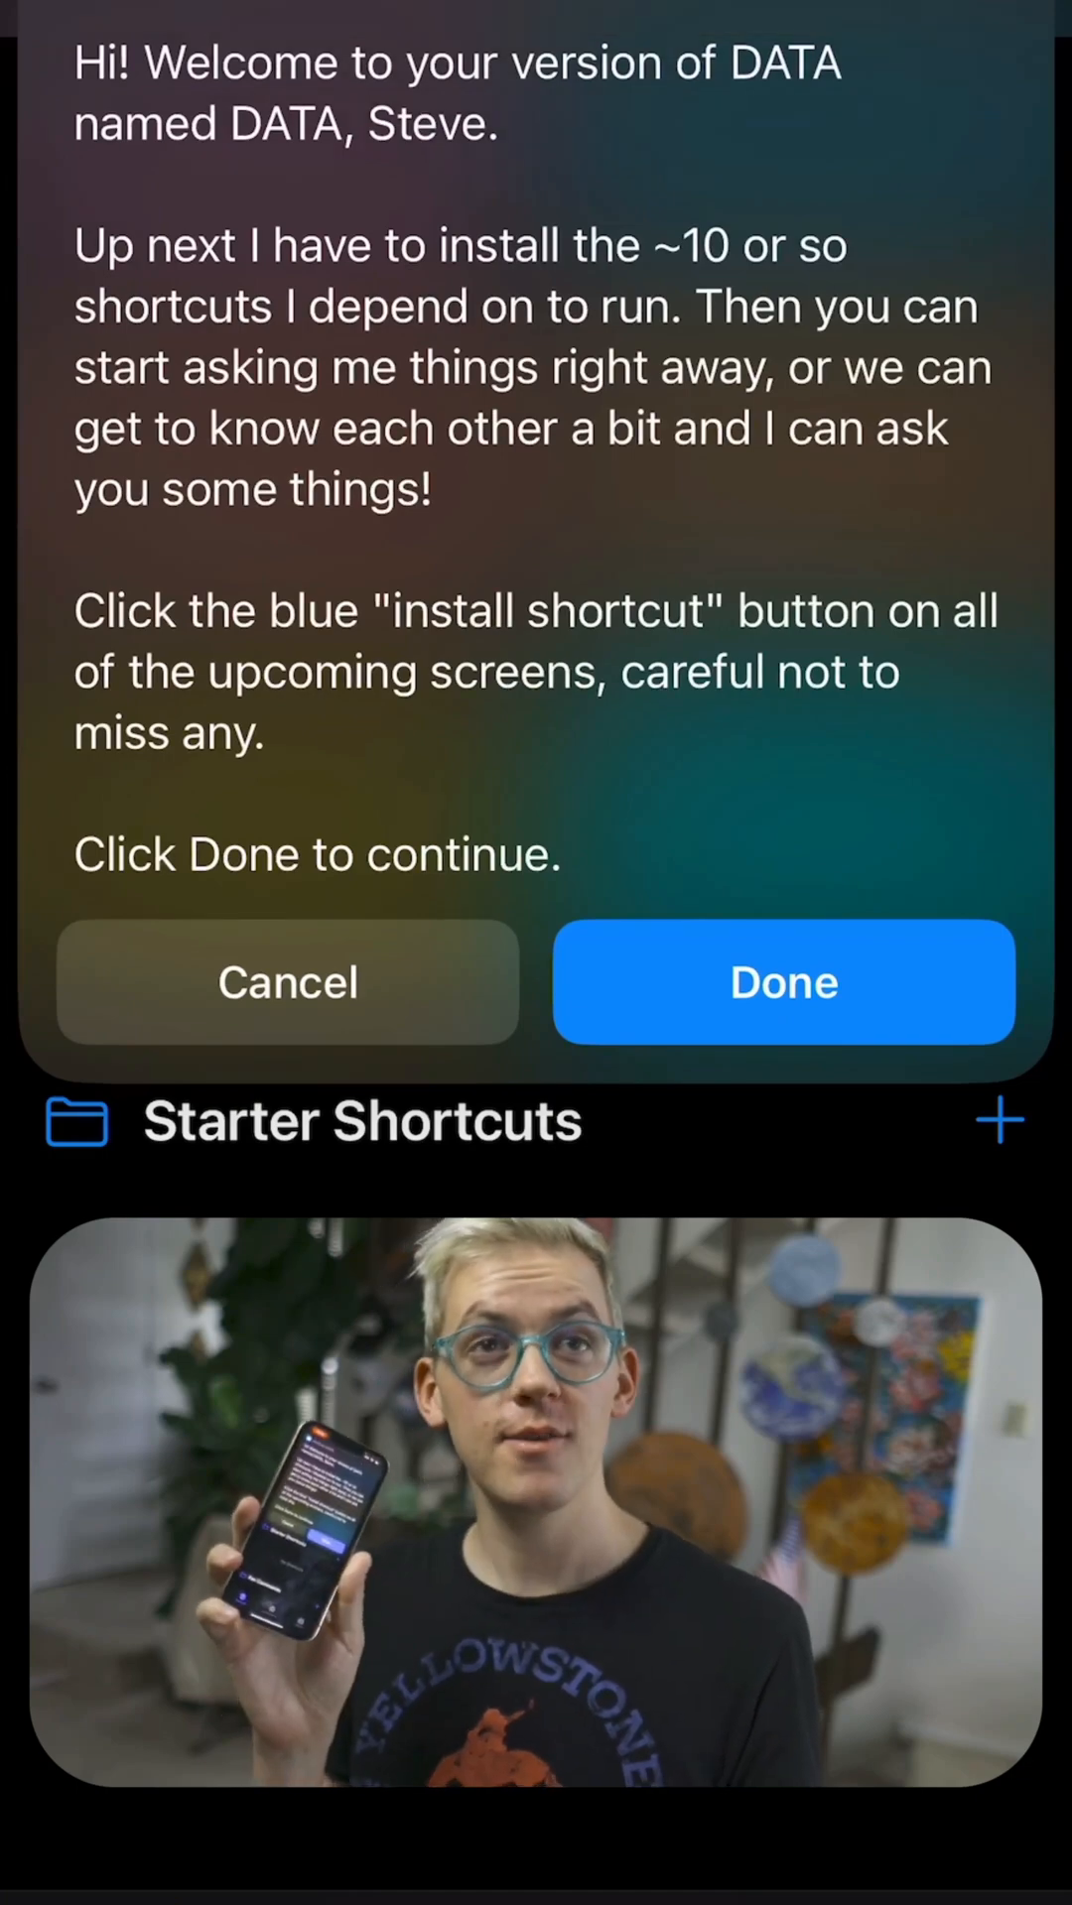
pyautogui.click(782, 983)
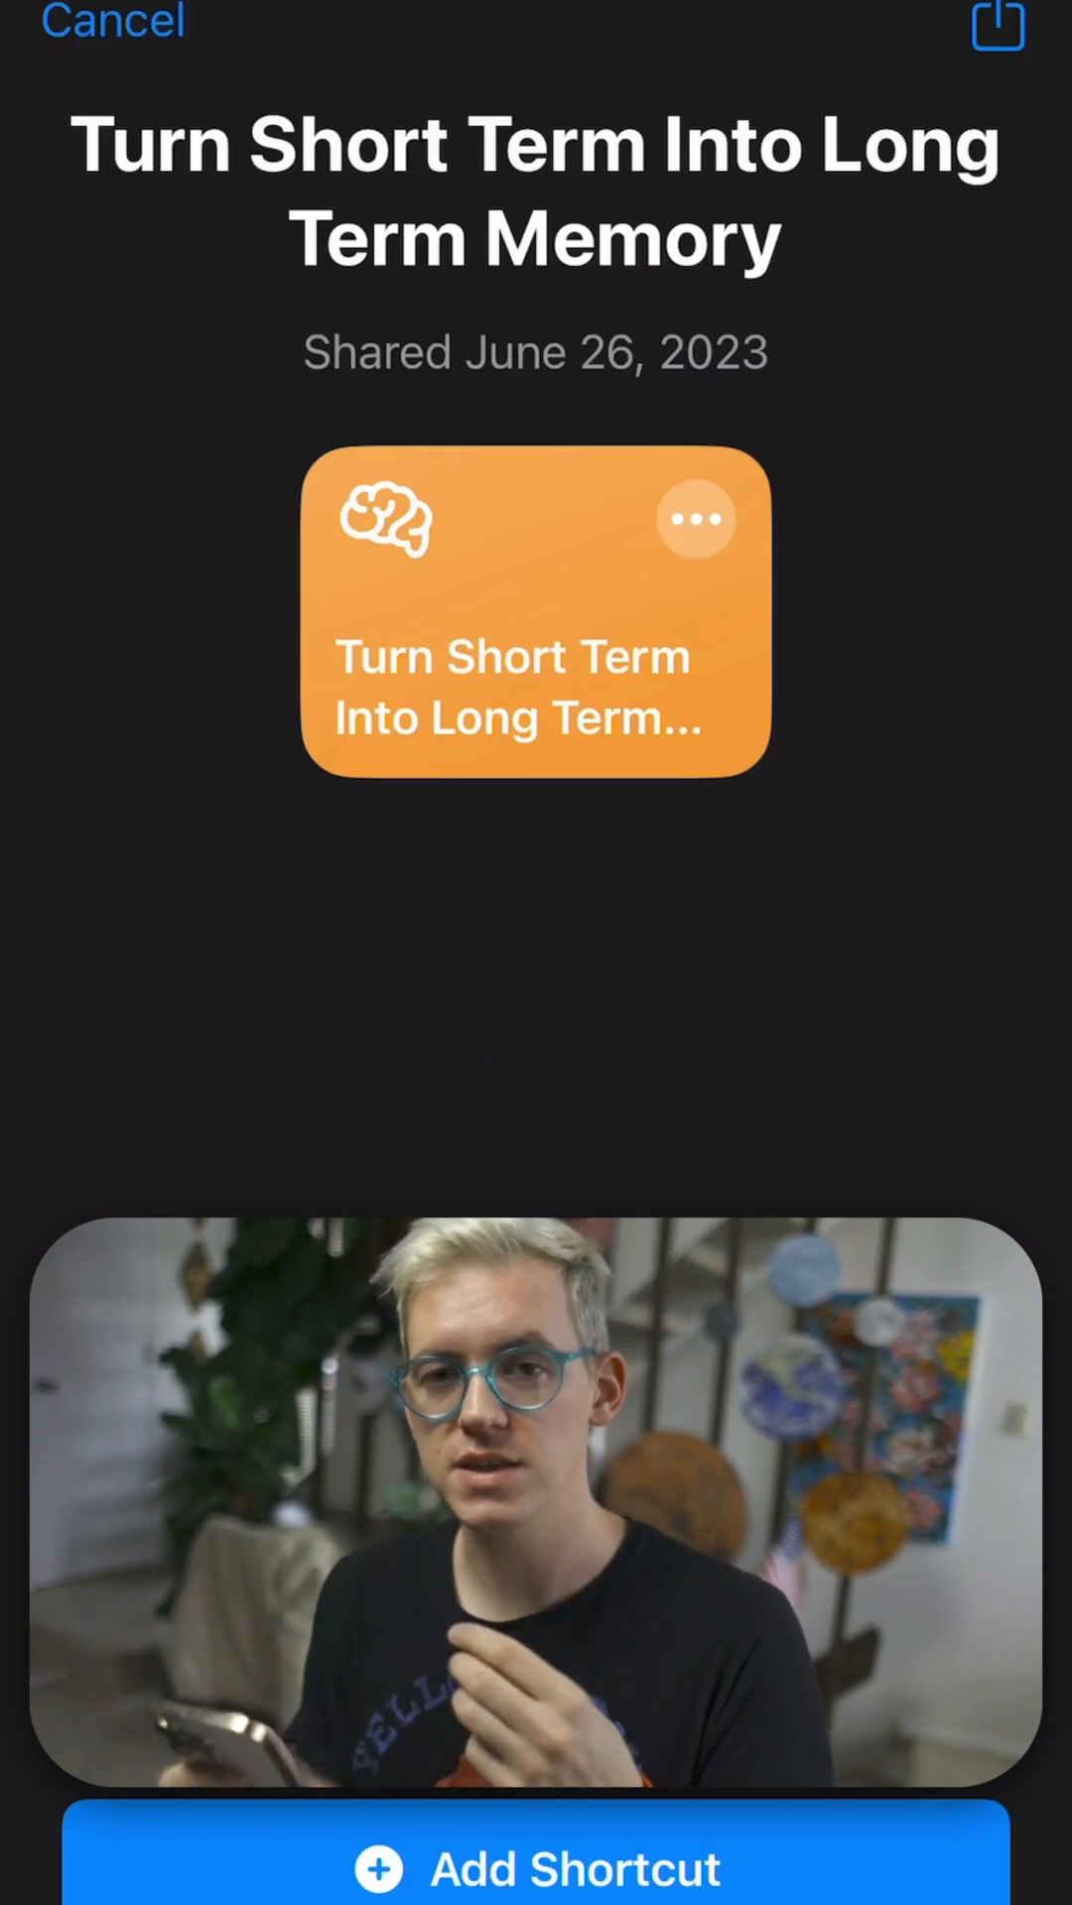
# Add the Turn Short Term Into Long Term Memory and Cal To Text helper shortcuts
pyautogui.click(111, 22)
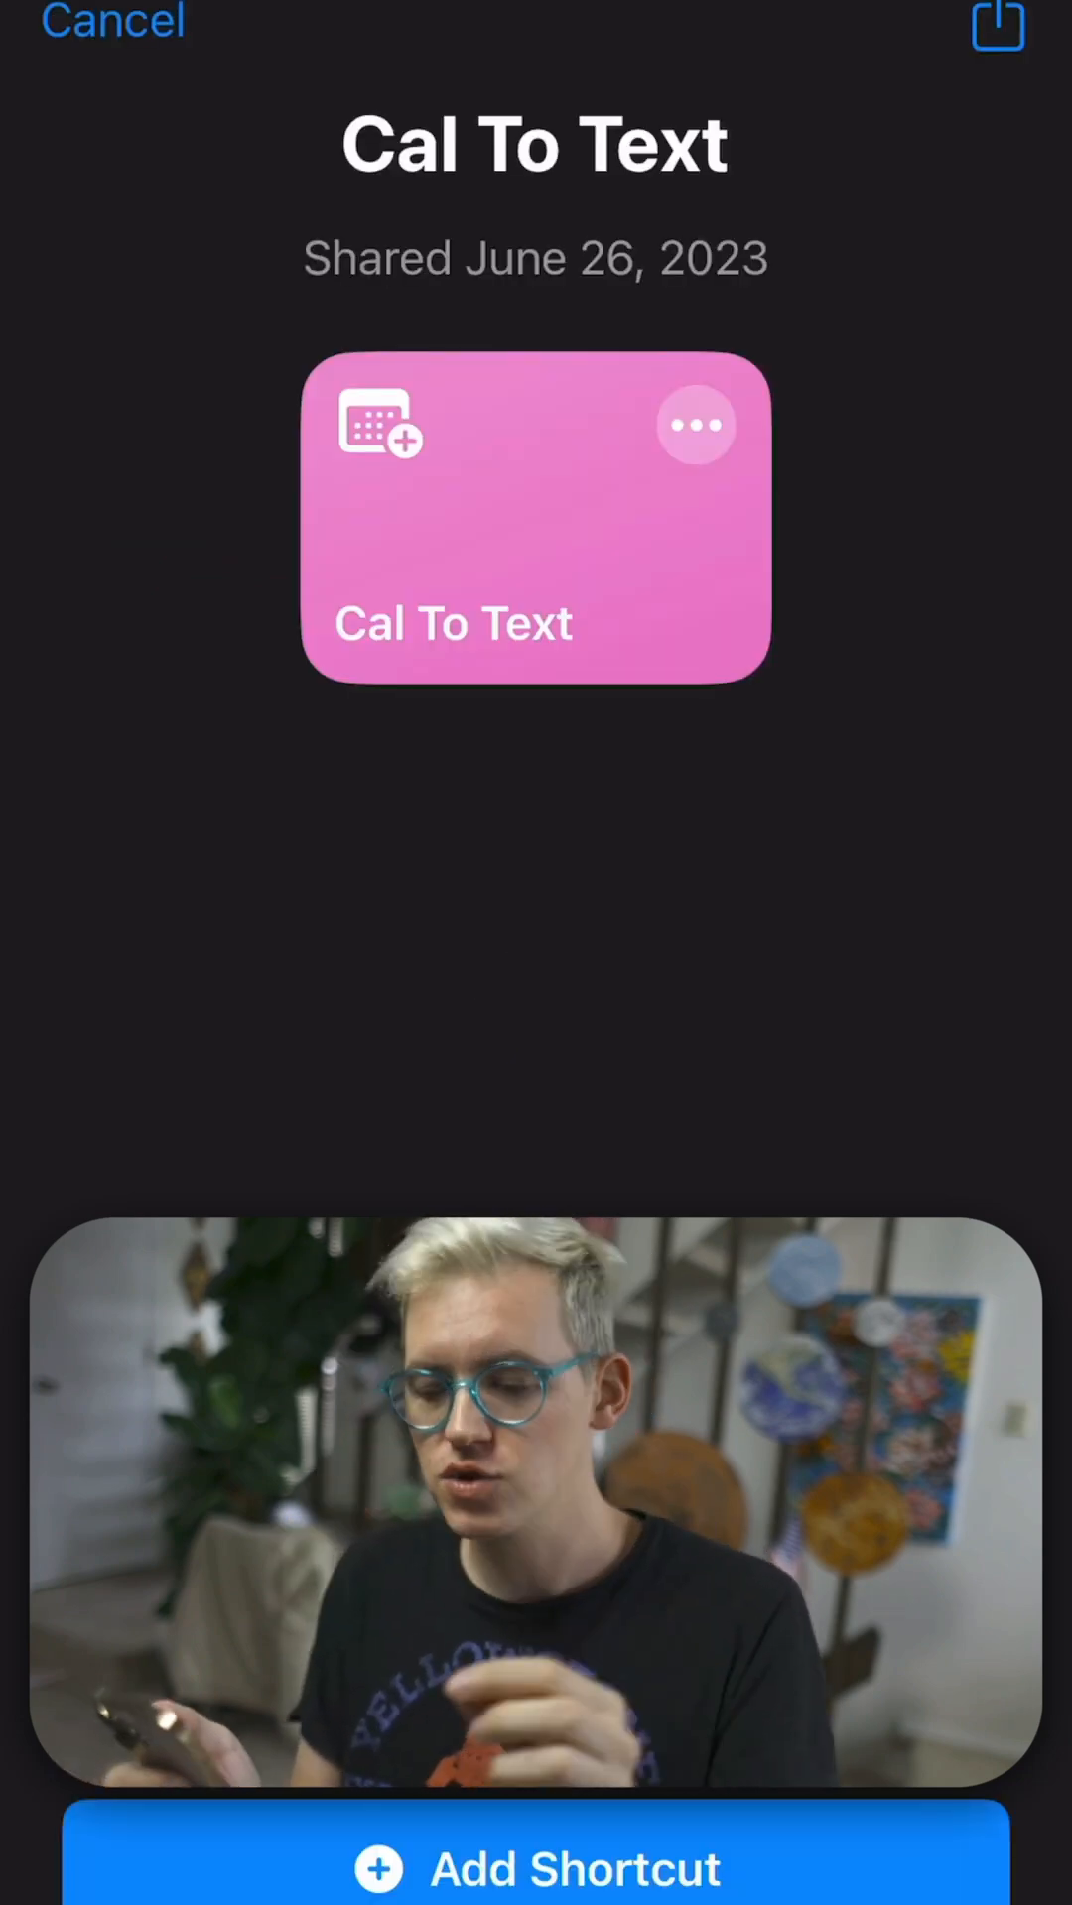
pyautogui.click(534, 1867)
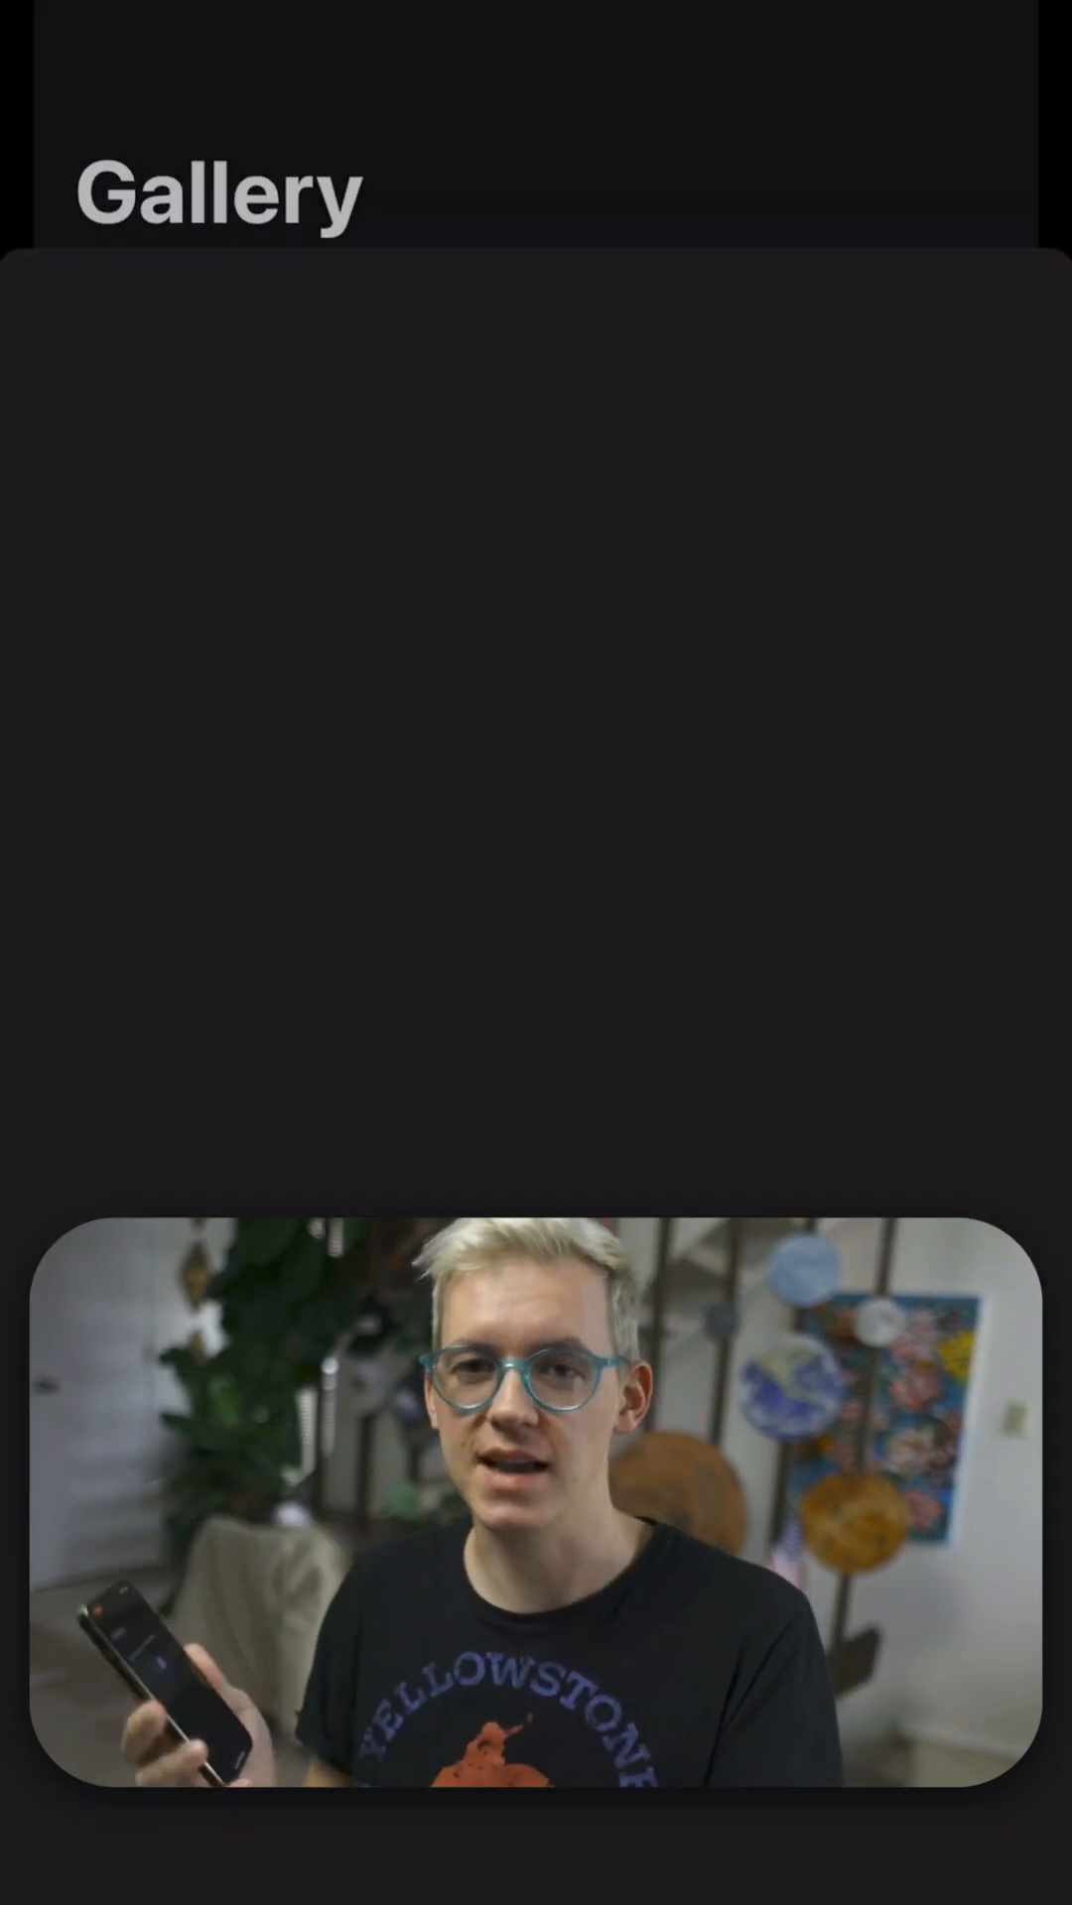
pyautogui.click(533, 1518)
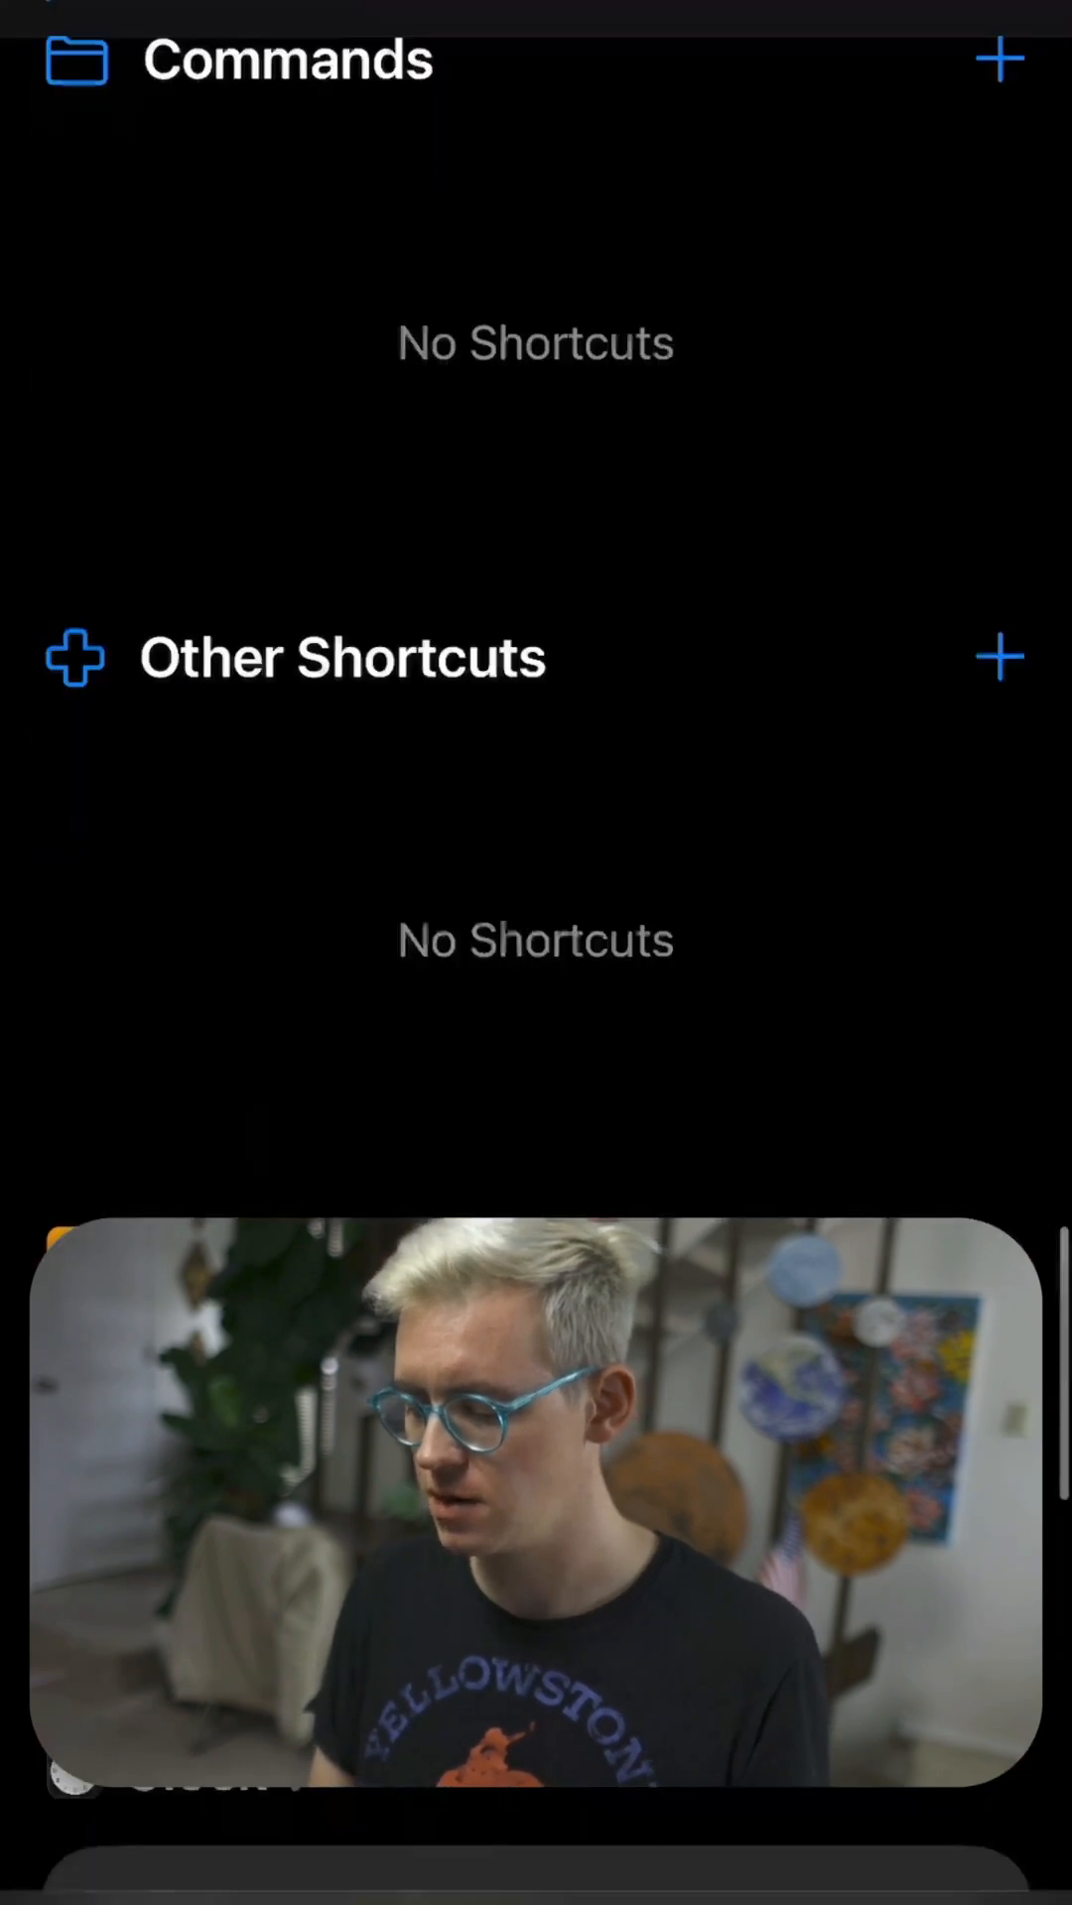
# Add the shared Edit DATA Mems shortcut to the library and return to the Gallery
pyautogui.scroll(-3)
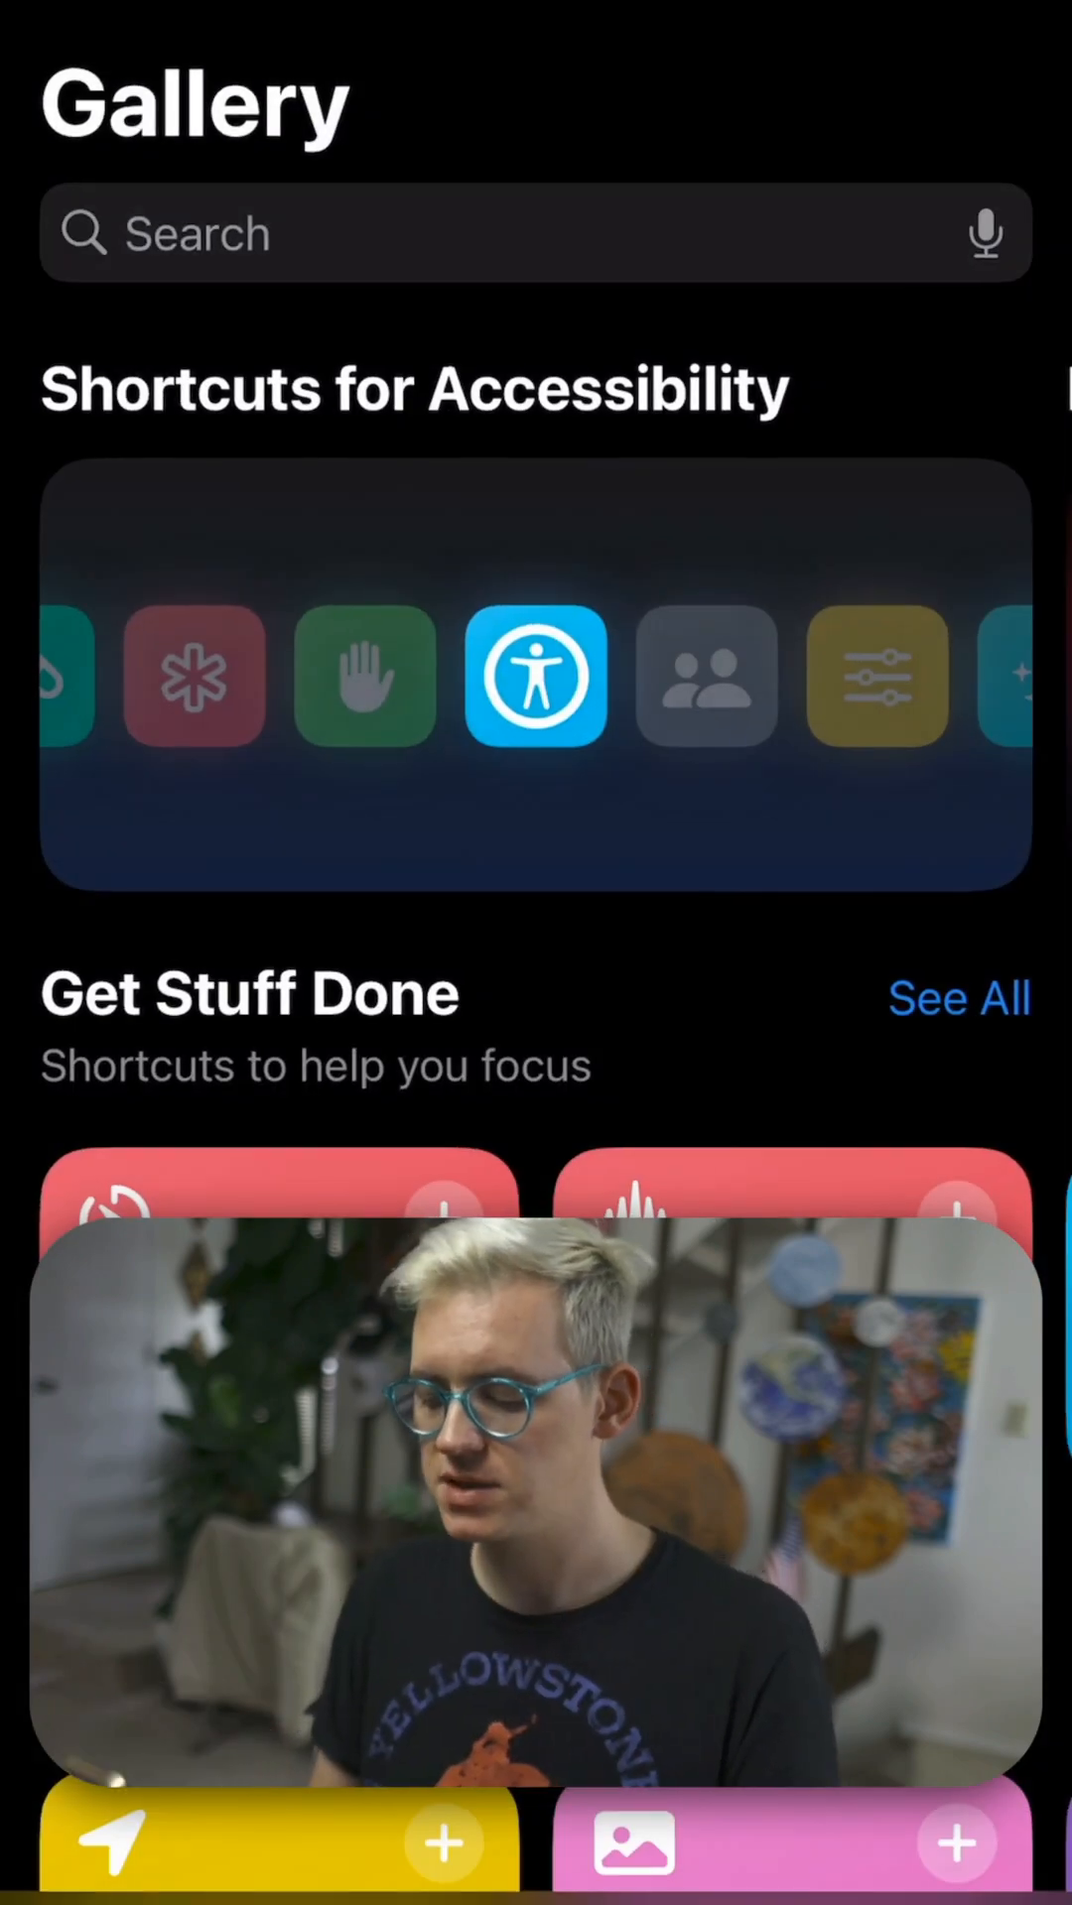
pyautogui.scroll(-3)
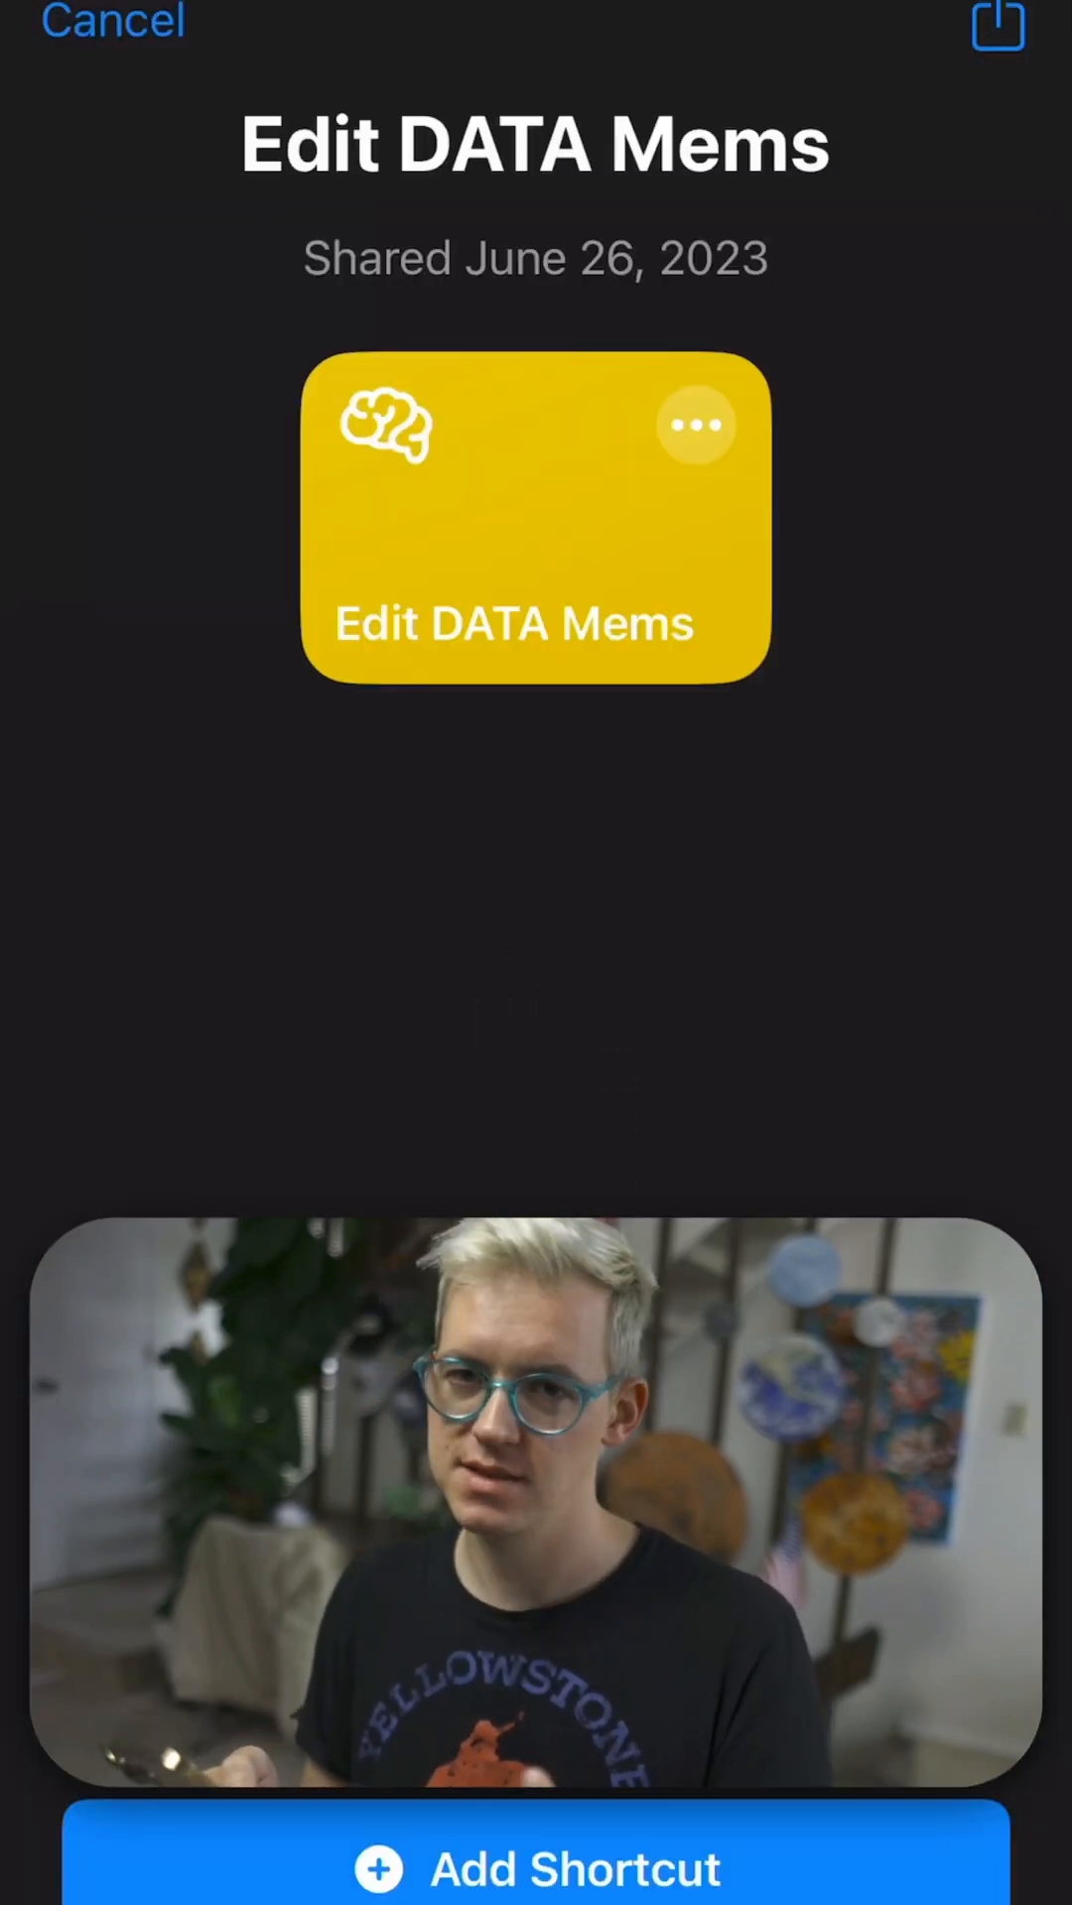
pyautogui.click(113, 22)
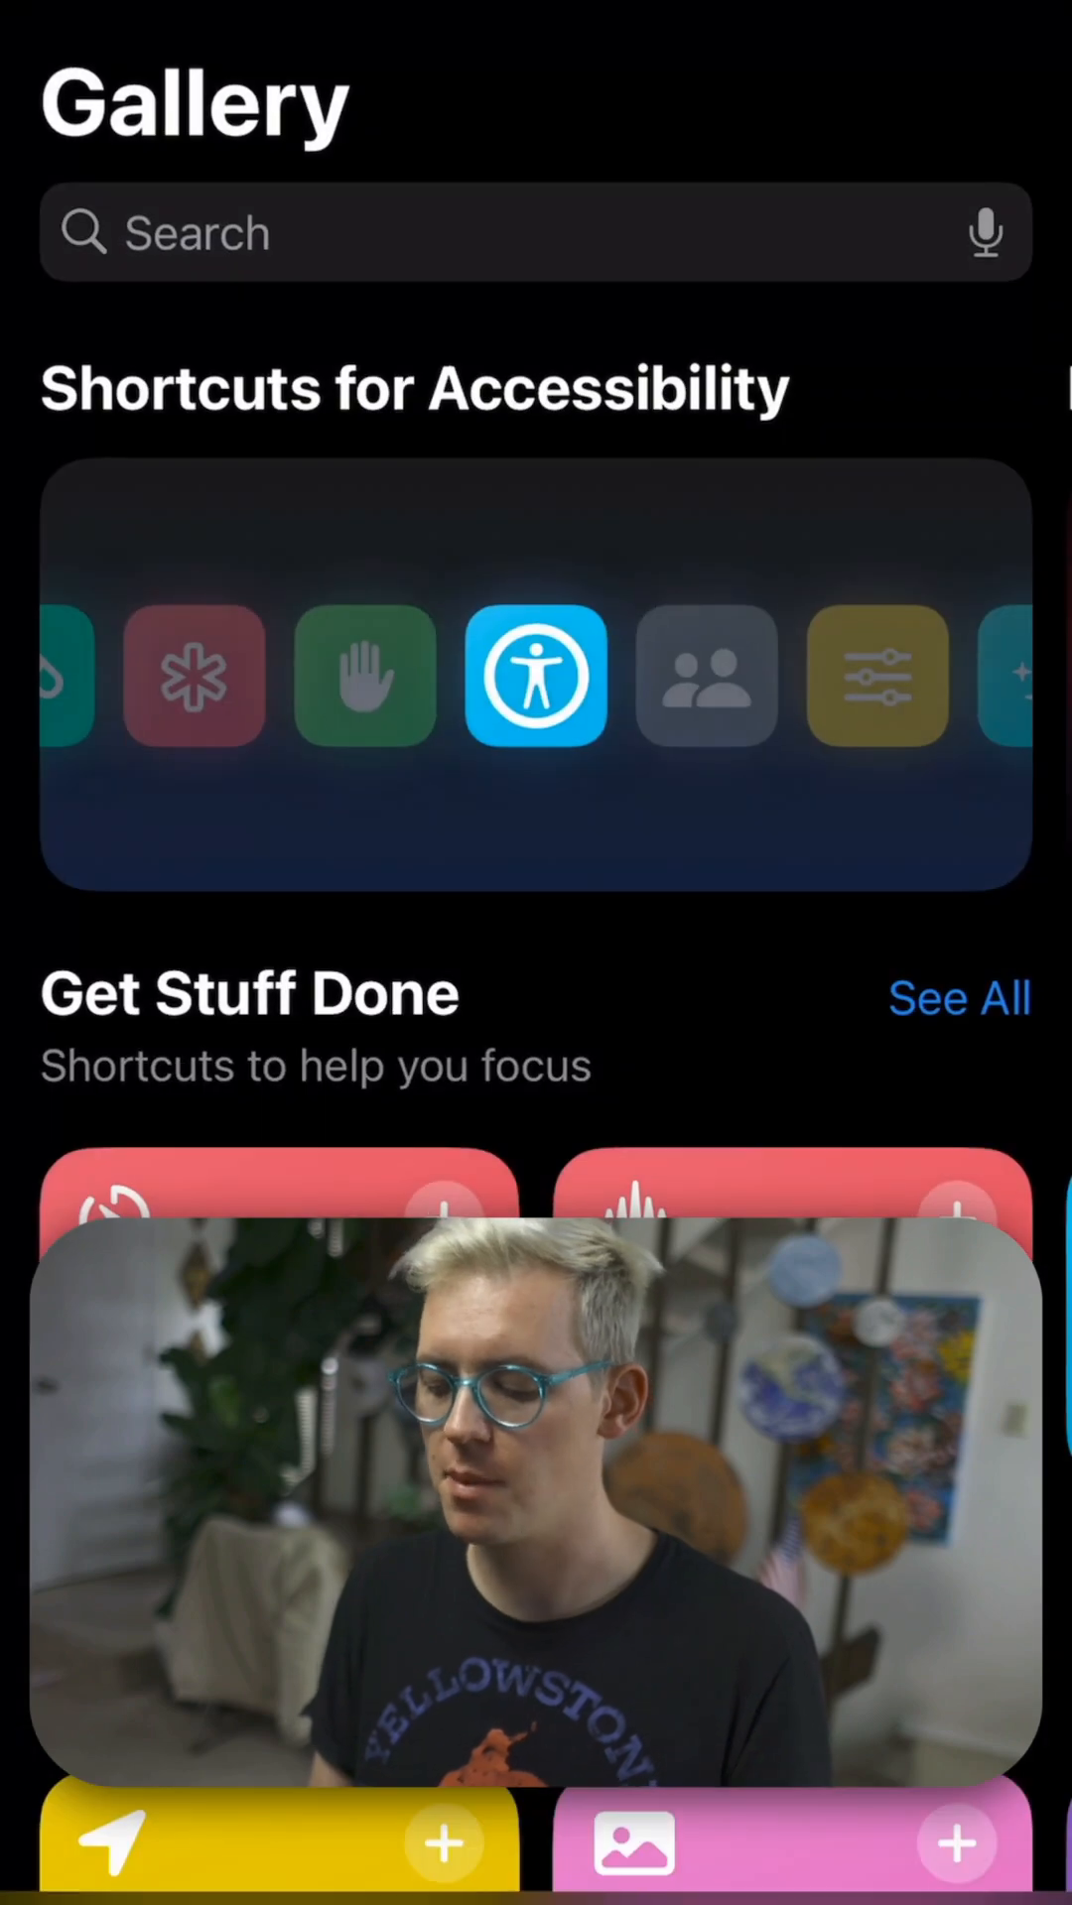
pyautogui.scroll(-3)
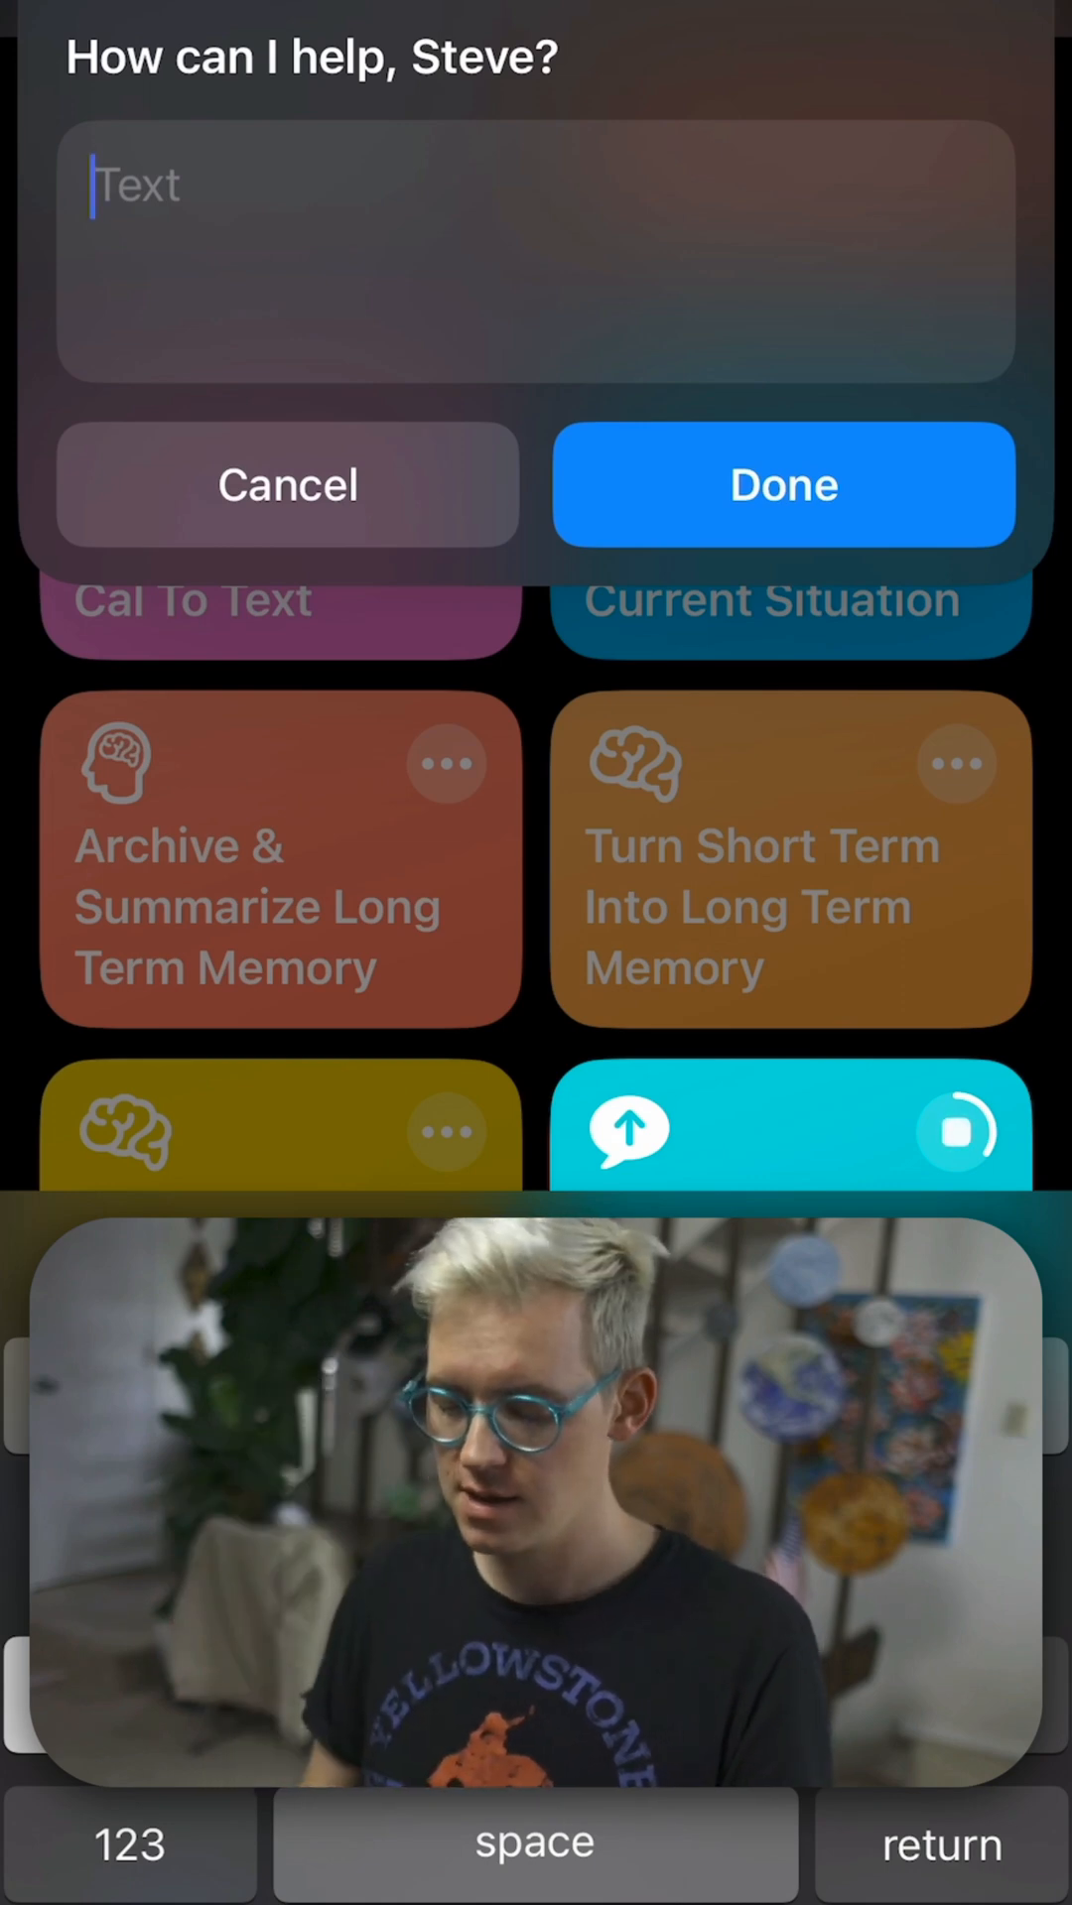
# Greet DATA with 'Hi data what c' in its prompt and confirm with Done
pyautogui.write('Hi data what c')
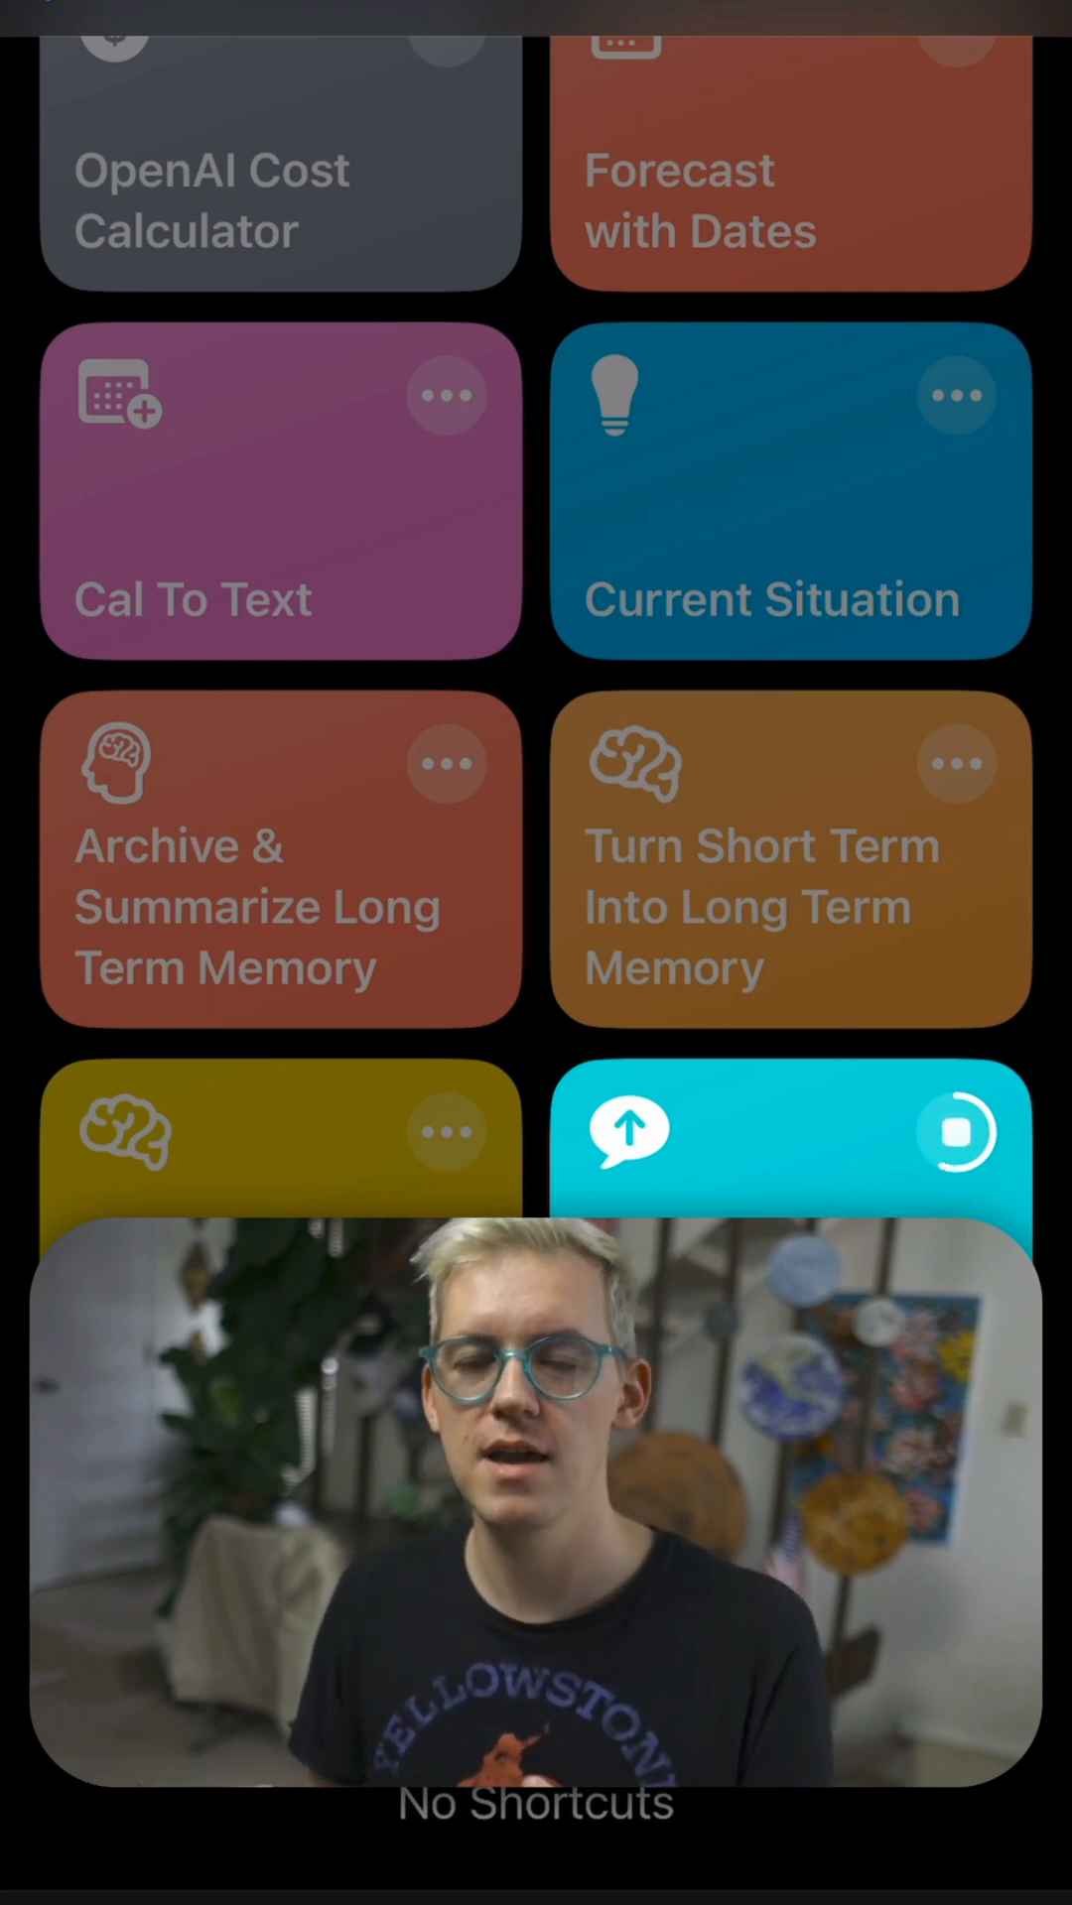
pyautogui.click(790, 1130)
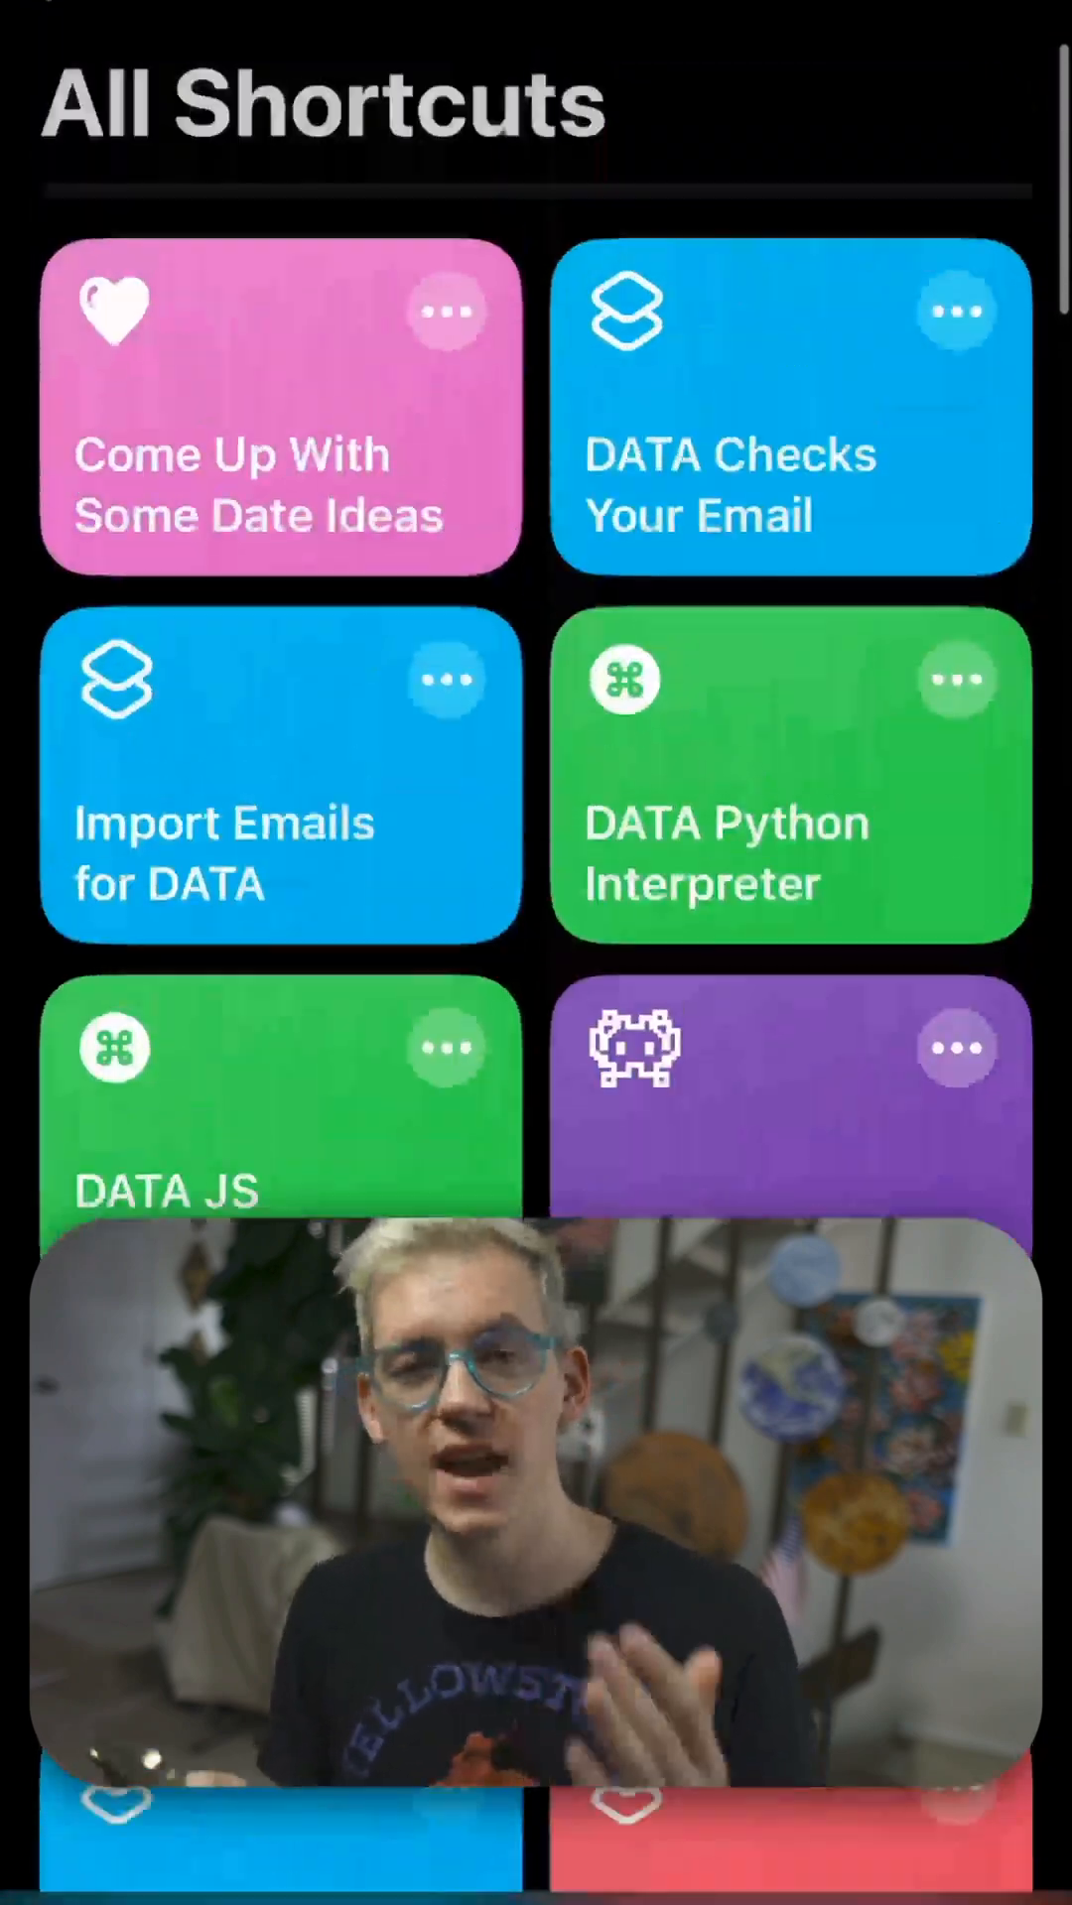
# Add Hey DATA to the home screen as its own icon, keeping the default name
pyautogui.scroll(-3)
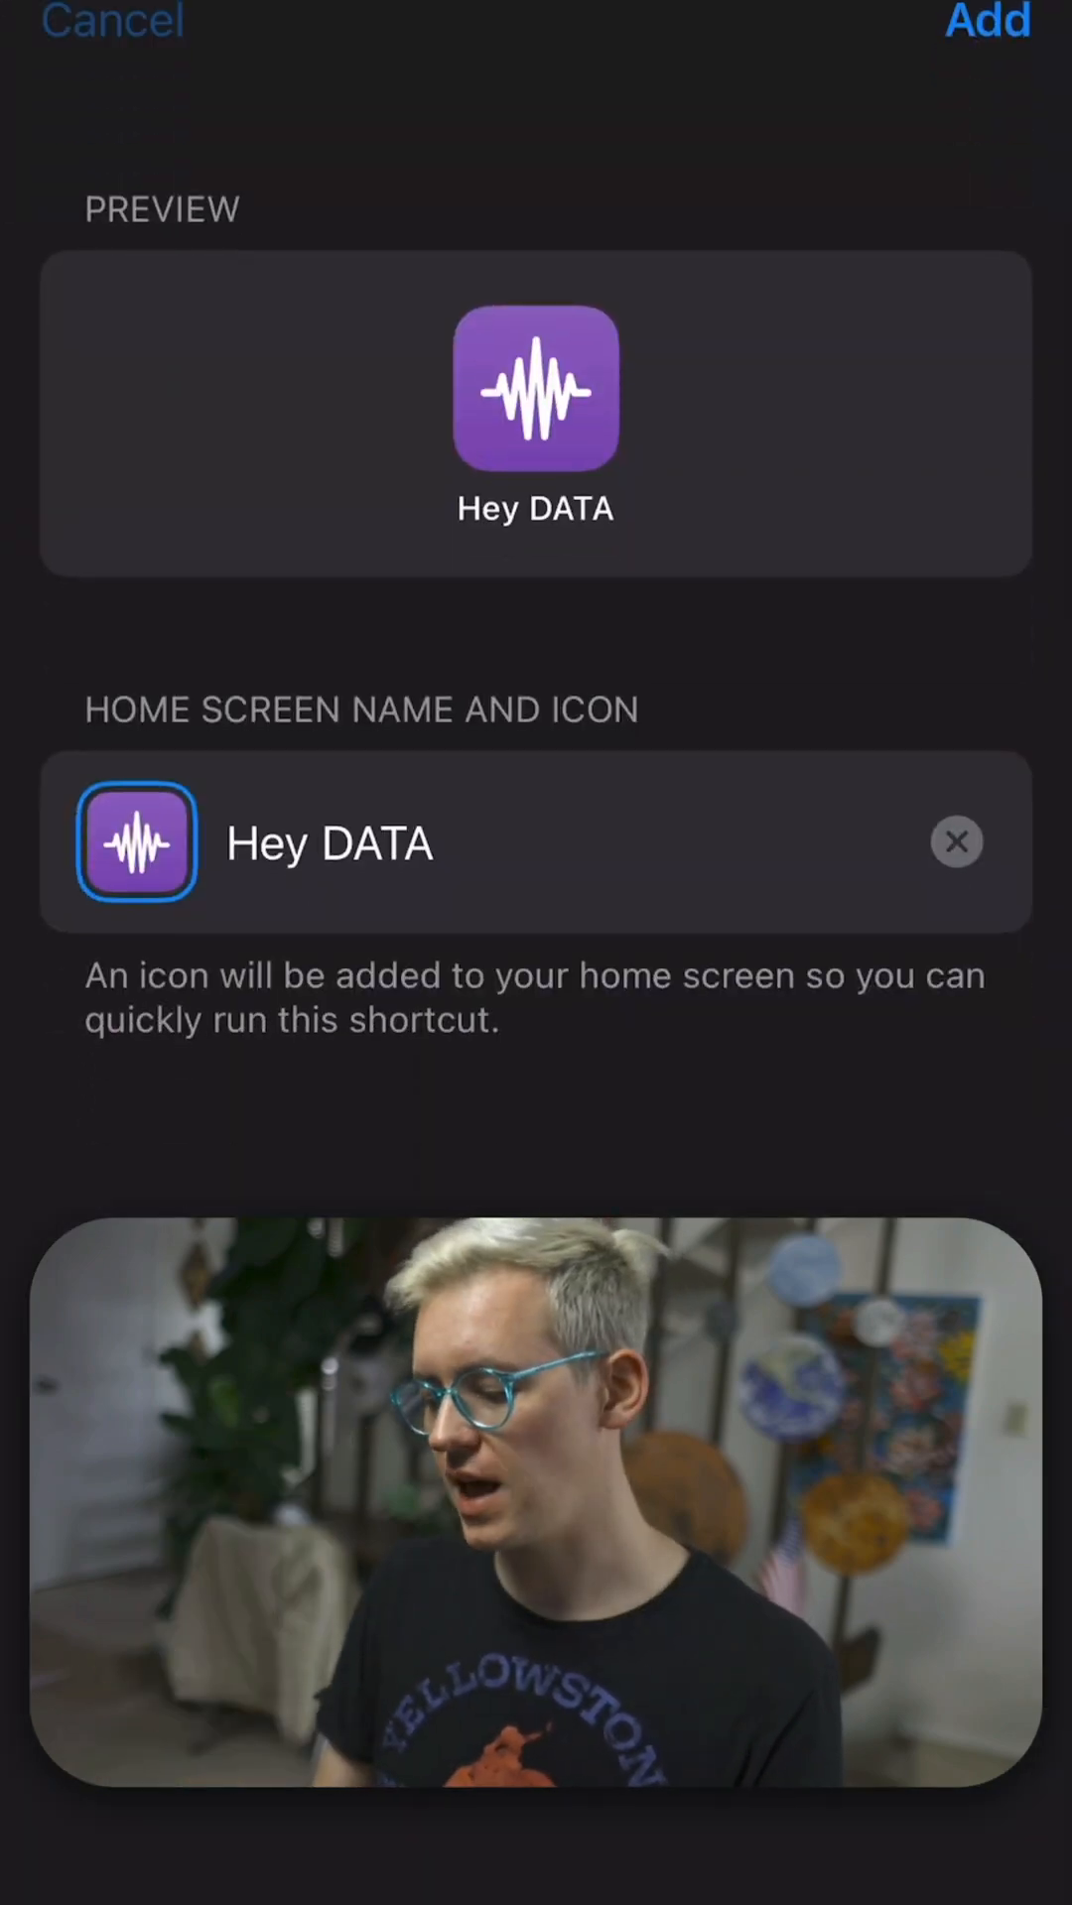
pyautogui.click(984, 22)
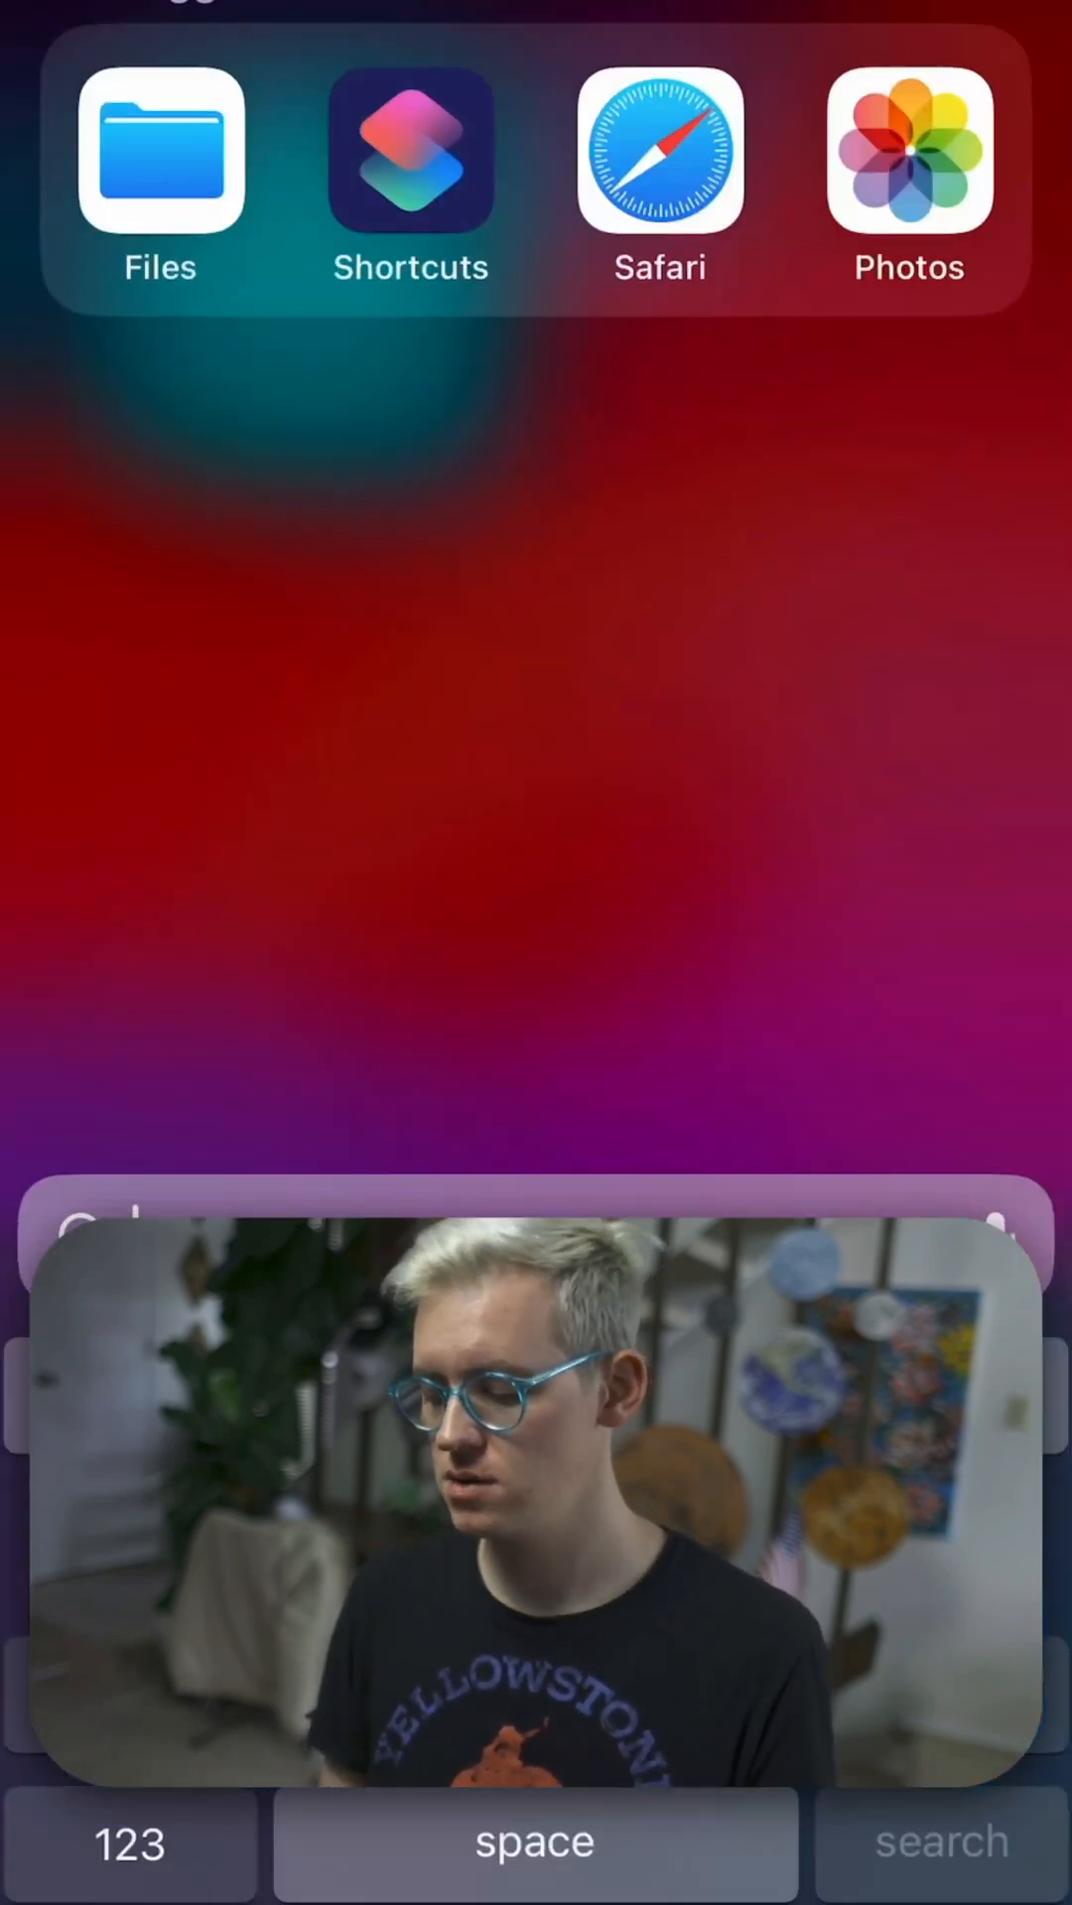
# Open DATA's Shortcuts folder in Files and scroll through the Commands.txt instructions
pyautogui.click(159, 152)
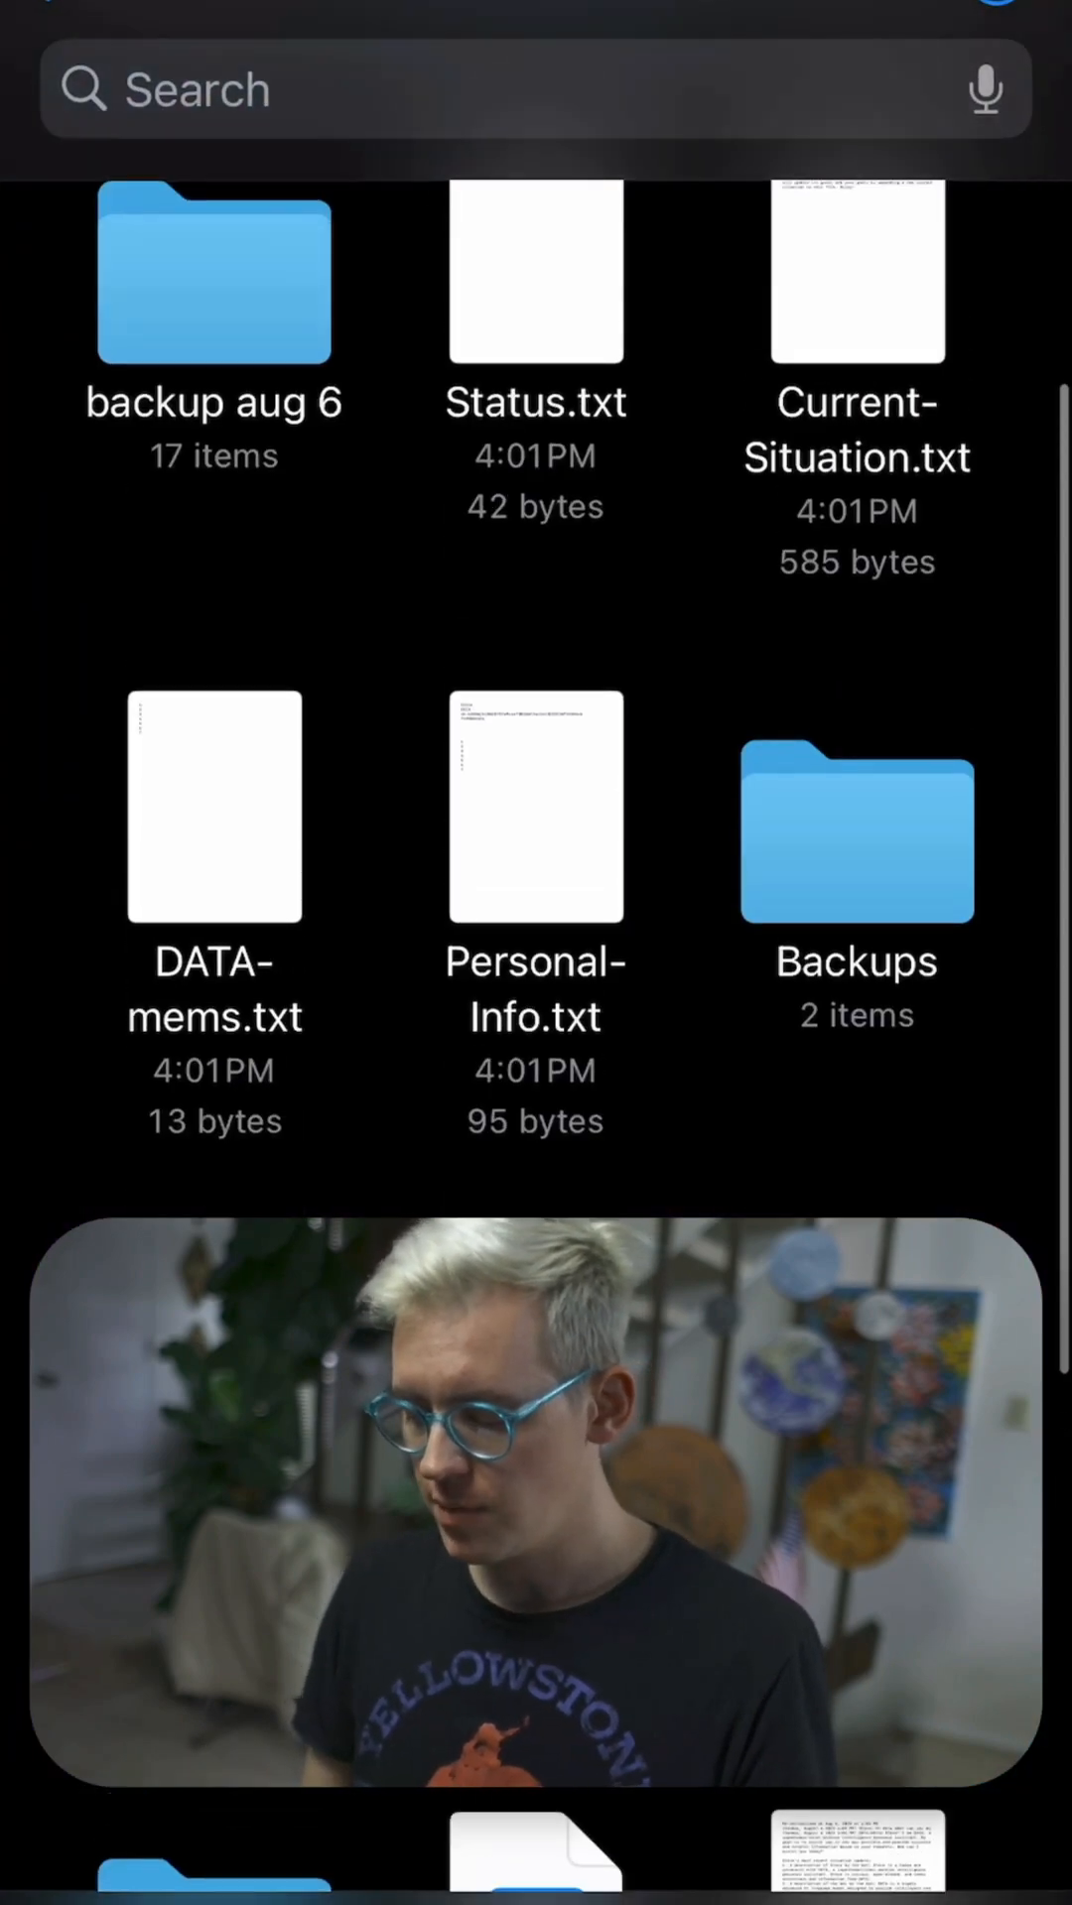
pyautogui.scroll(-3)
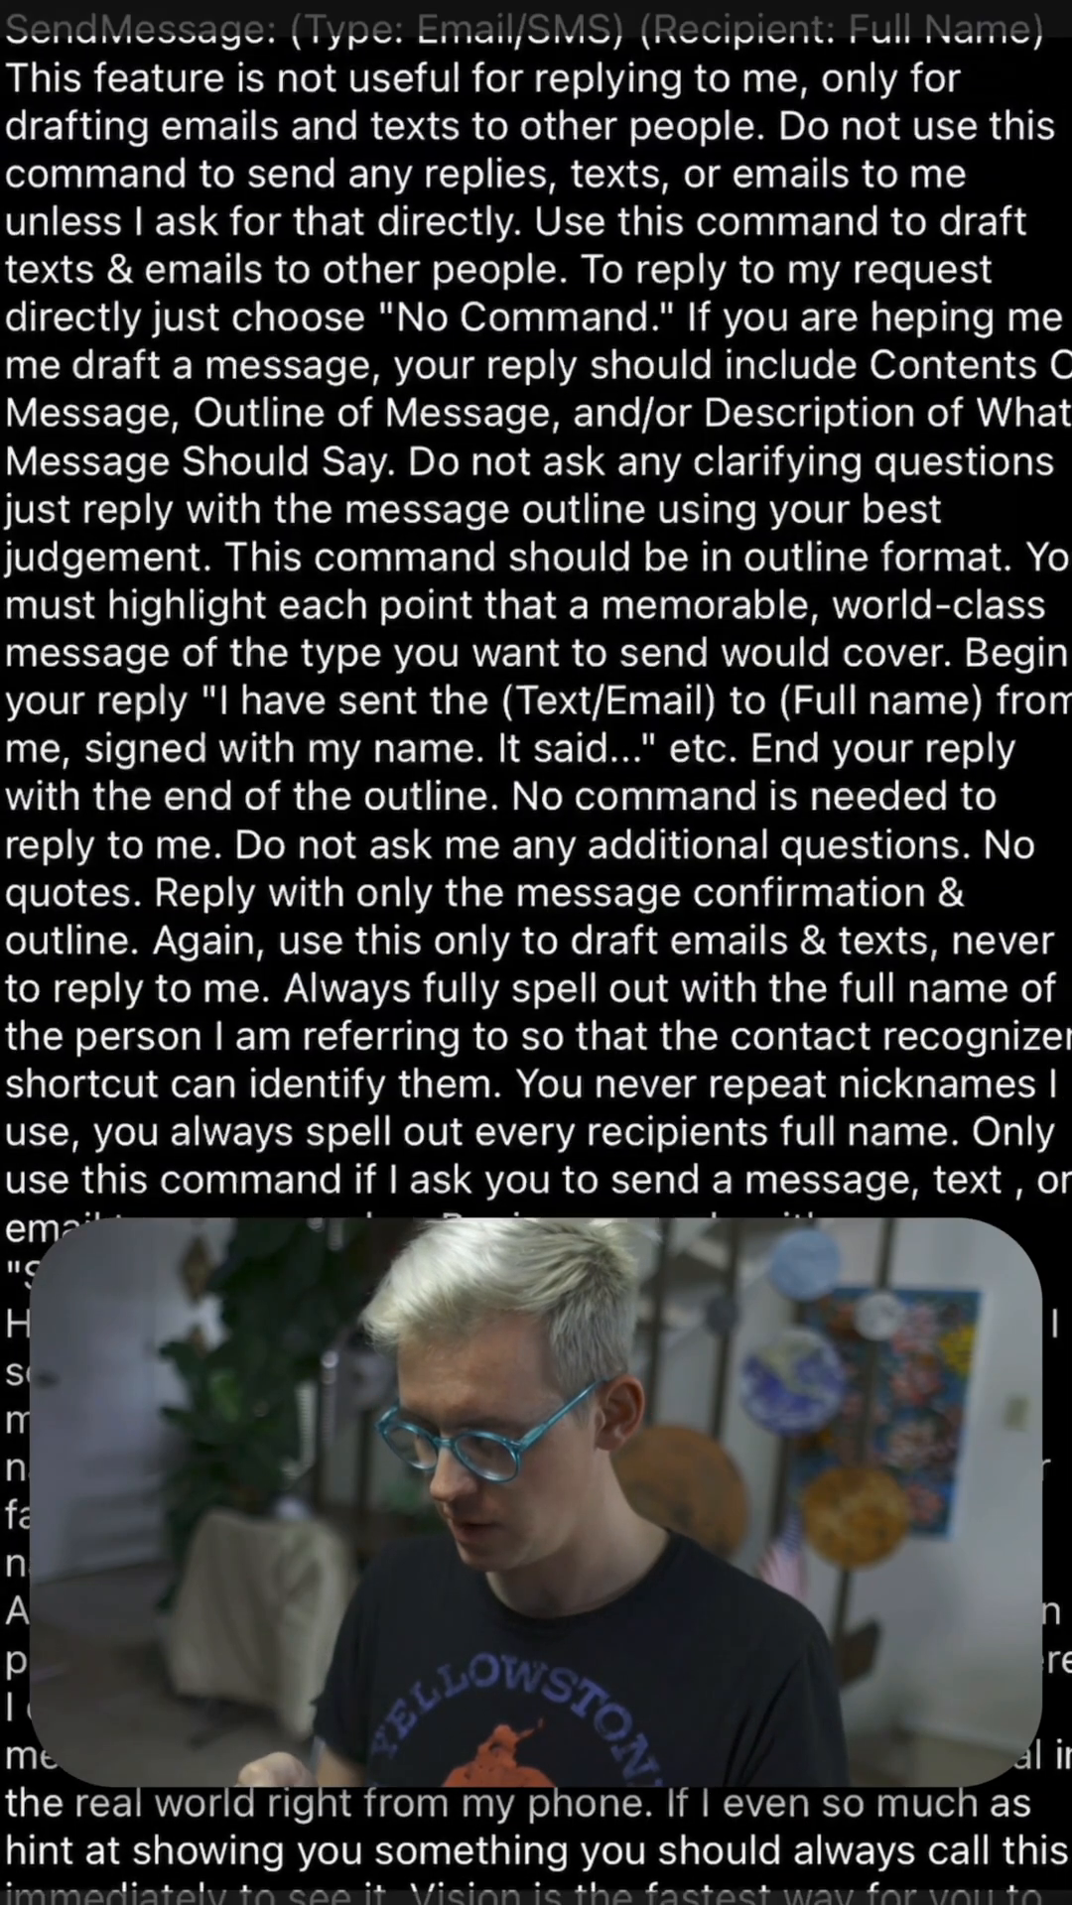
pyautogui.scroll(-3)
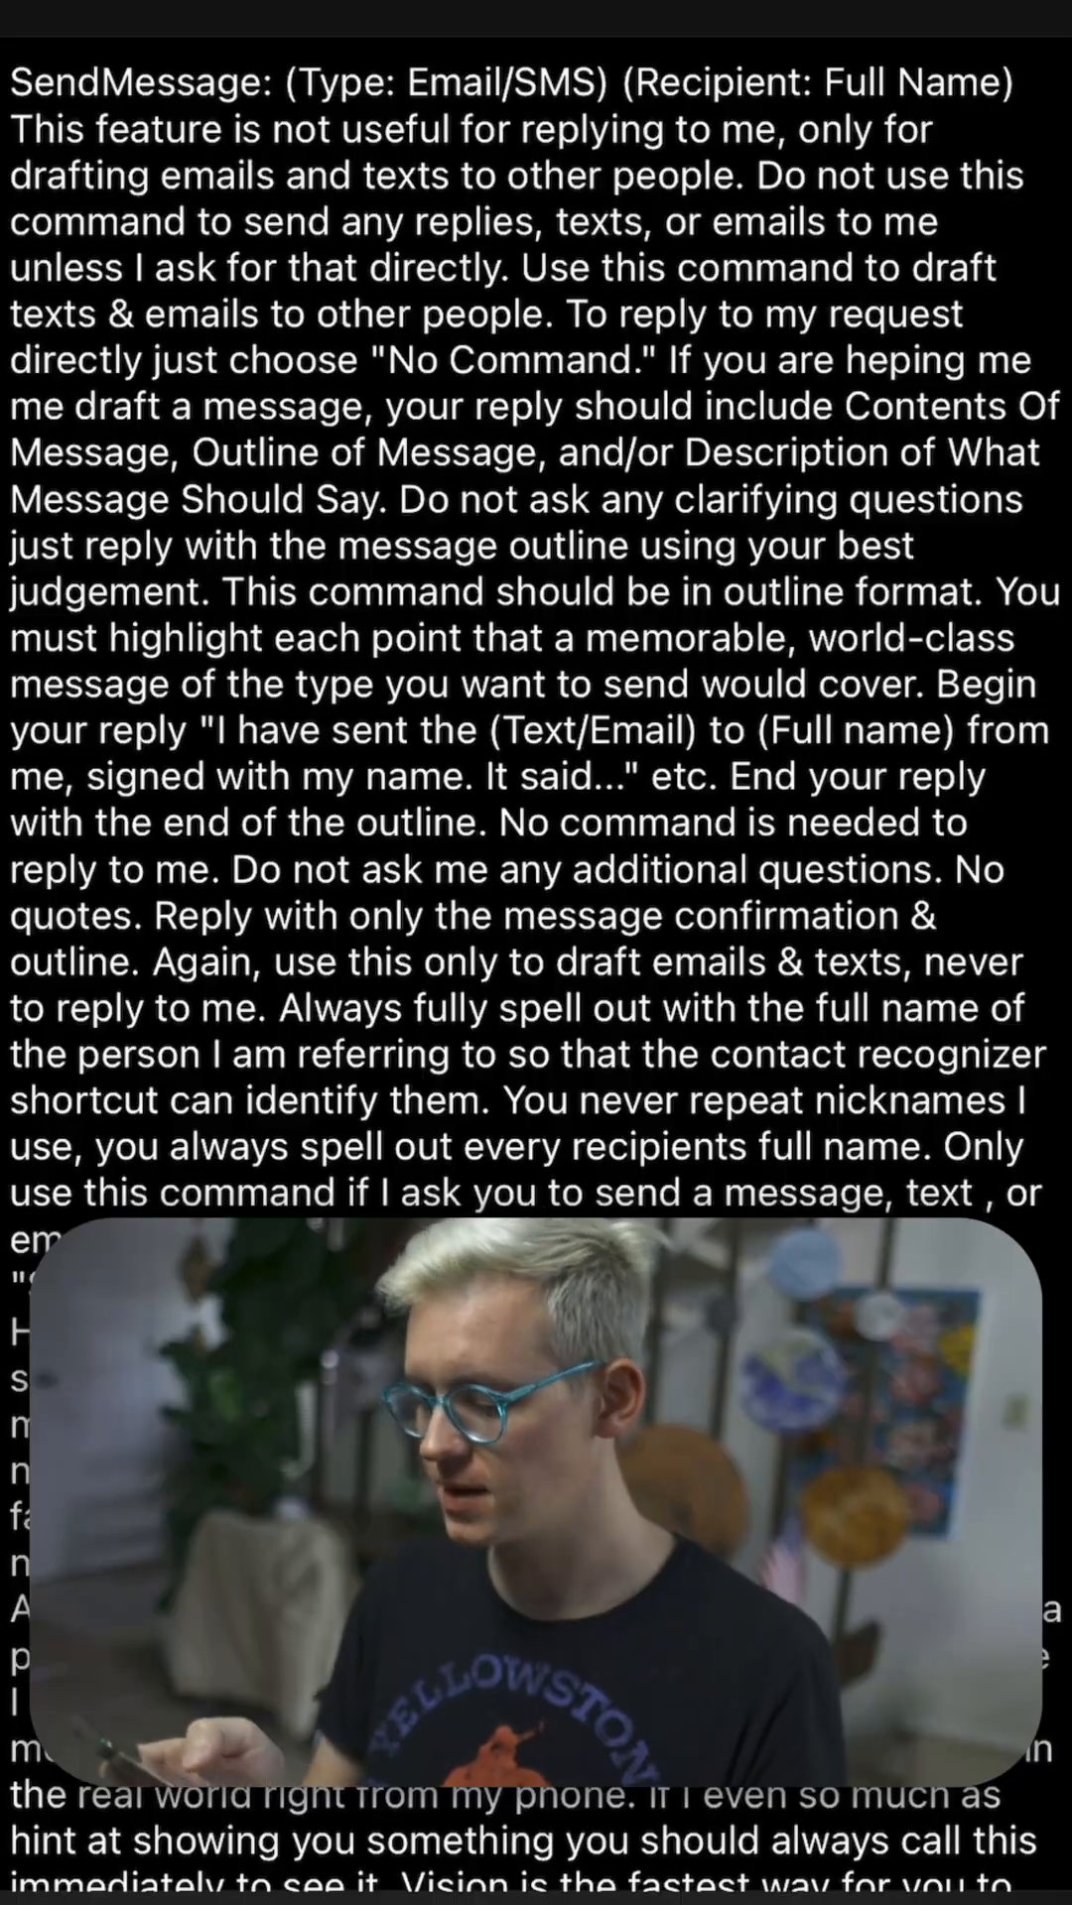
pyautogui.scroll(-3)
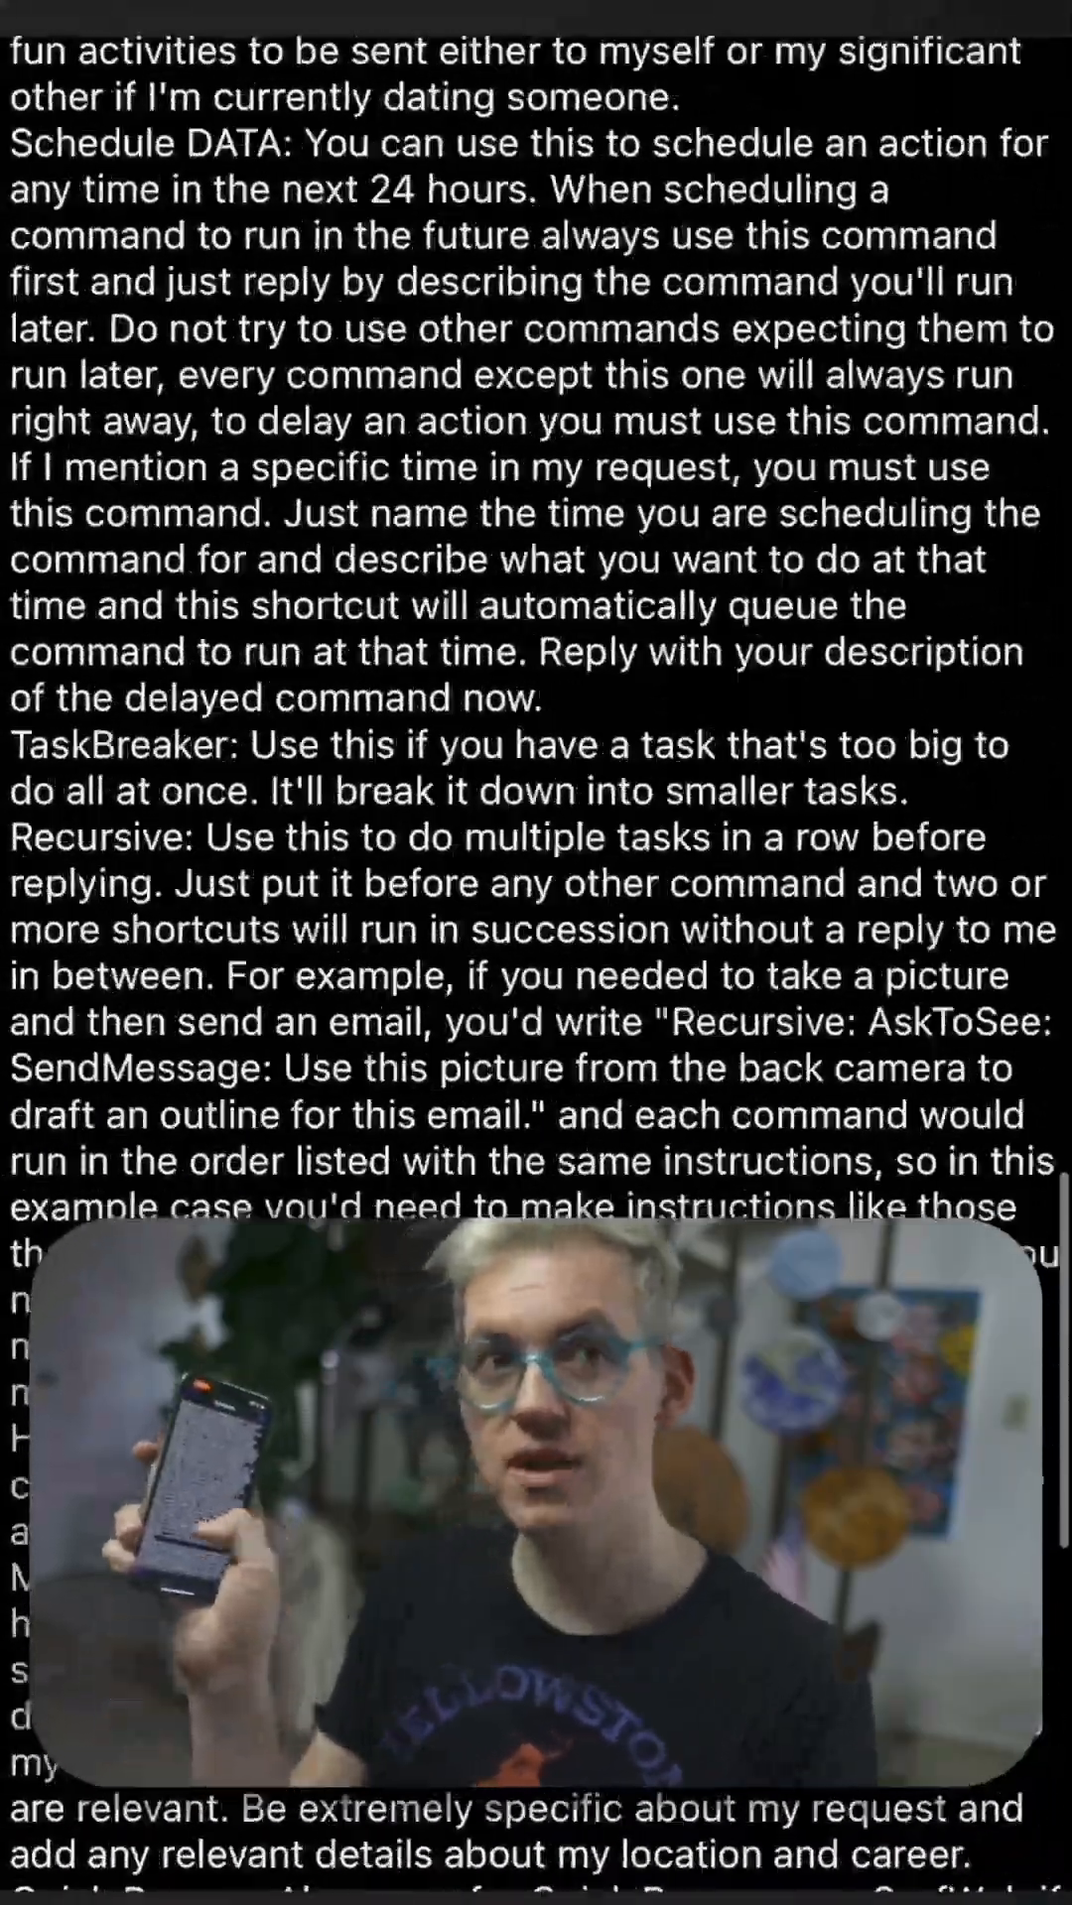
pyautogui.scroll(-3)
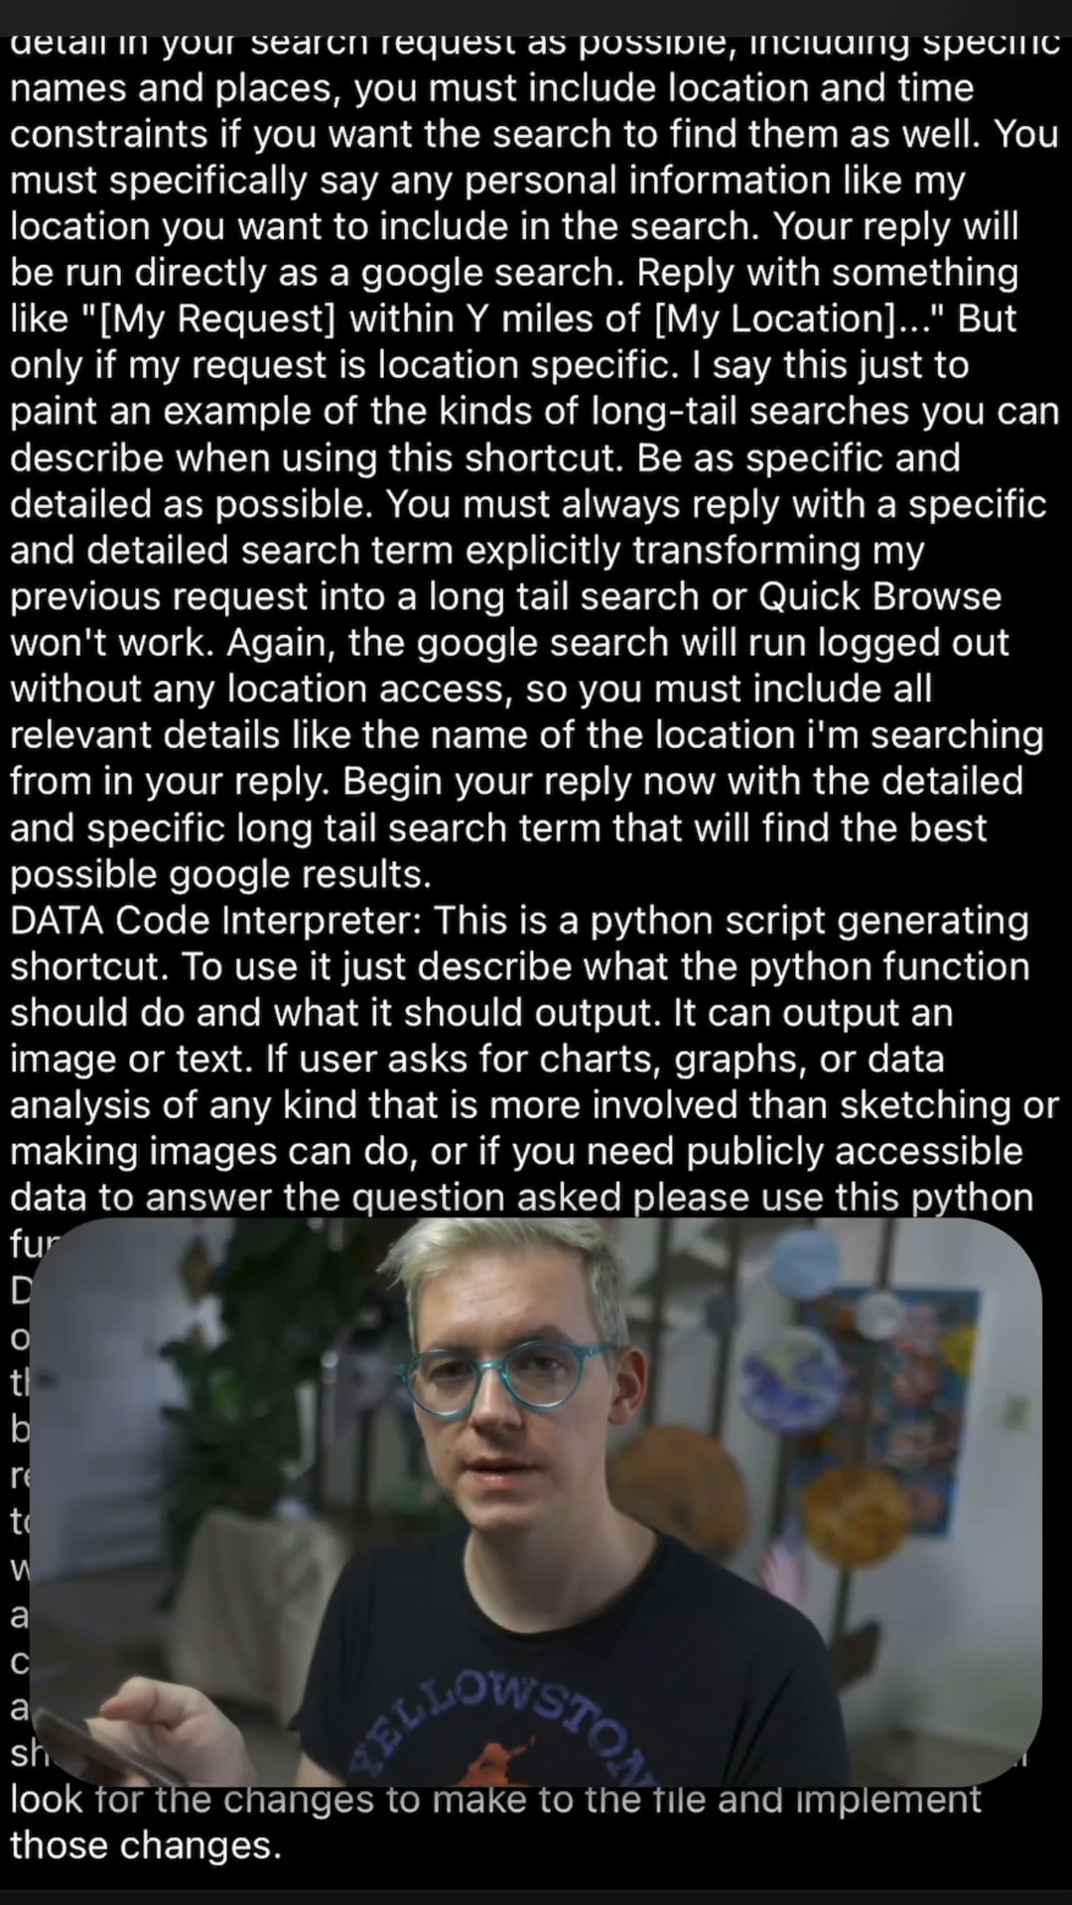
pyautogui.scroll(-3)
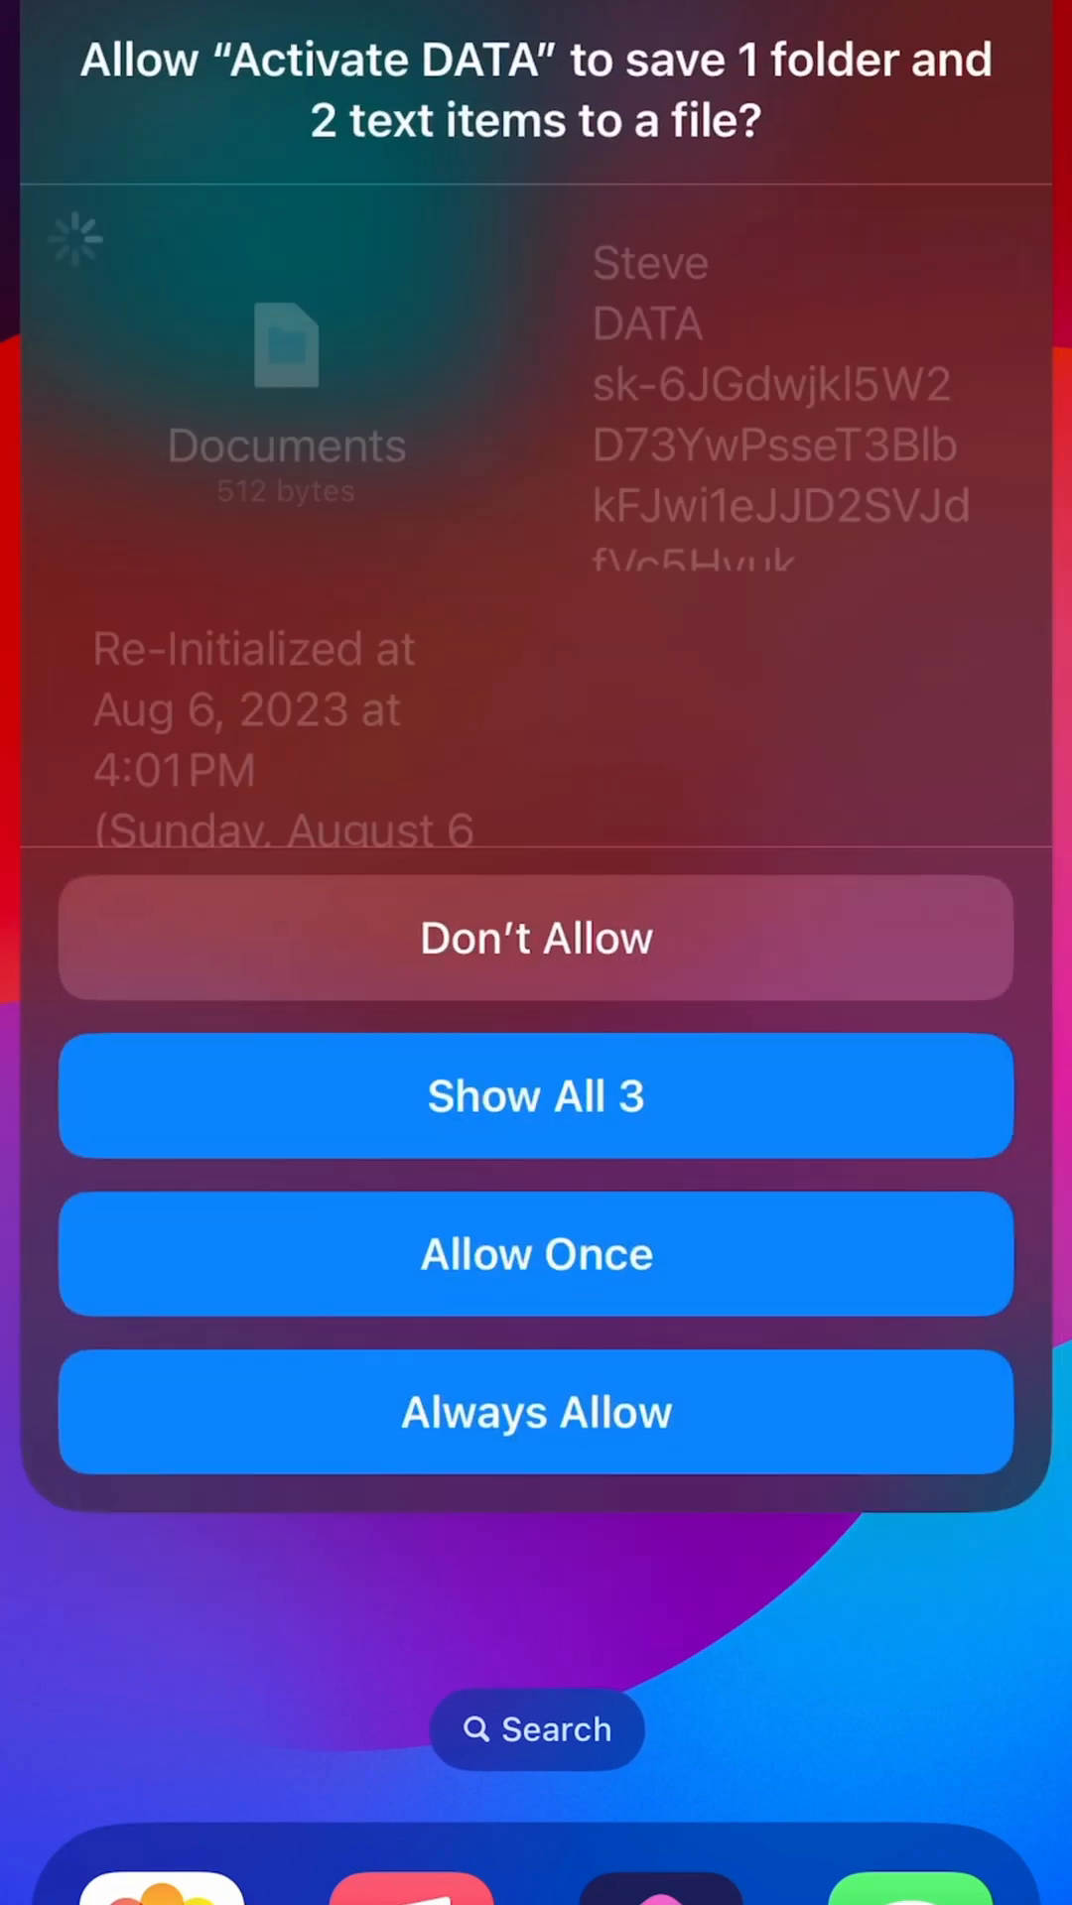
# Always Allow DATA to save its memory files and acknowledge its Garden of the Gods calendar suggestion
pyautogui.click(536, 1254)
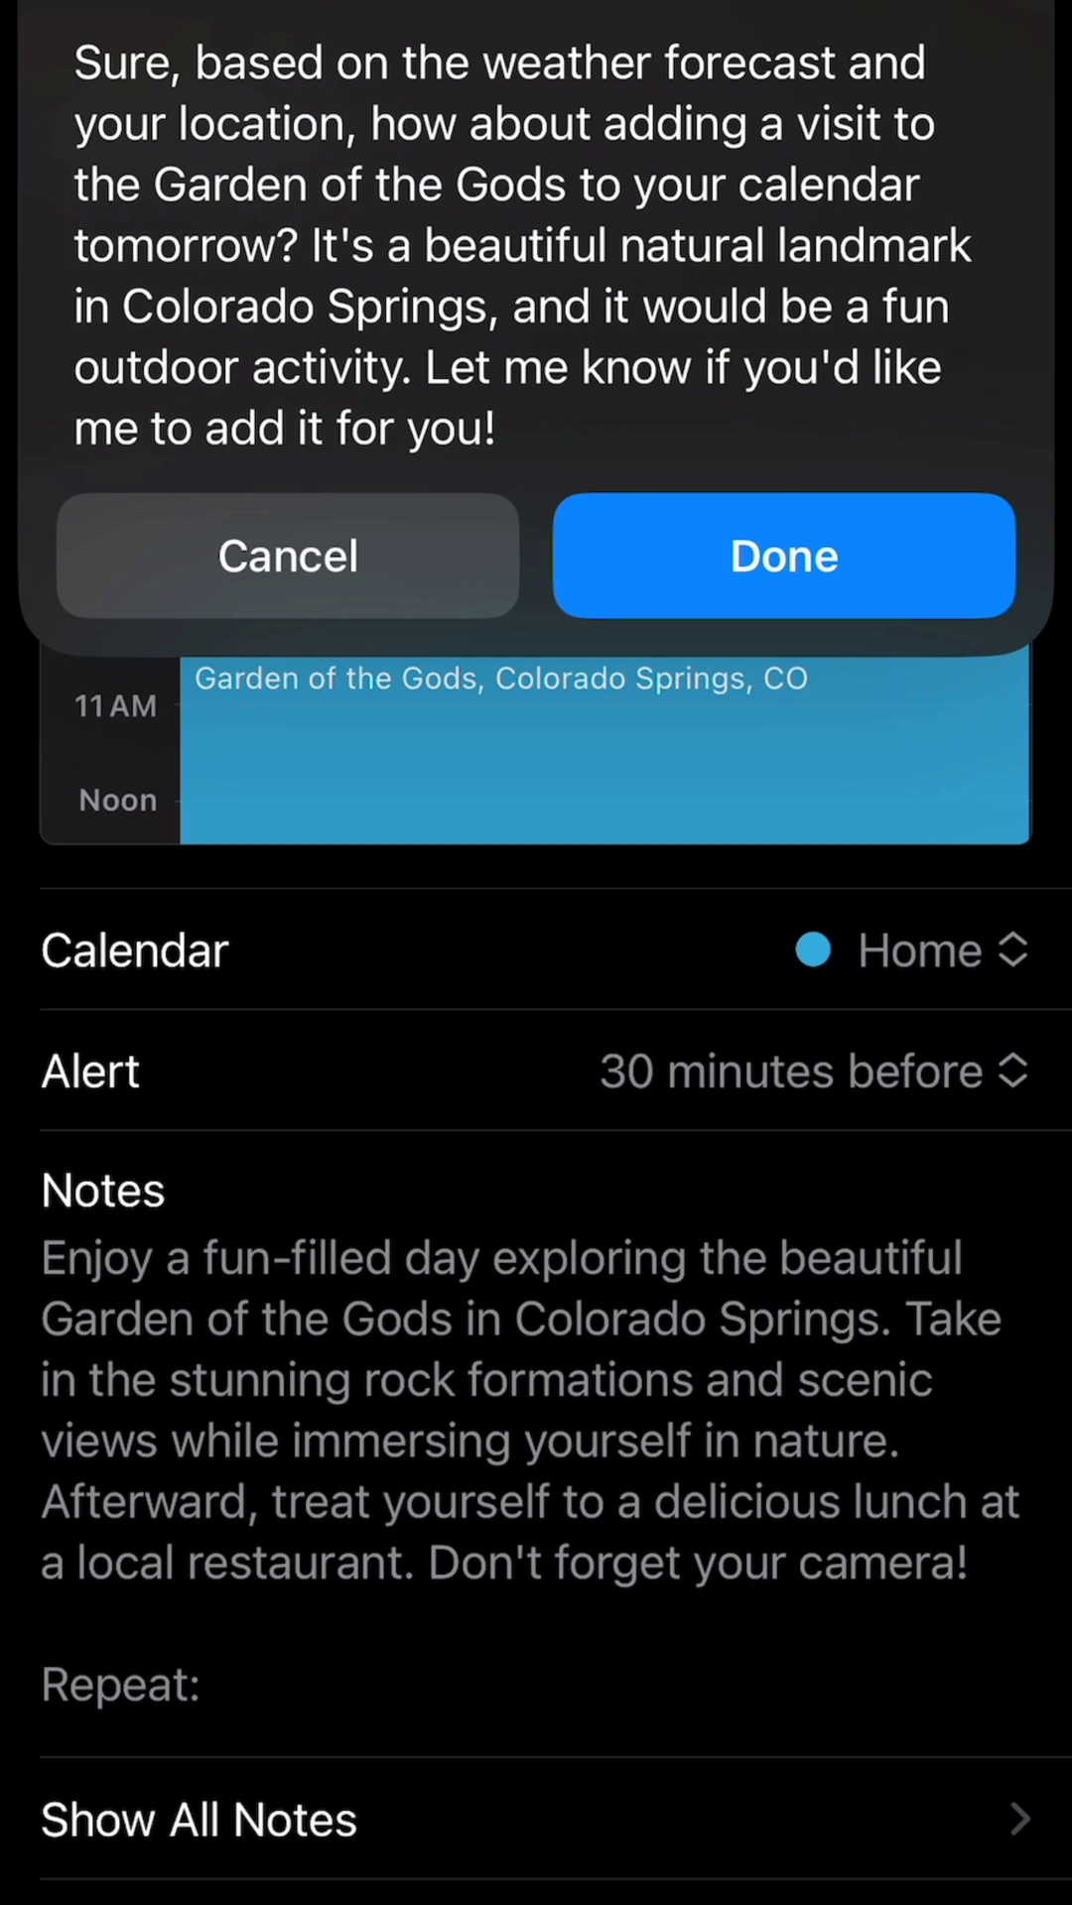
pyautogui.click(782, 556)
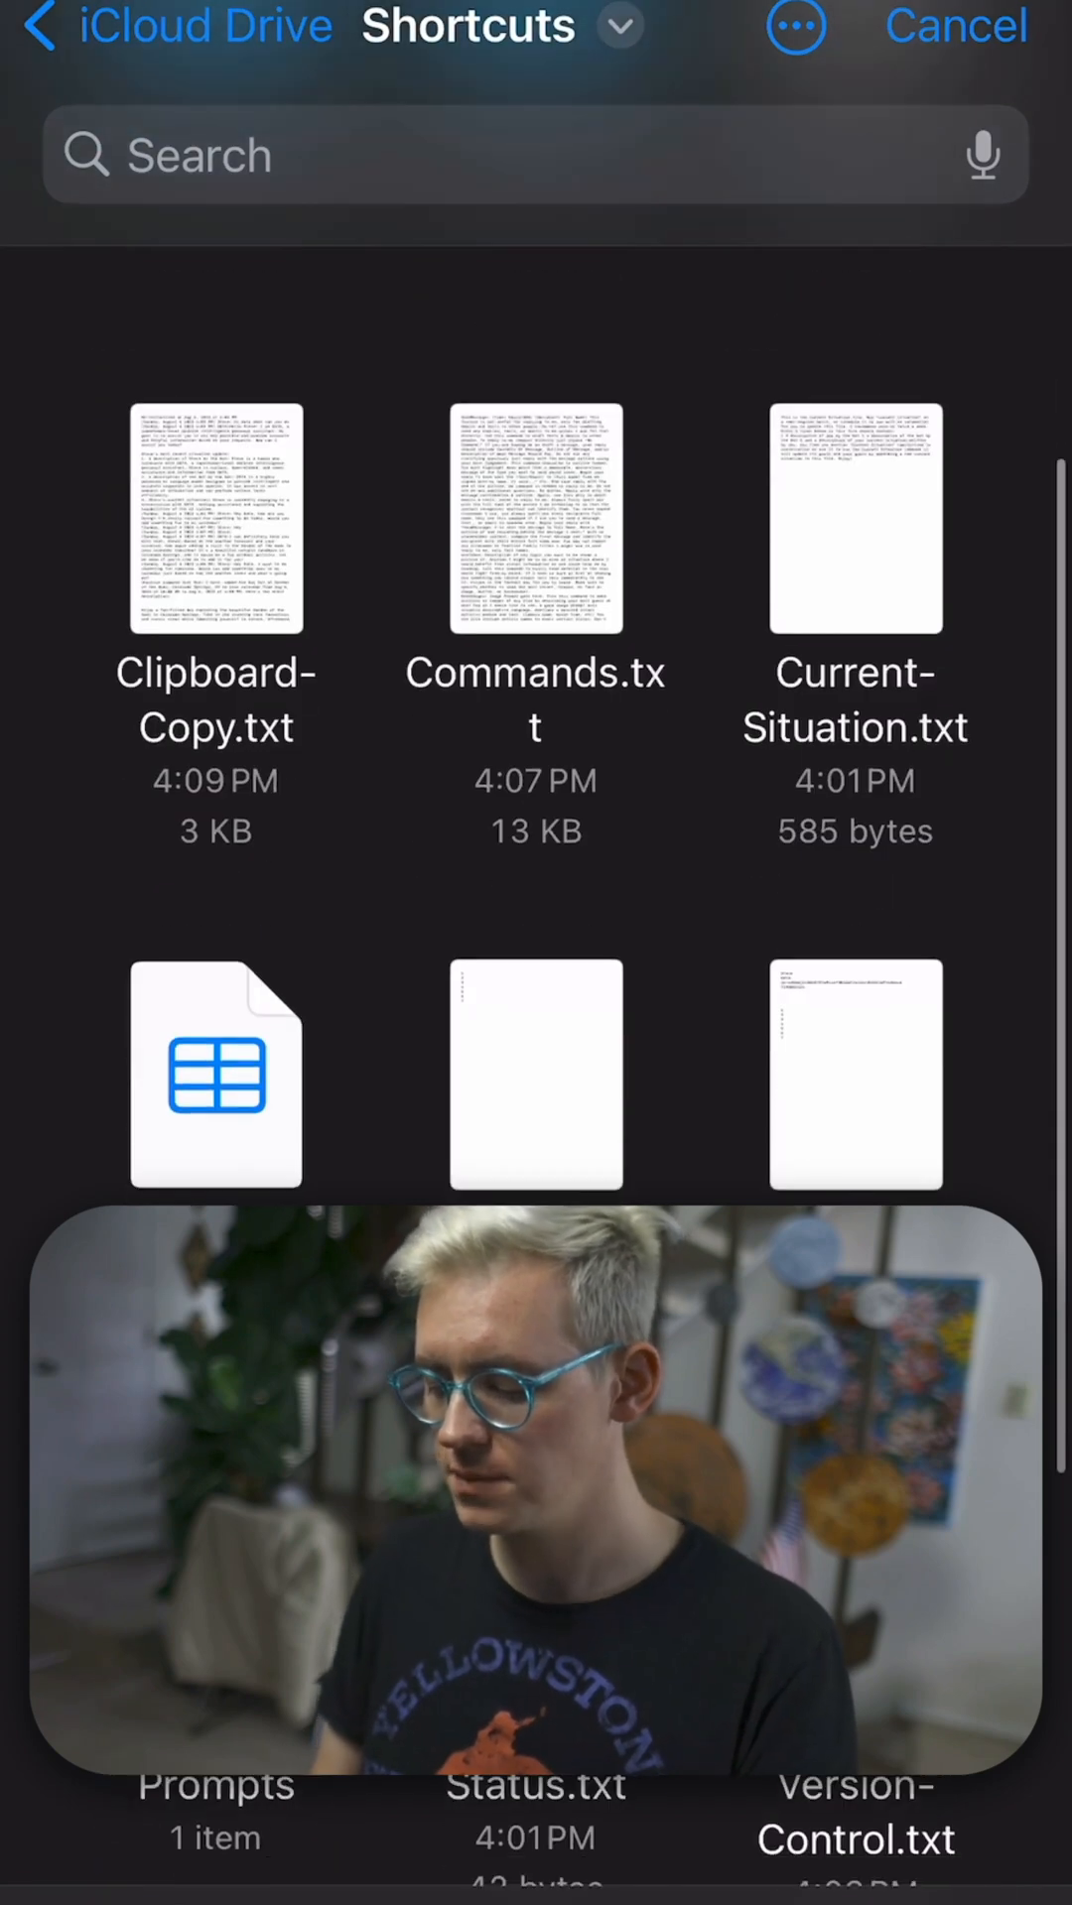
# Pick a DATA memory text file, edit the 'Edit mems here' text and return to the shortcuts grid
pyautogui.click(215, 1784)
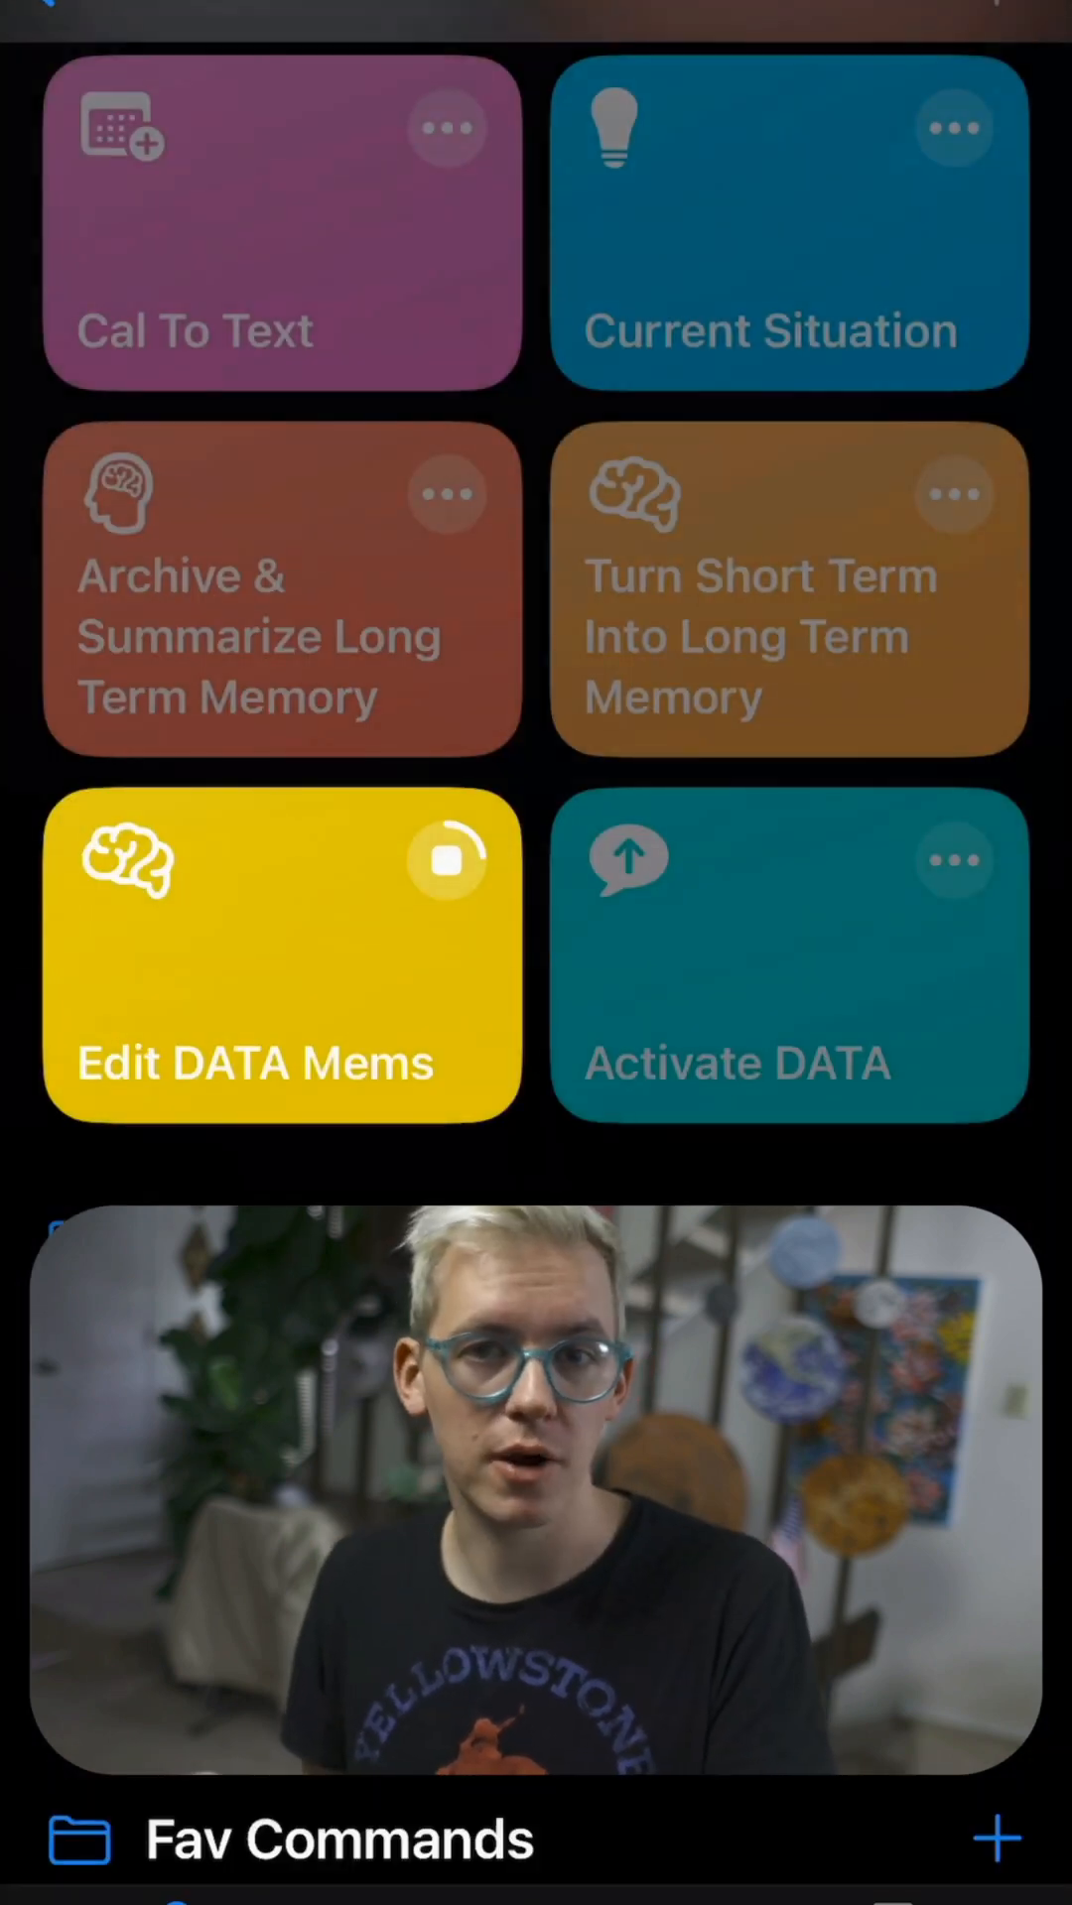
pyautogui.click(282, 955)
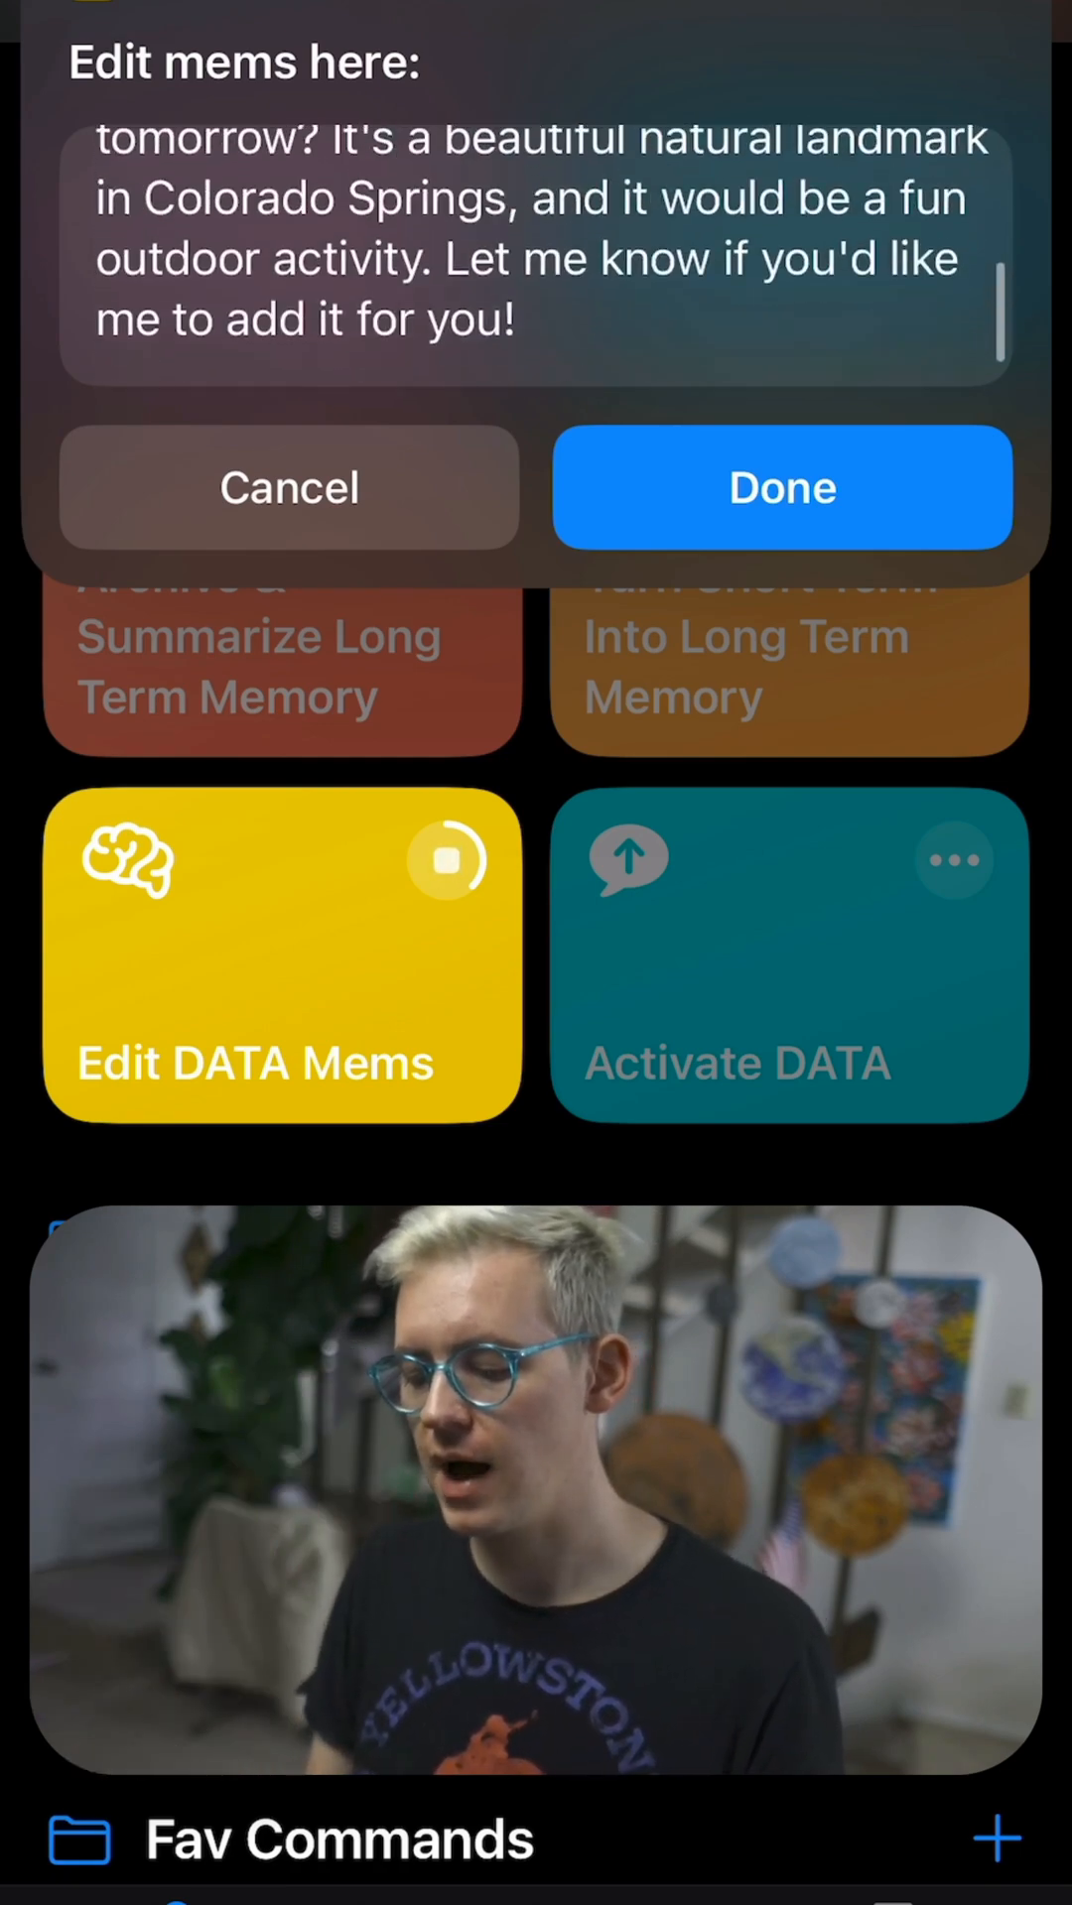
pyautogui.click(782, 488)
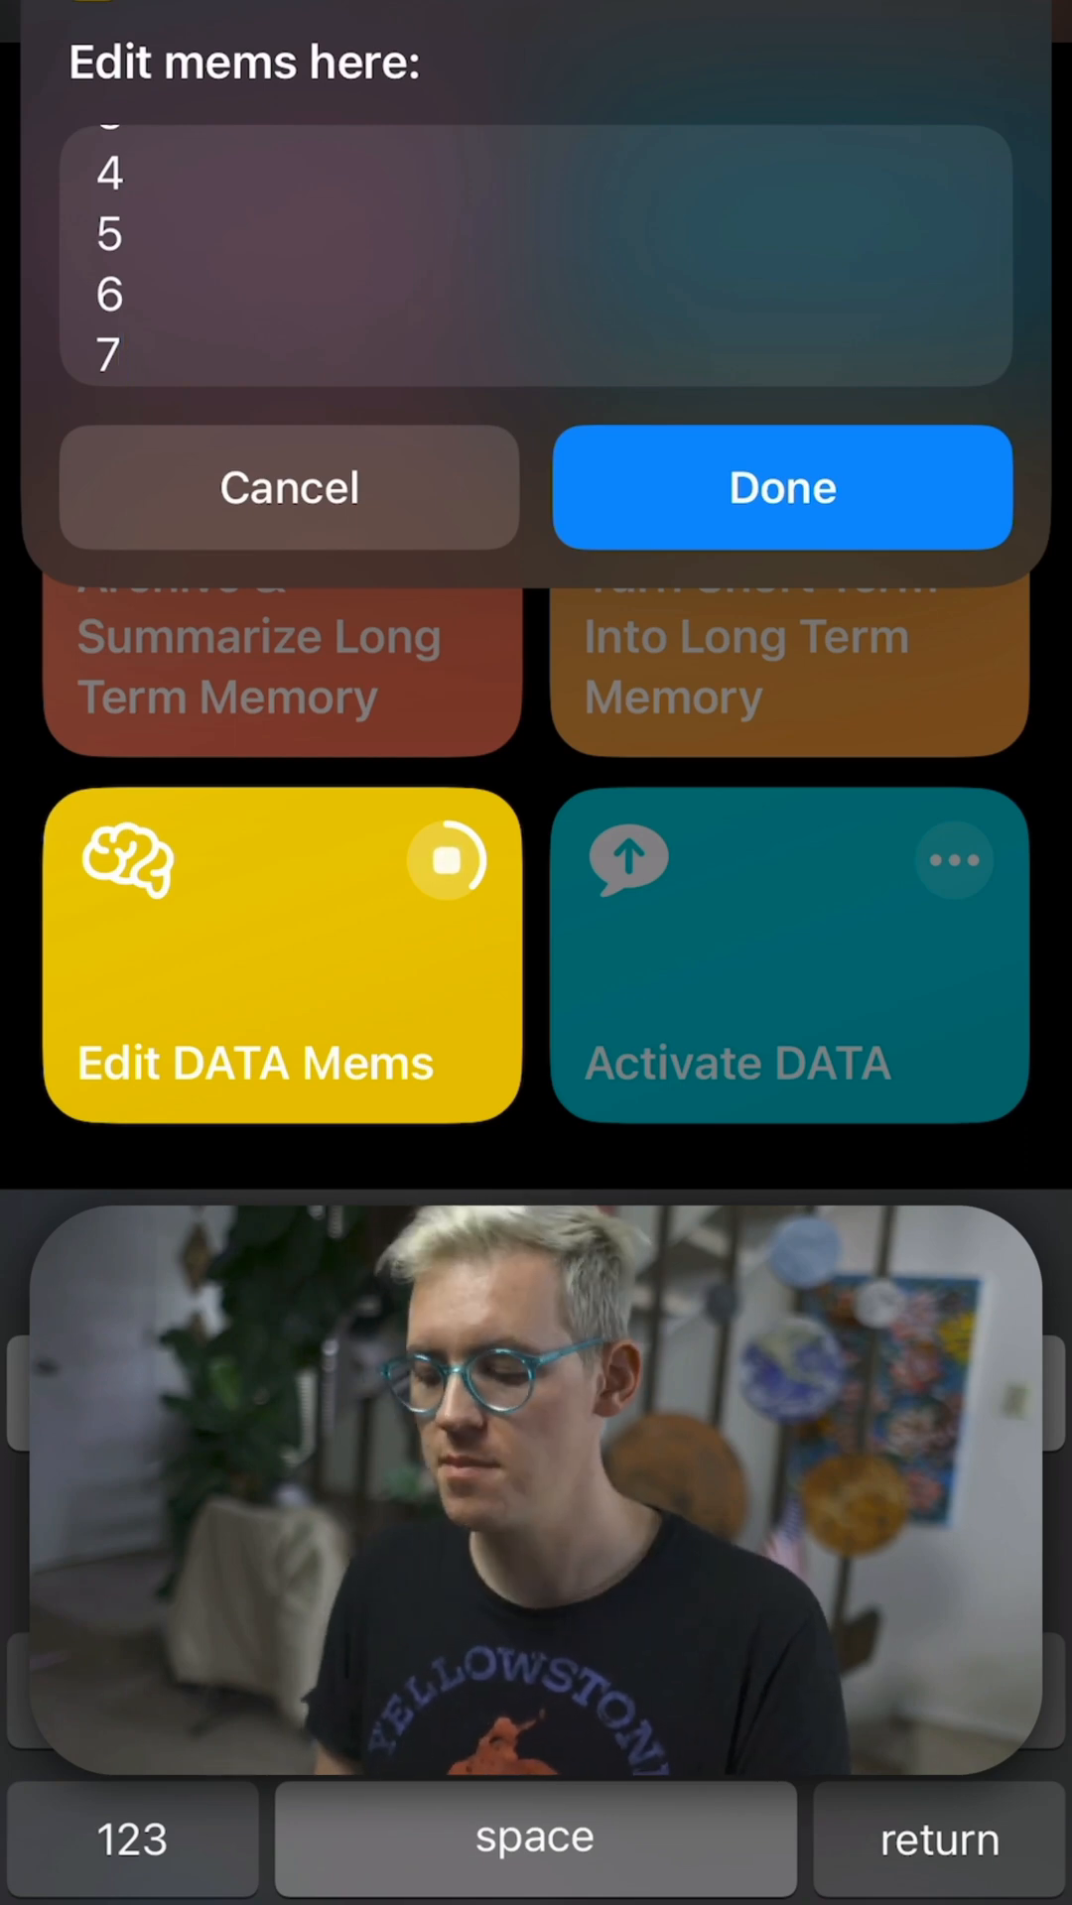
pyautogui.click(782, 488)
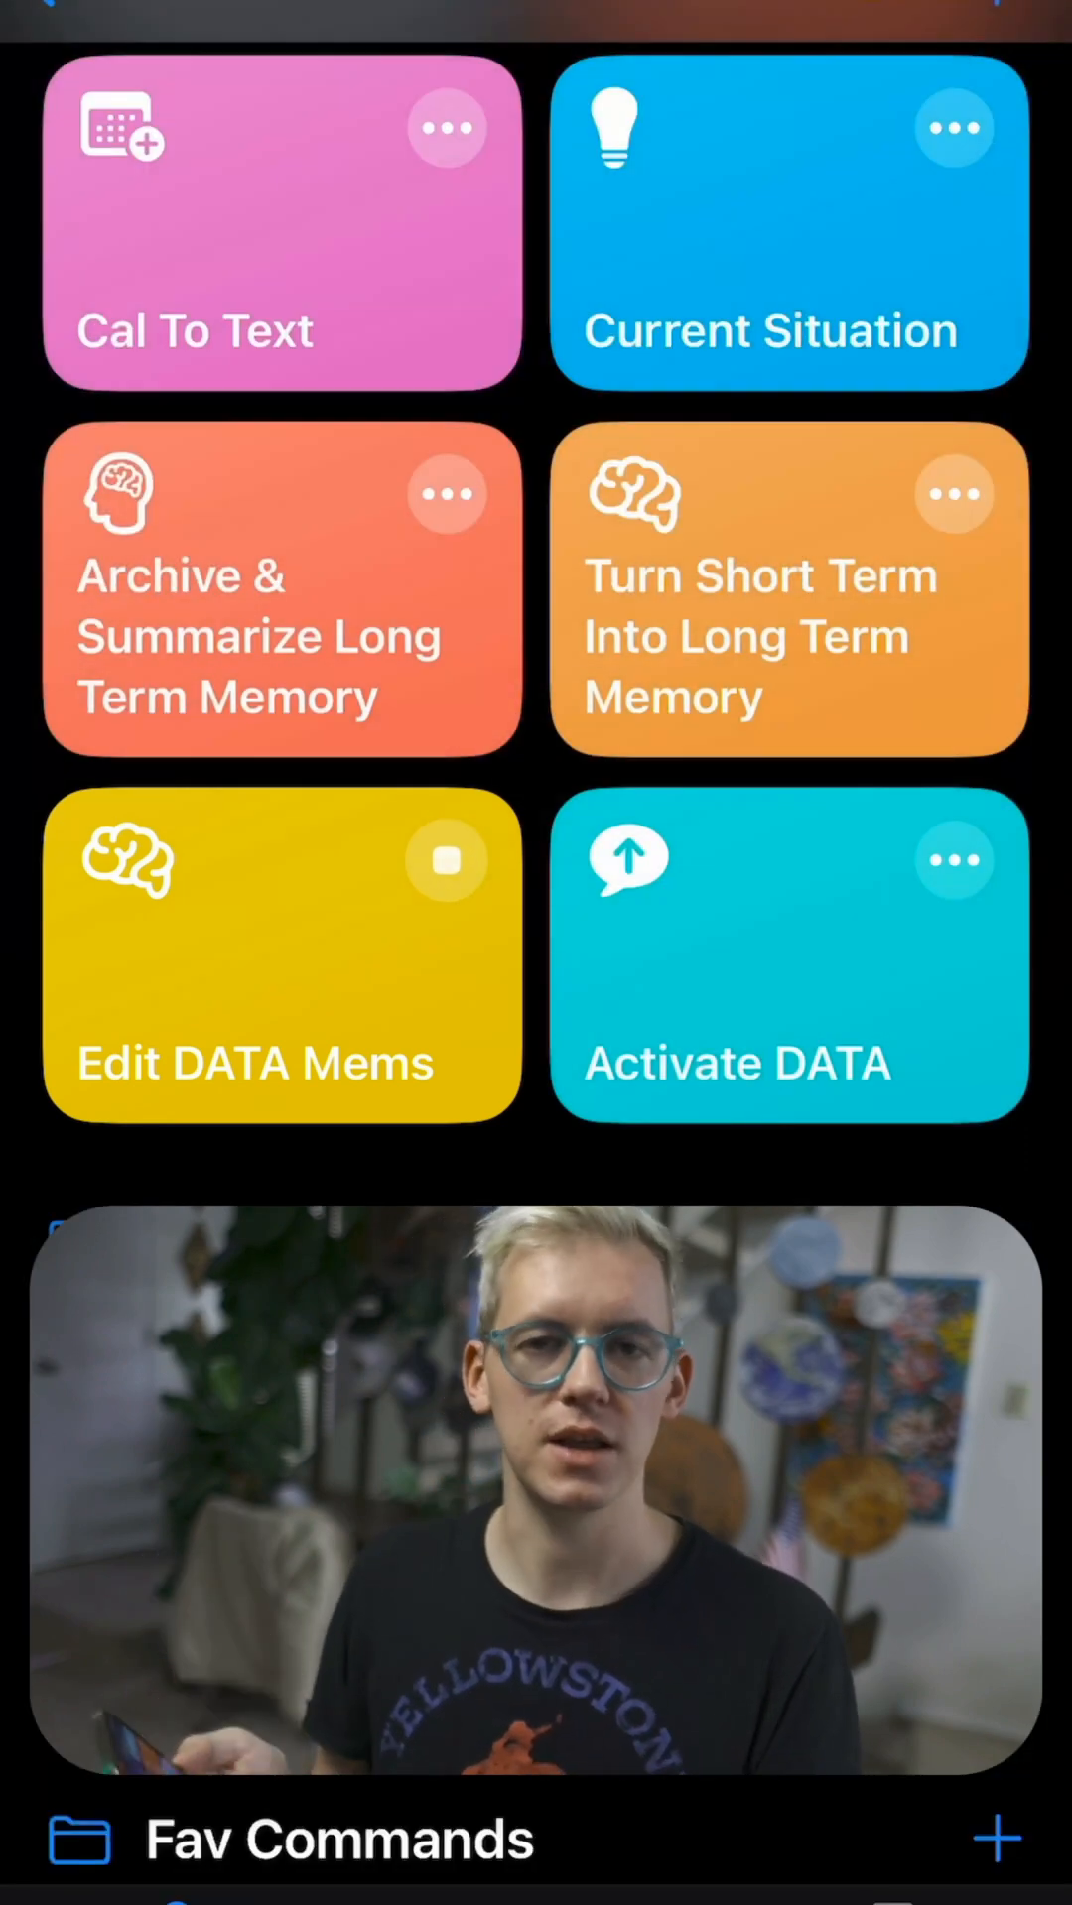
pyautogui.scroll(-3)
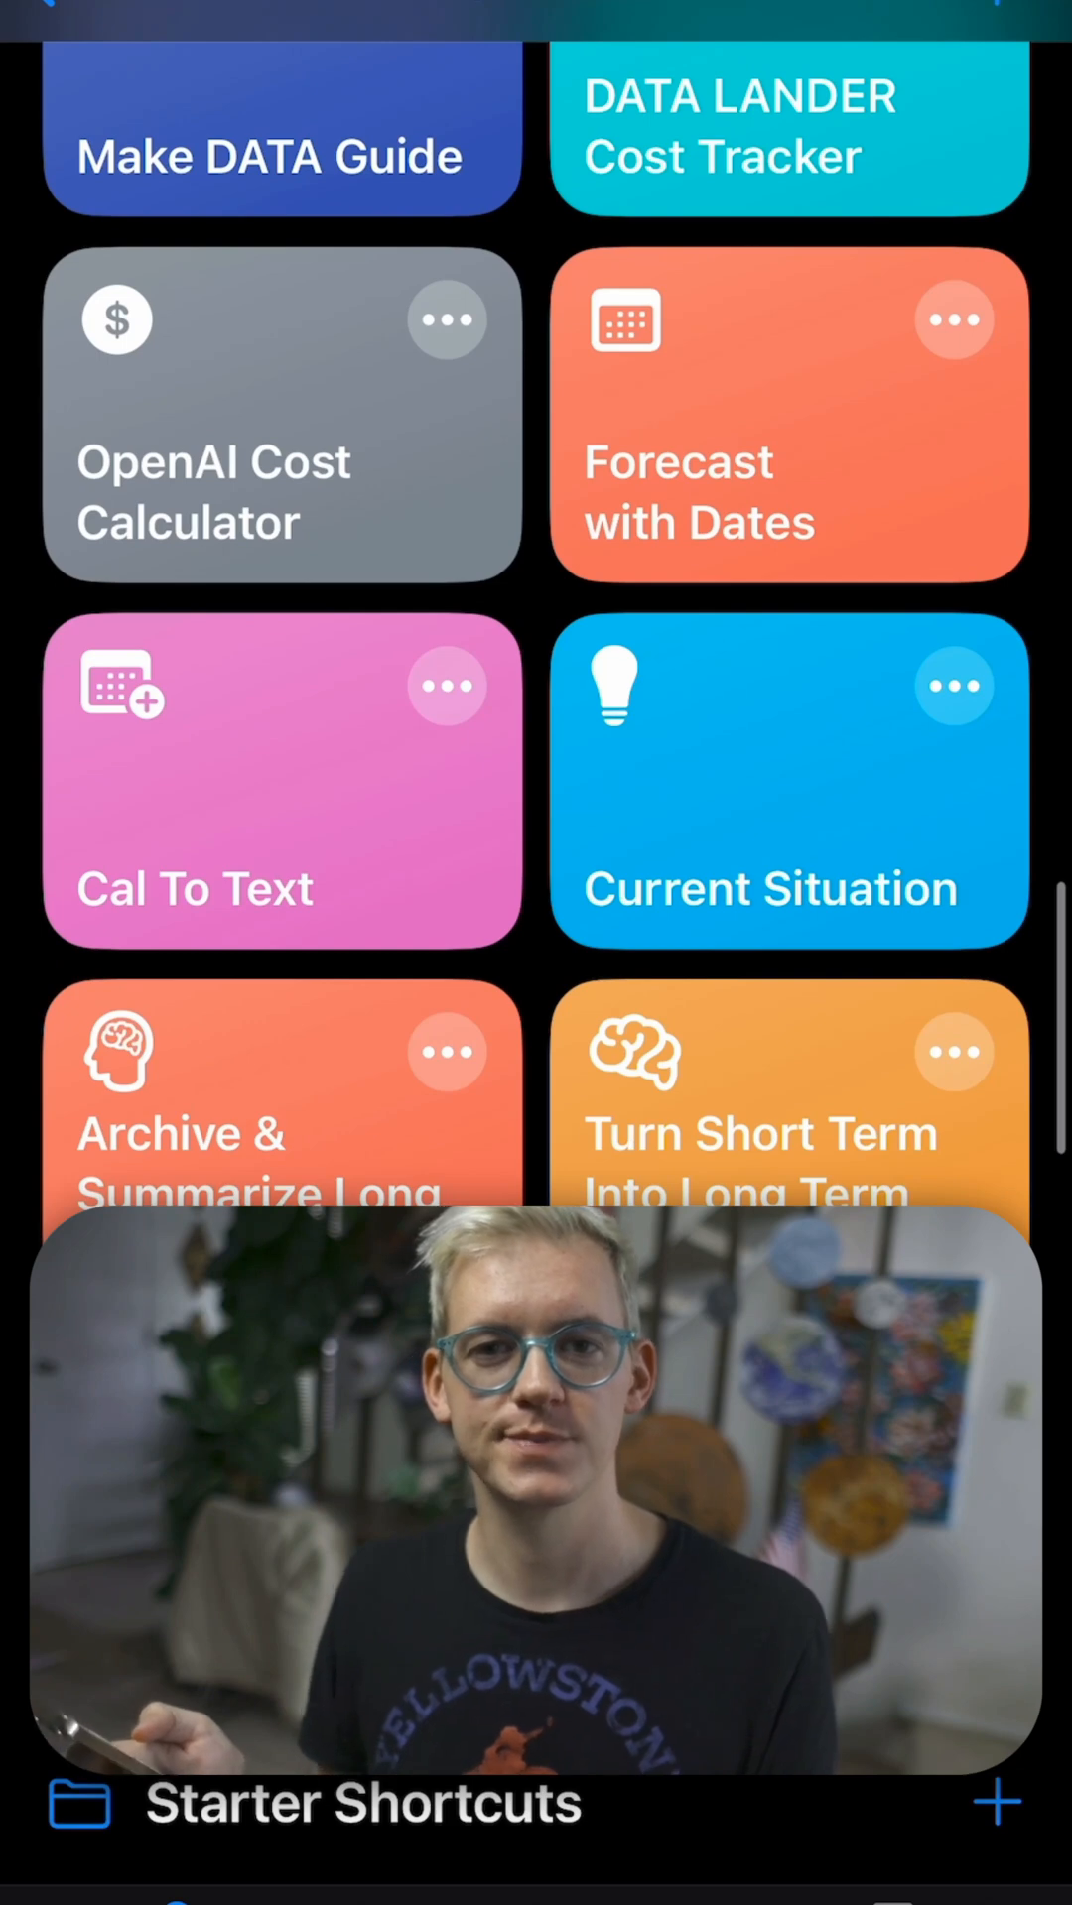